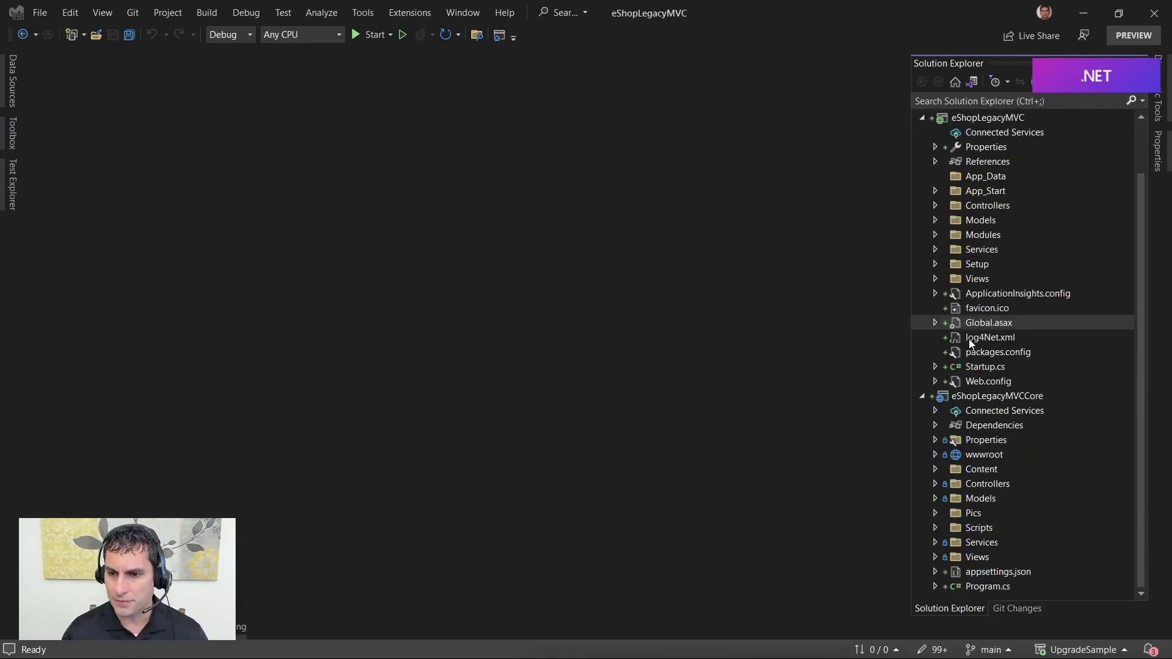
mouse_move(941, 537)
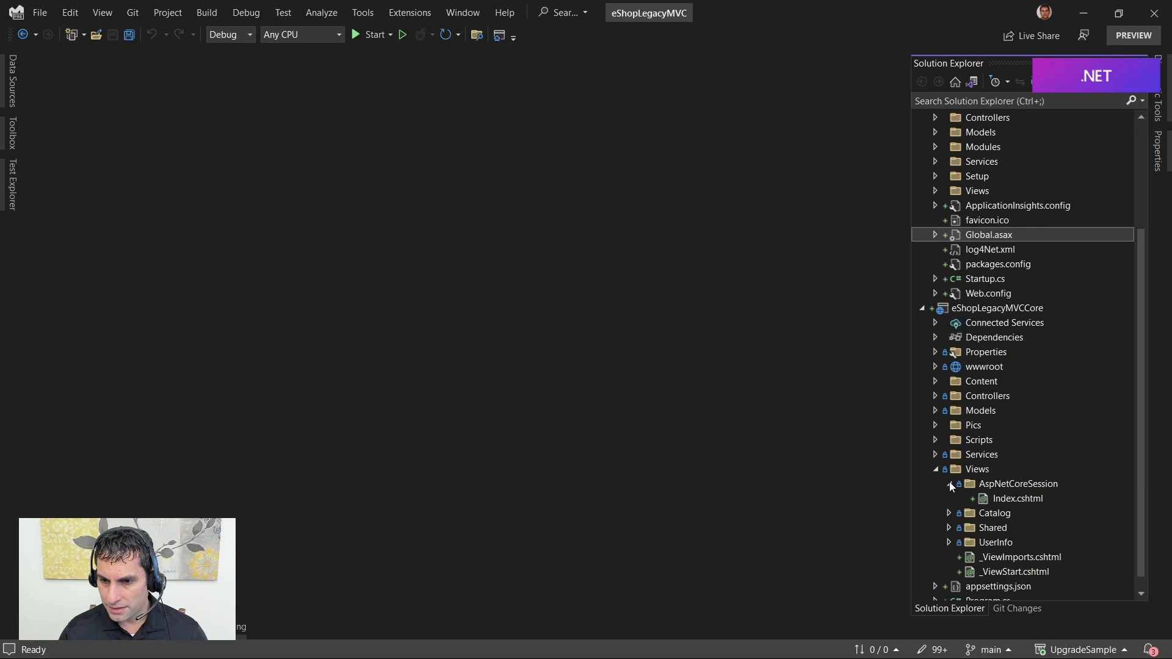
Edit the AspNetCoreSession Index.cshtml heading to read 'ASP.NET Core Session Demo'
left_click(950, 483)
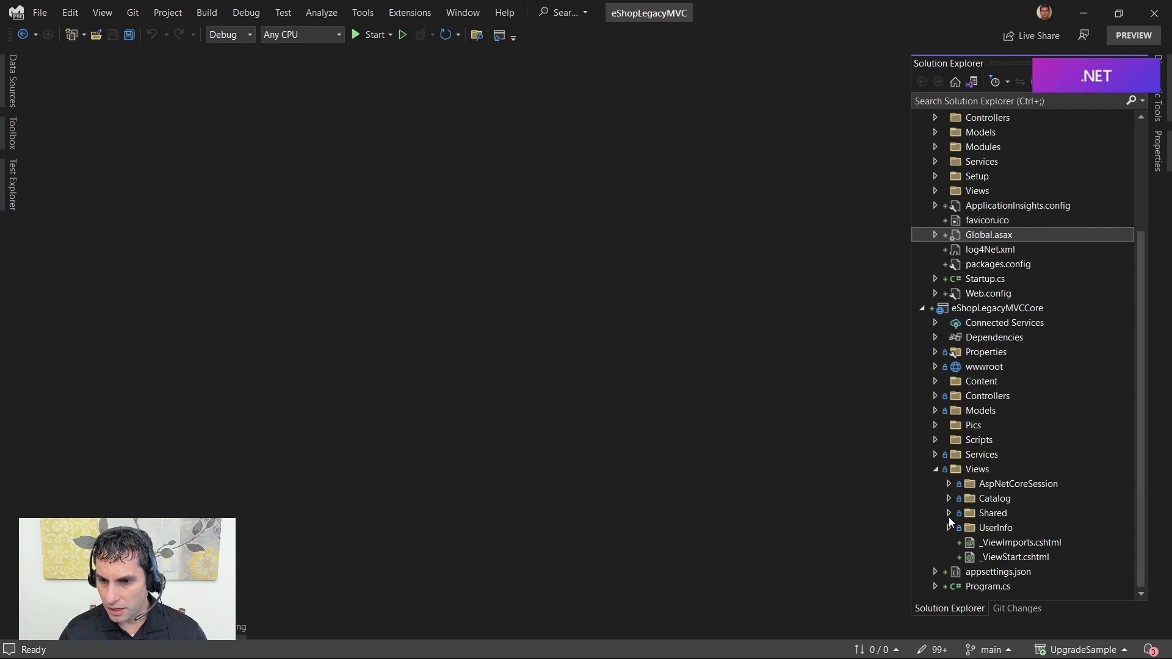
left_click(950, 483)
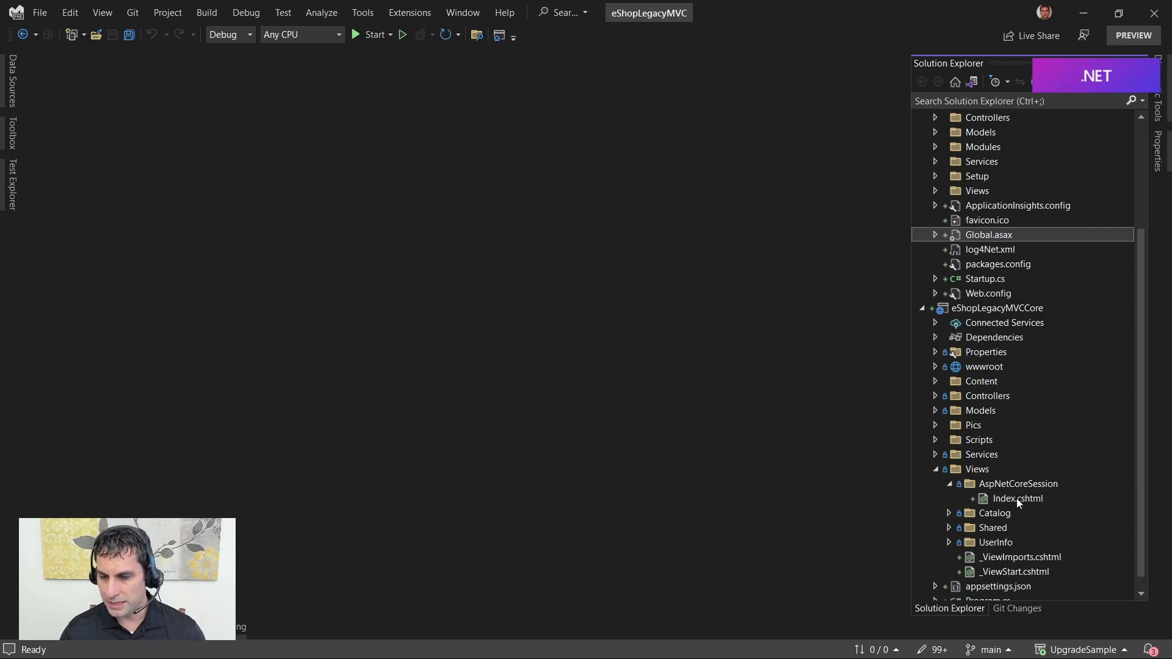
double_click(1016, 498)
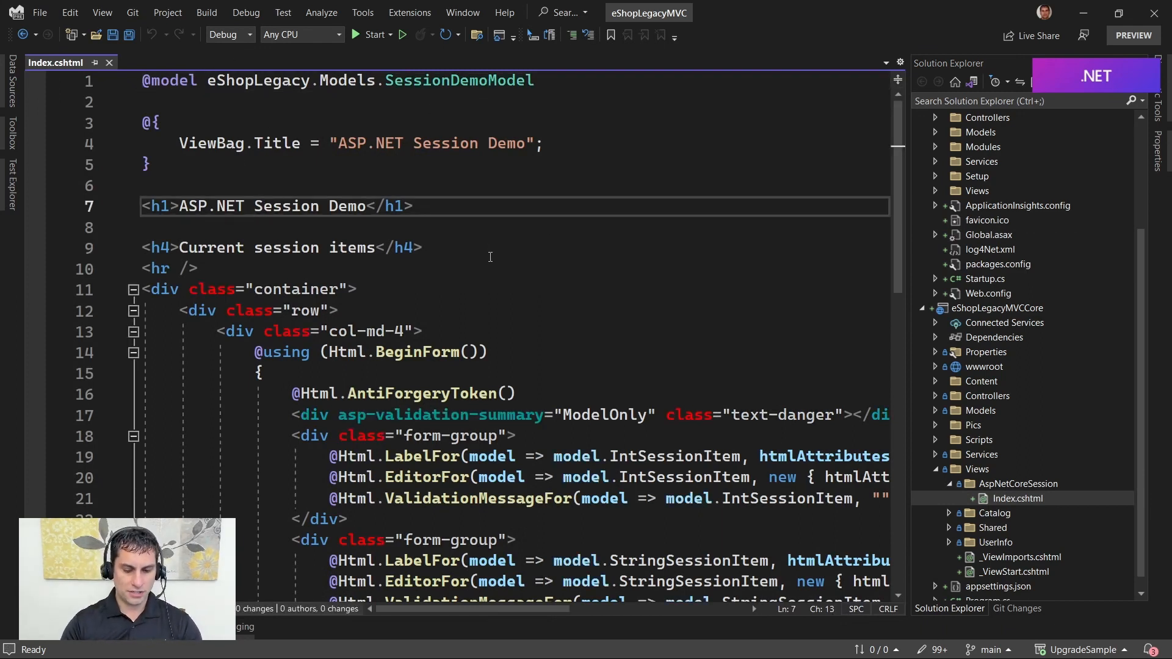
type("Core")
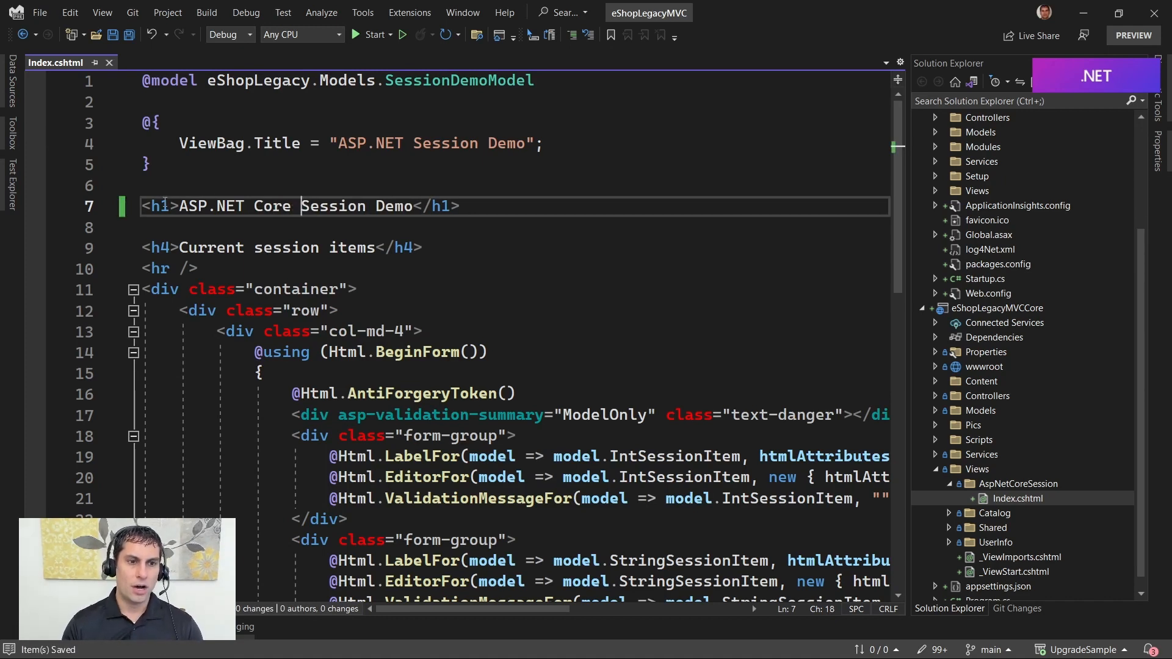
mouse_move(444, 205)
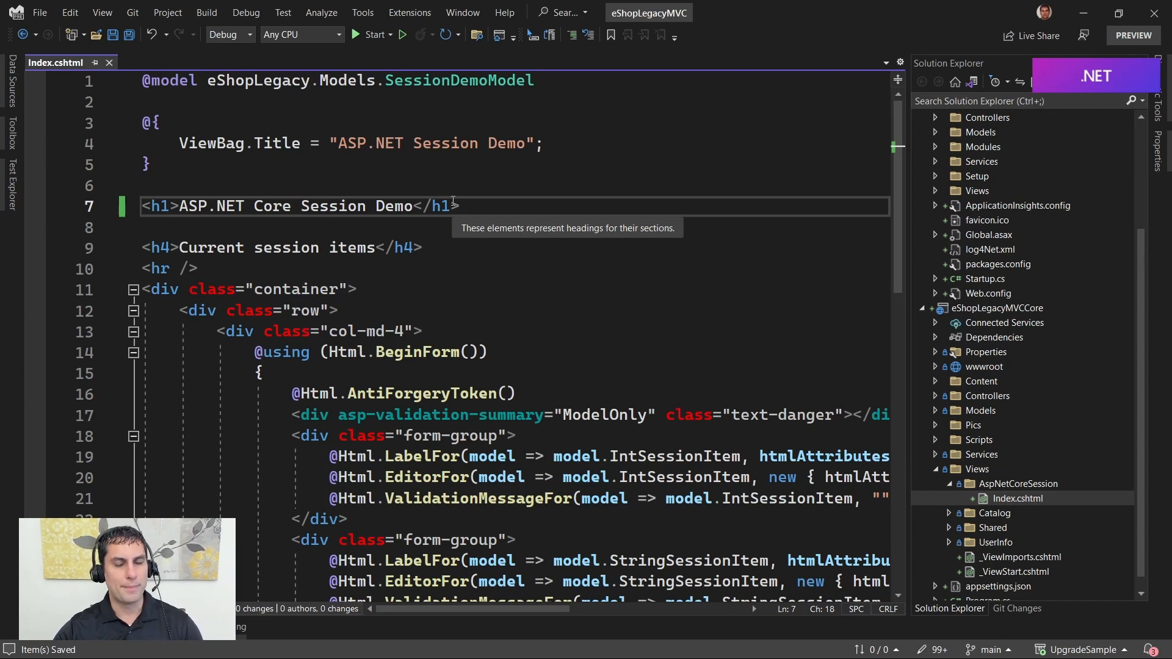
mouse_move(148, 63)
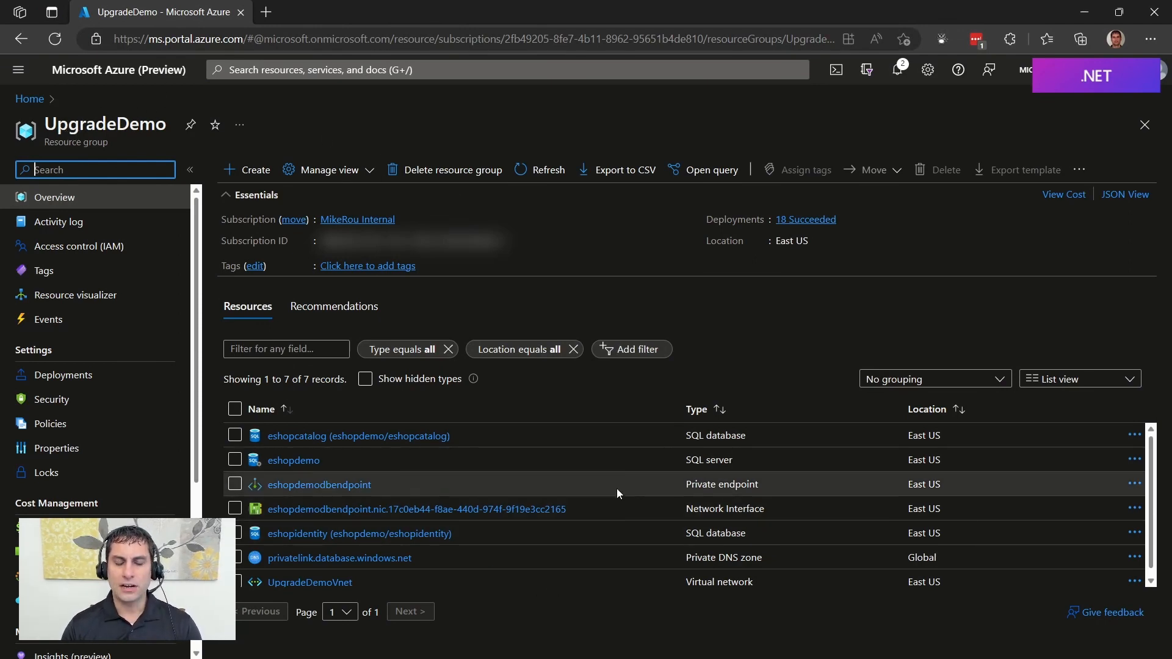
mouse_move(620, 489)
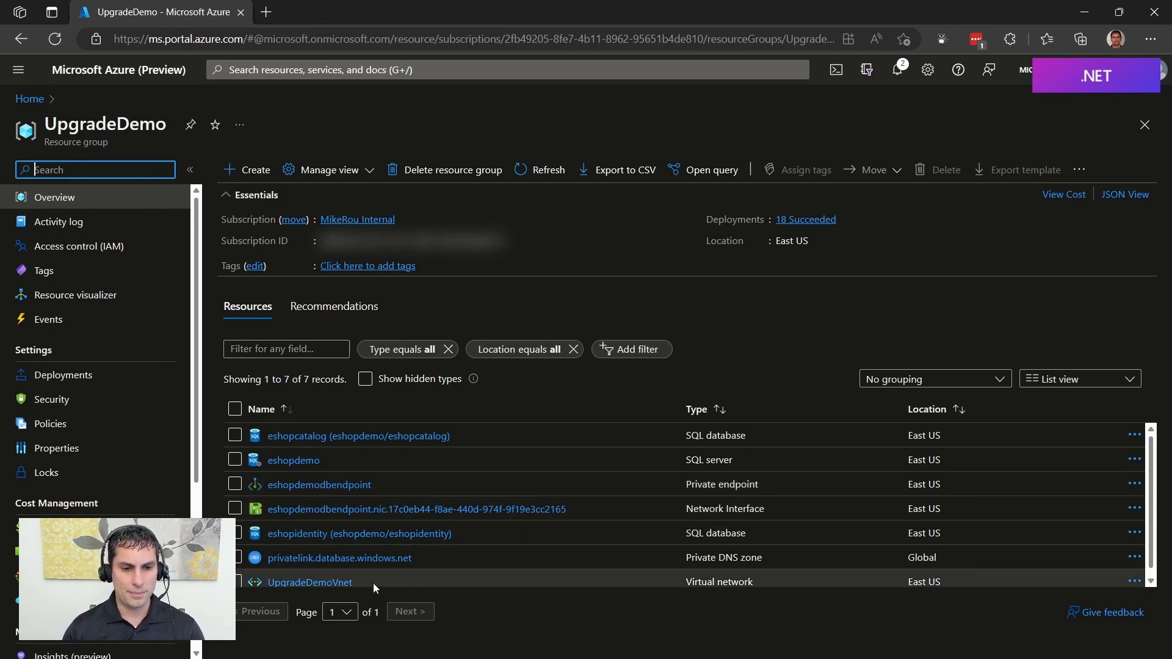
mouse_move(557, 471)
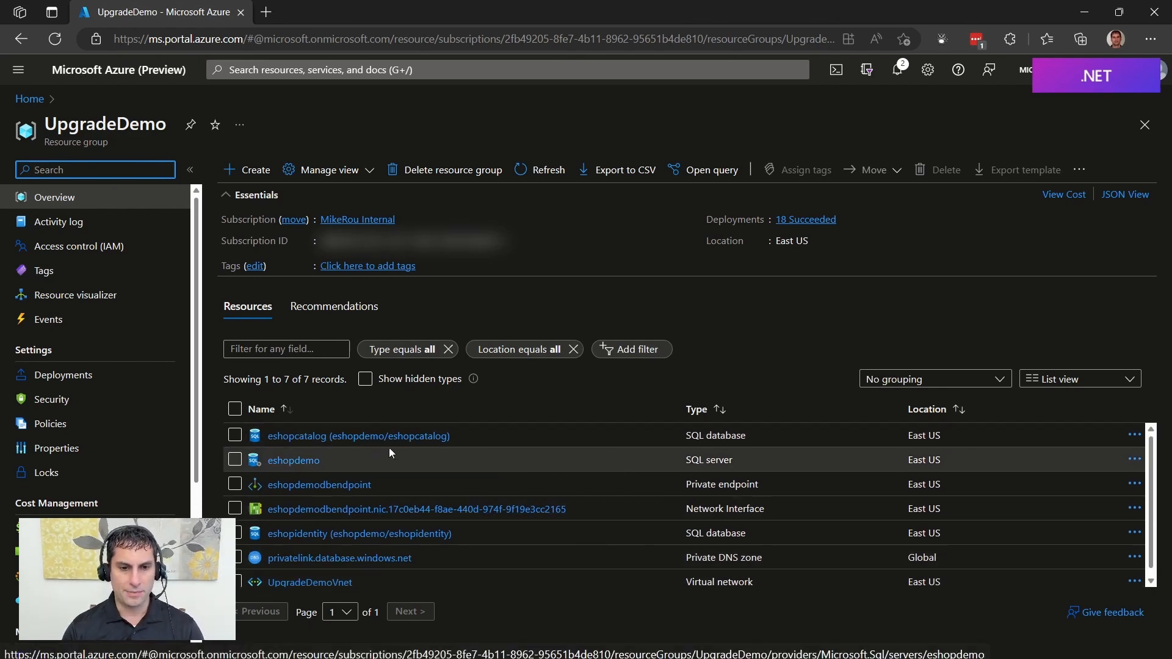
mouse_move(320, 437)
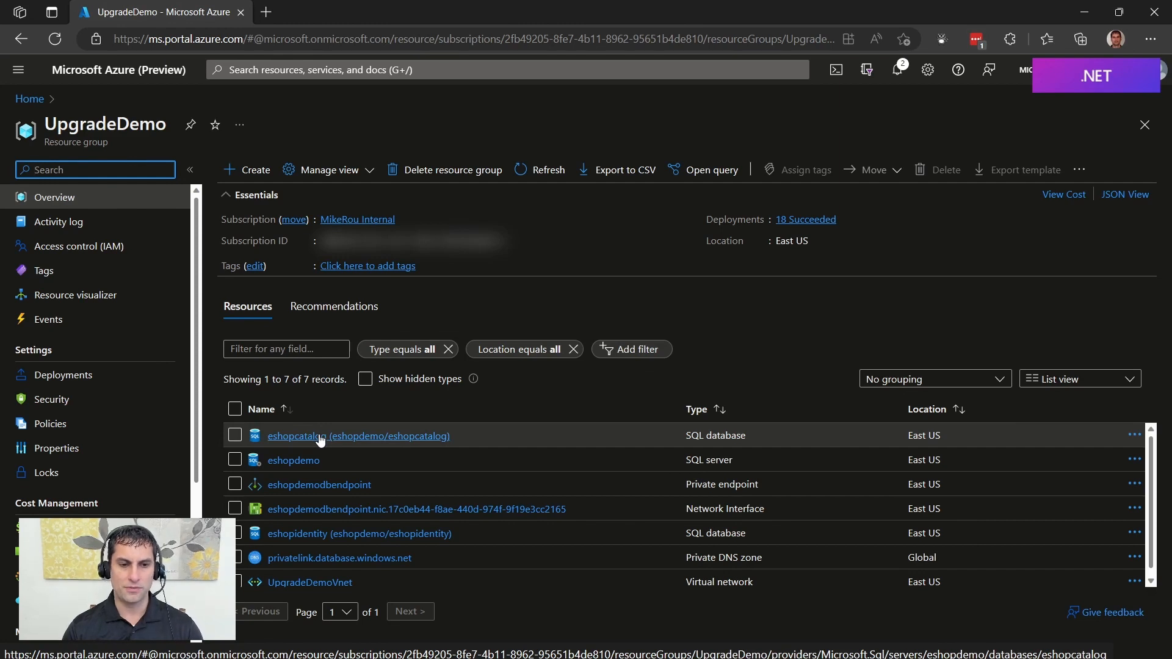
mouse_move(547, 481)
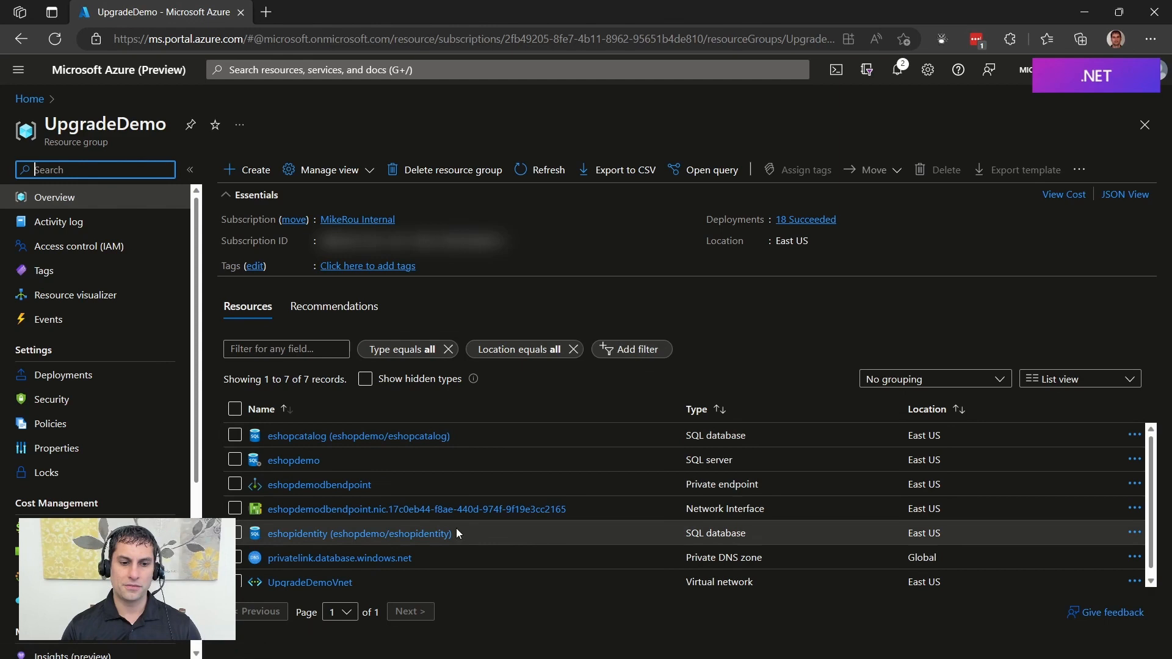
mouse_move(432, 528)
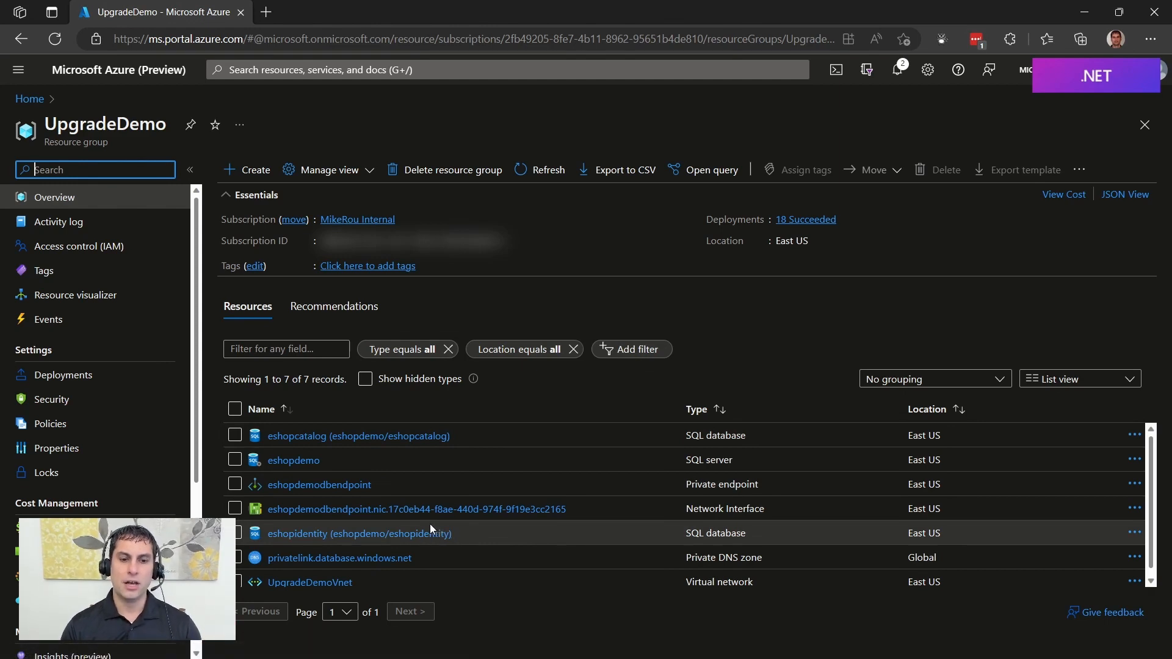
mouse_move(474, 527)
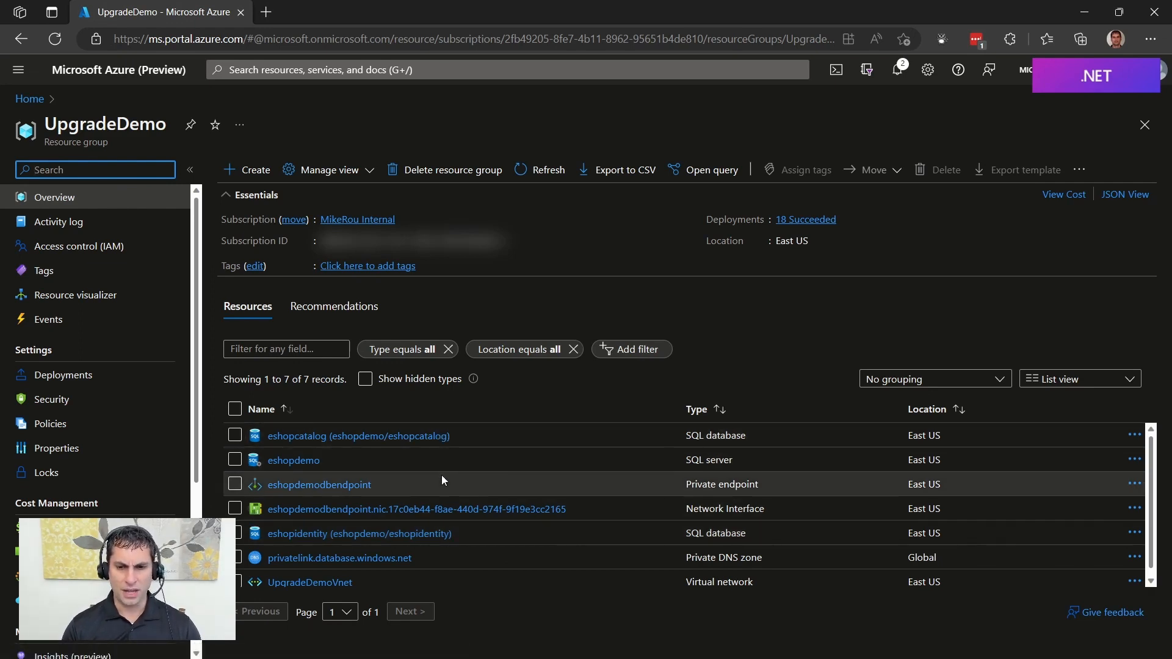
mouse_move(356, 445)
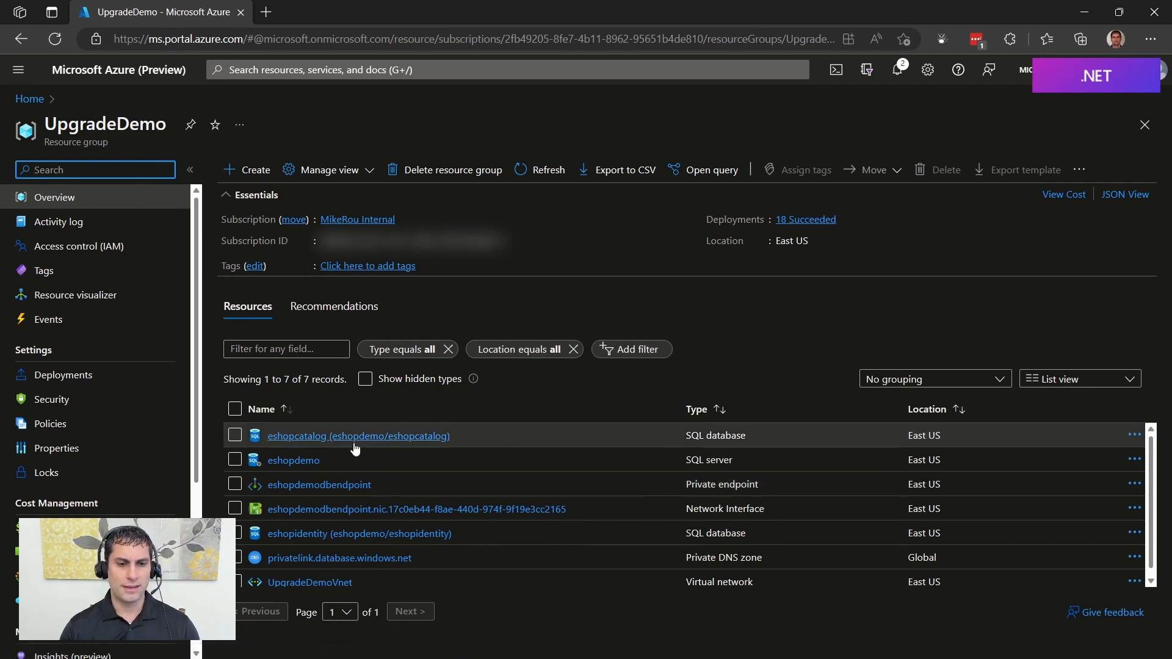
mouse_move(310, 464)
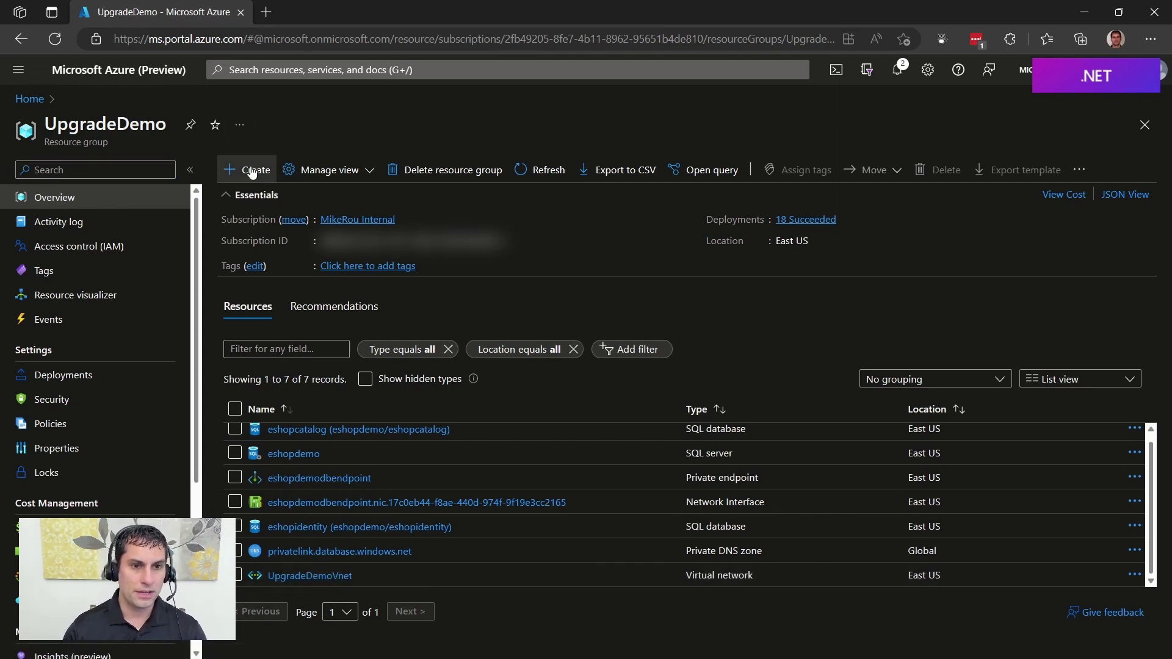
Search the Marketplace for 'App Service Plan' from UpgradeDemo, without the benefit-eligible filter
left_click(255, 170)
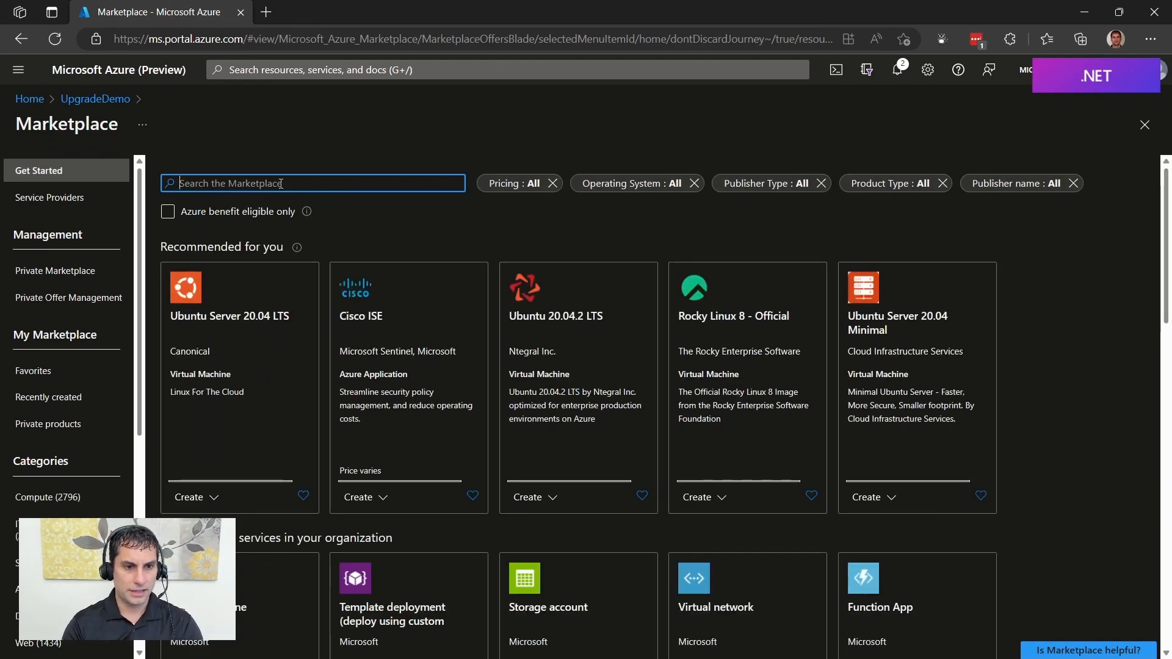
type("App Service Plan")
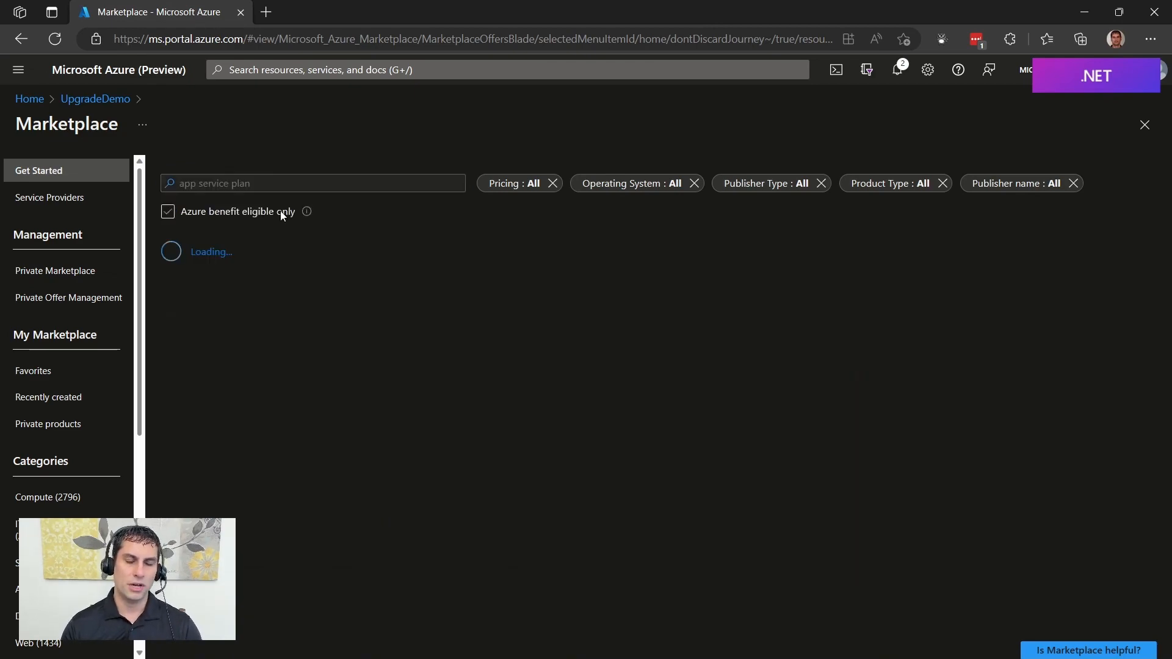
left_click(169, 211)
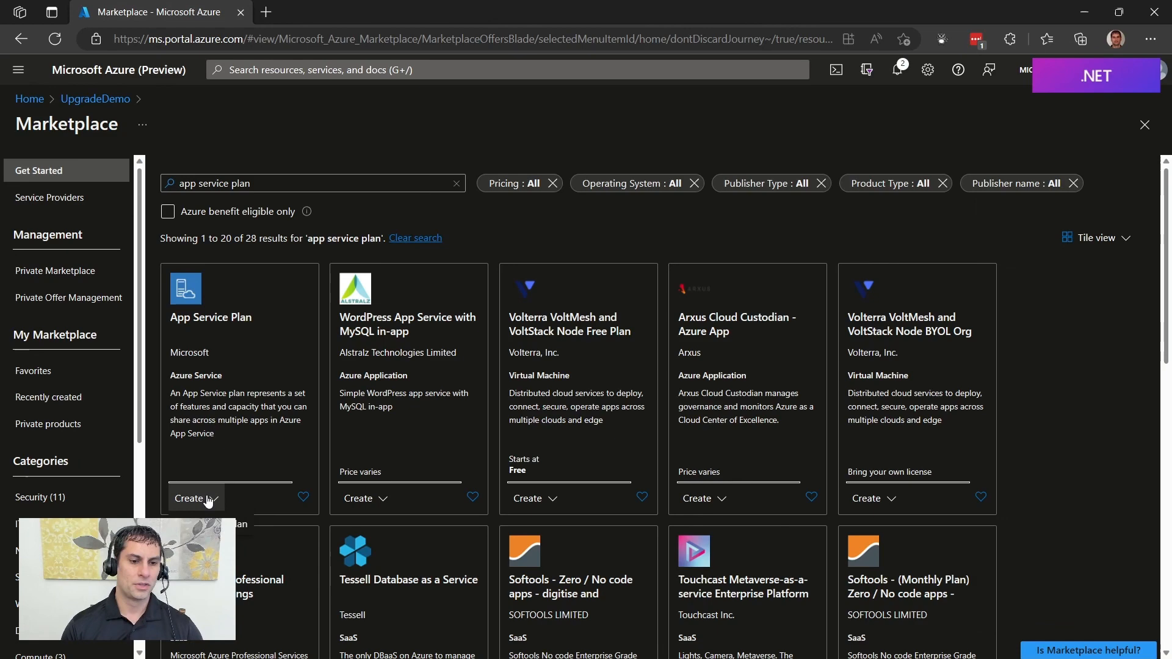
mouse_move(243, 455)
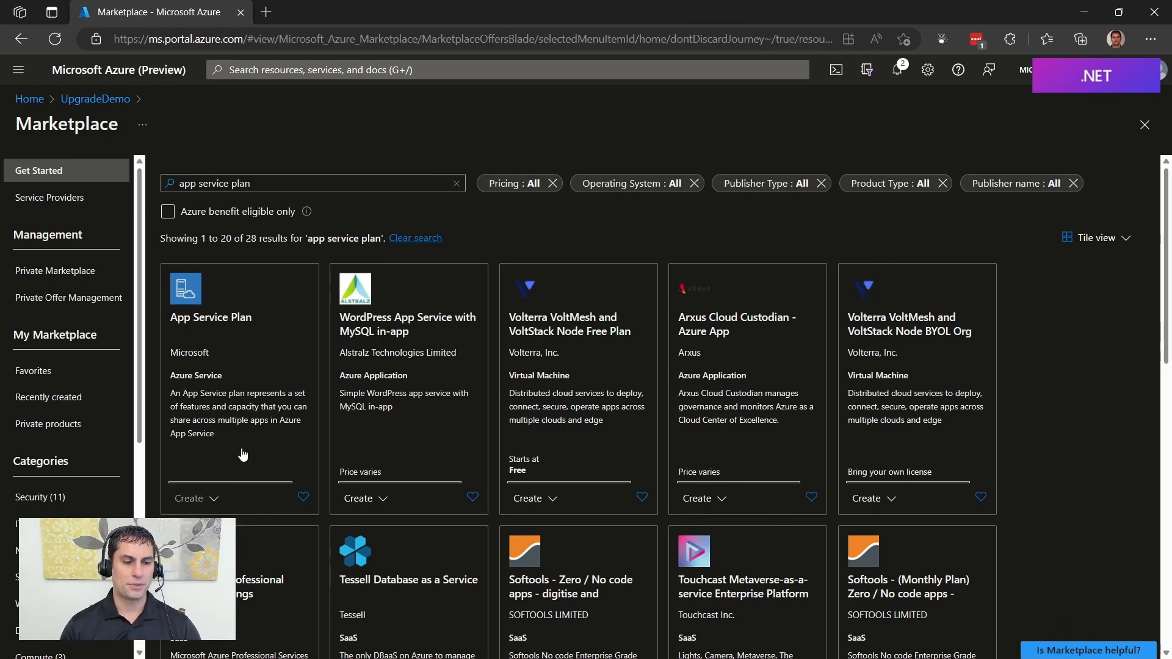
Name the new App Service Plan eshop and make it run on Windows
left_click(188, 498)
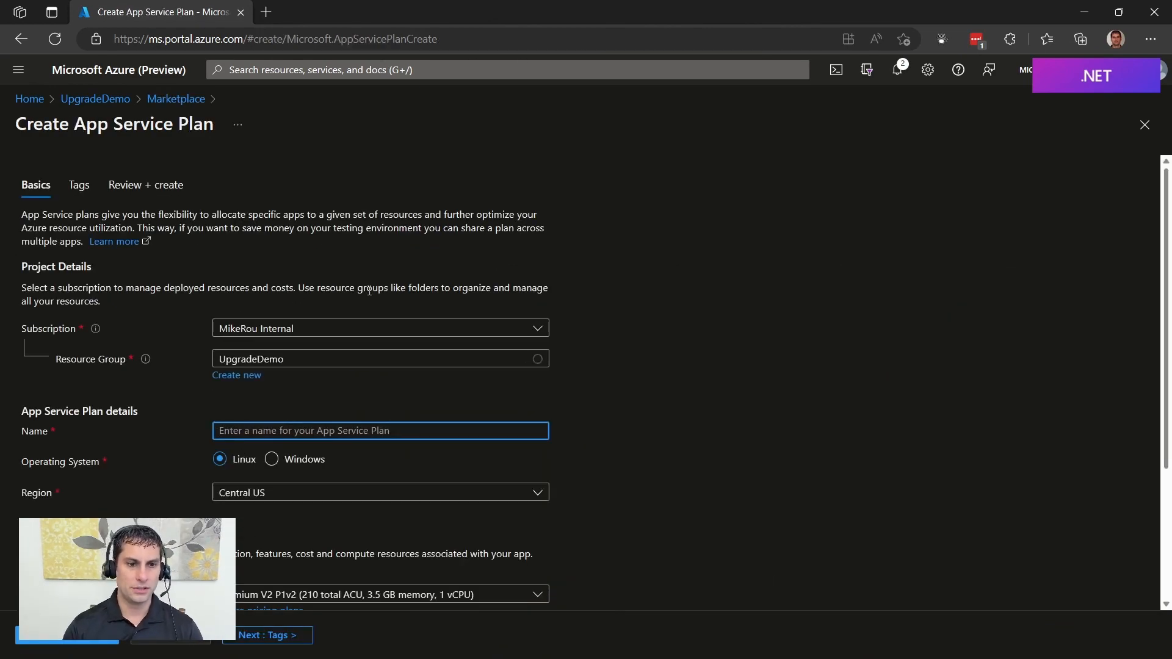
scroll("down", 3)
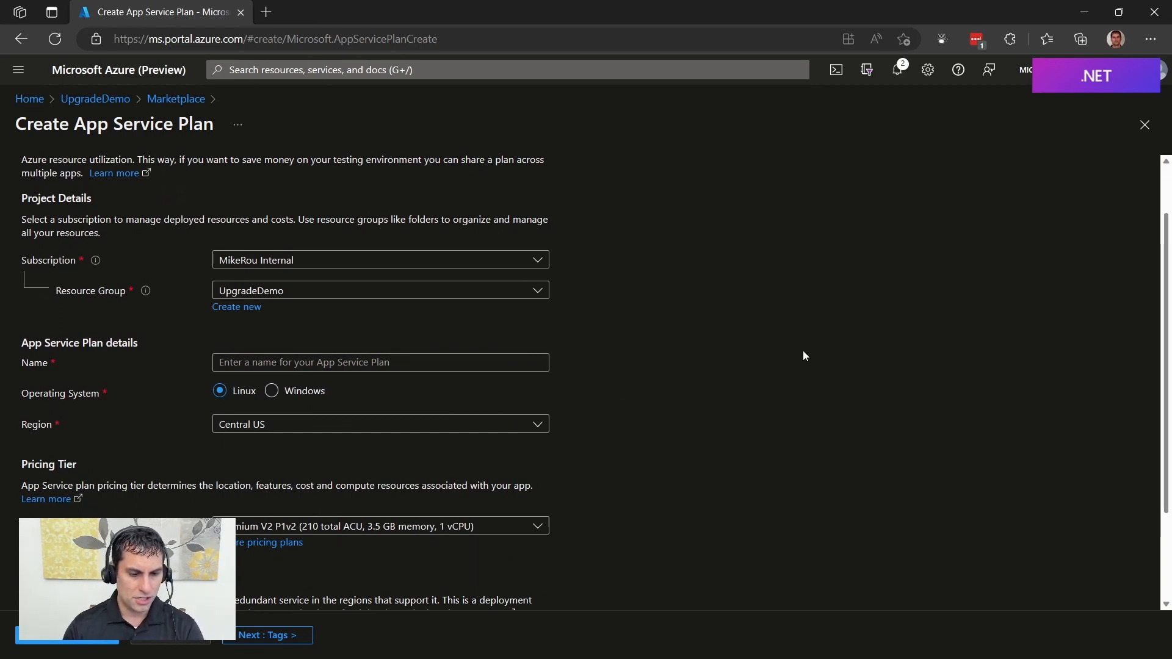
type("eh")
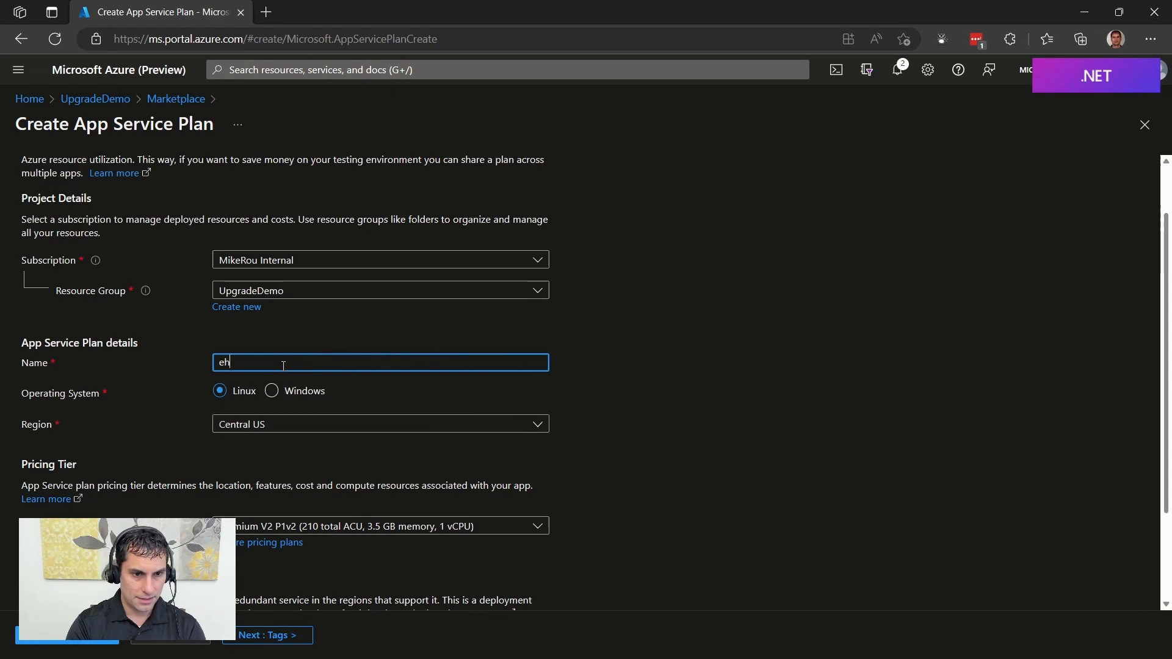
type("shop")
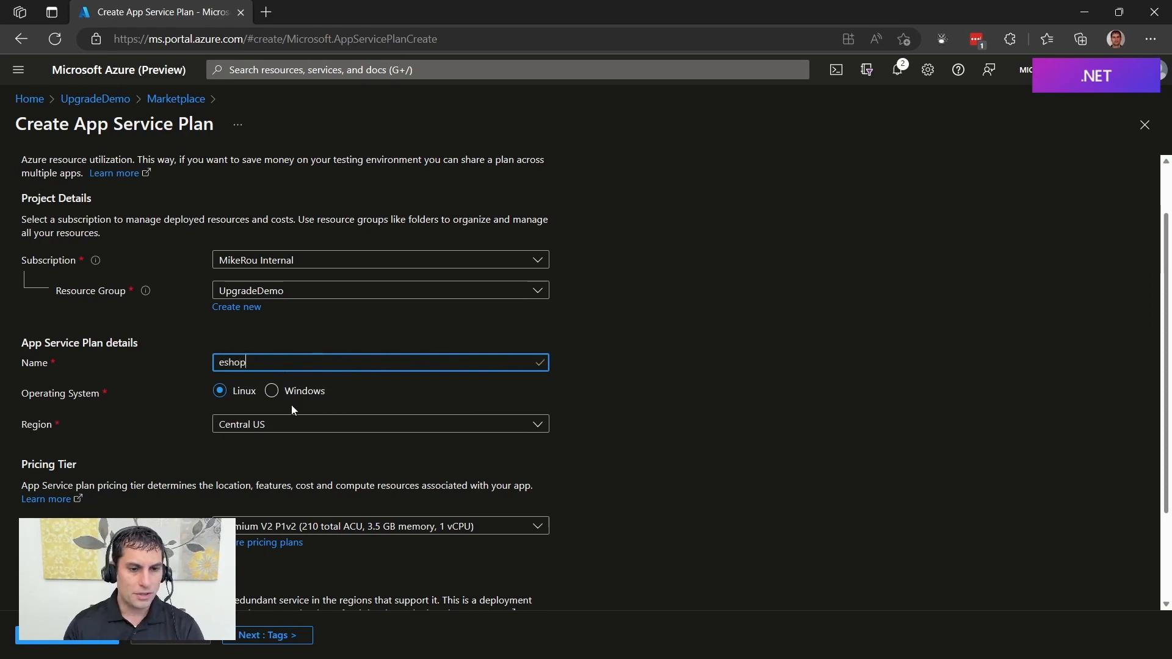
left_click(270, 390)
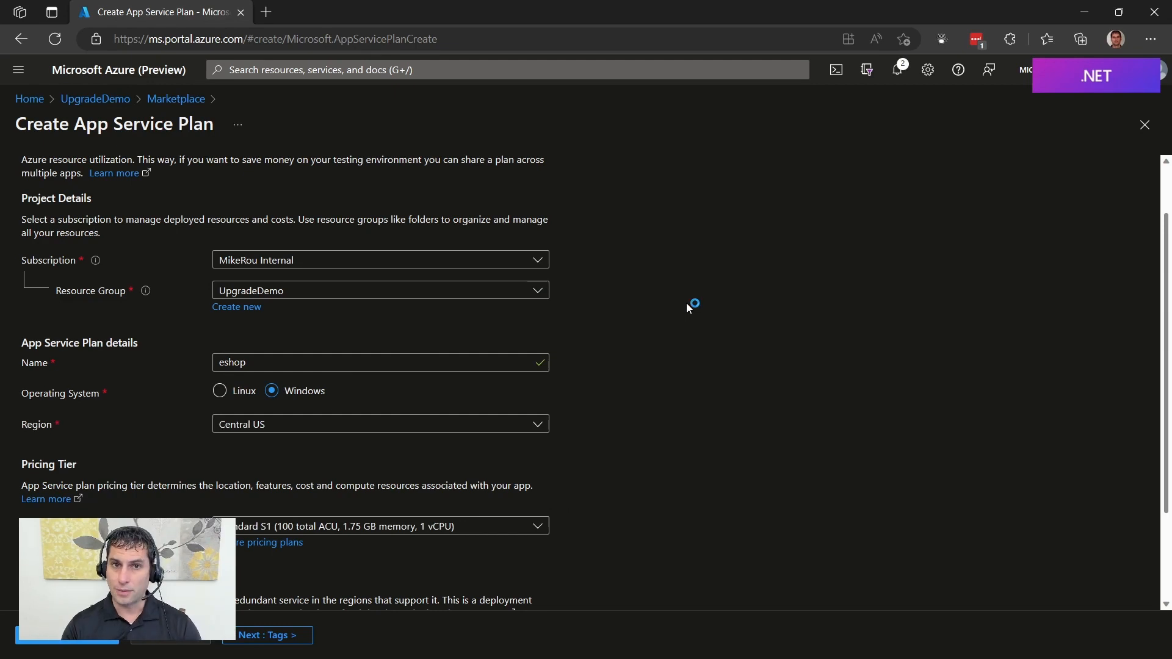
Set the plan's region to East US on Standard S1 and proceed to review
scroll("down", 3)
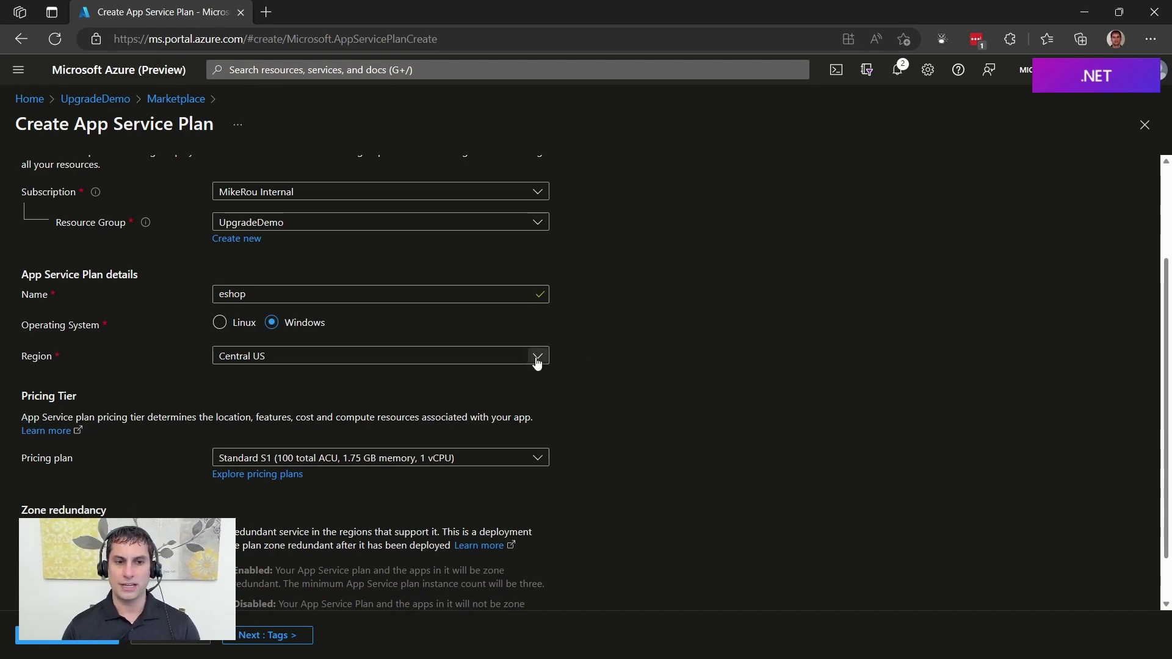
left_click(537, 357)
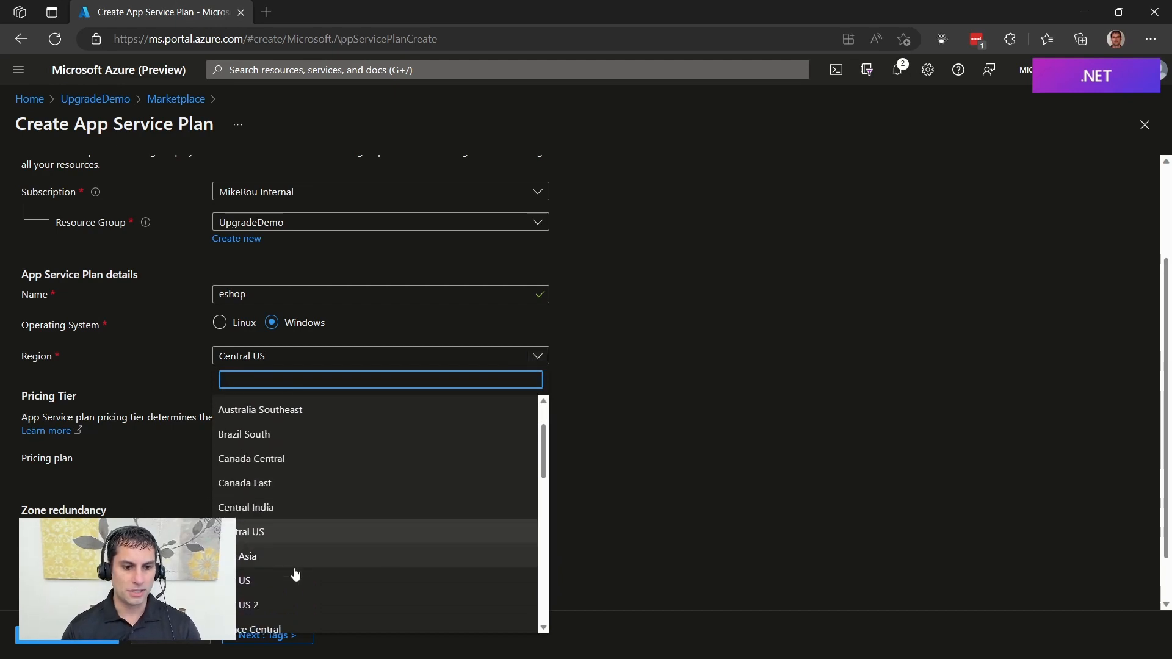
left_click(256, 581)
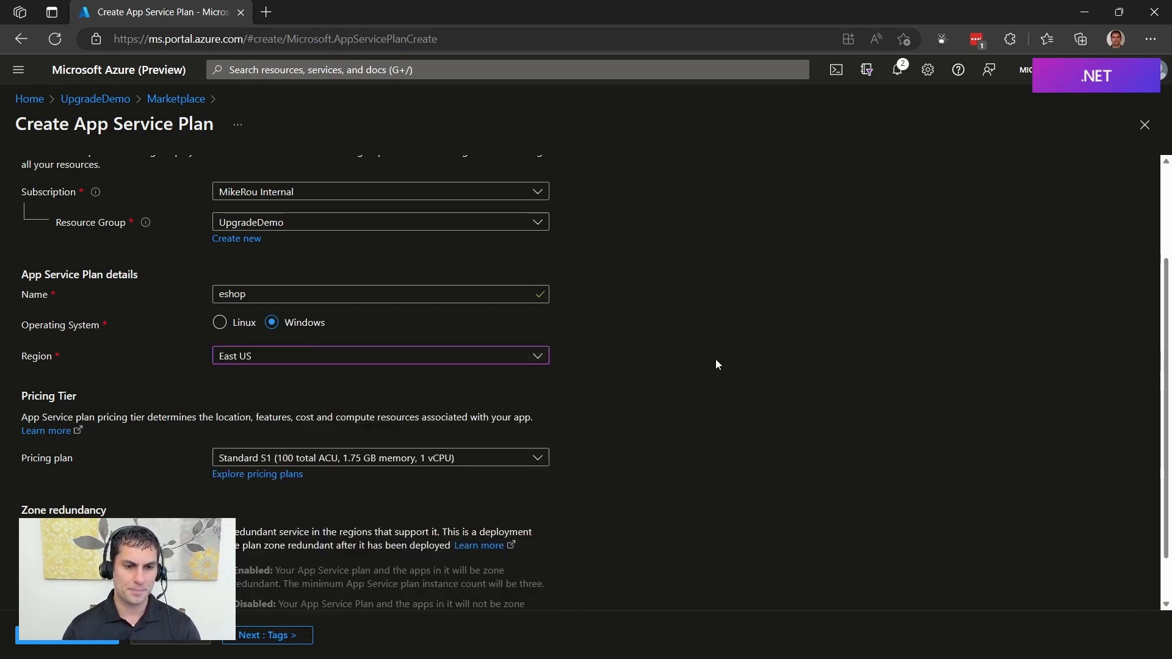
scroll("down", 3)
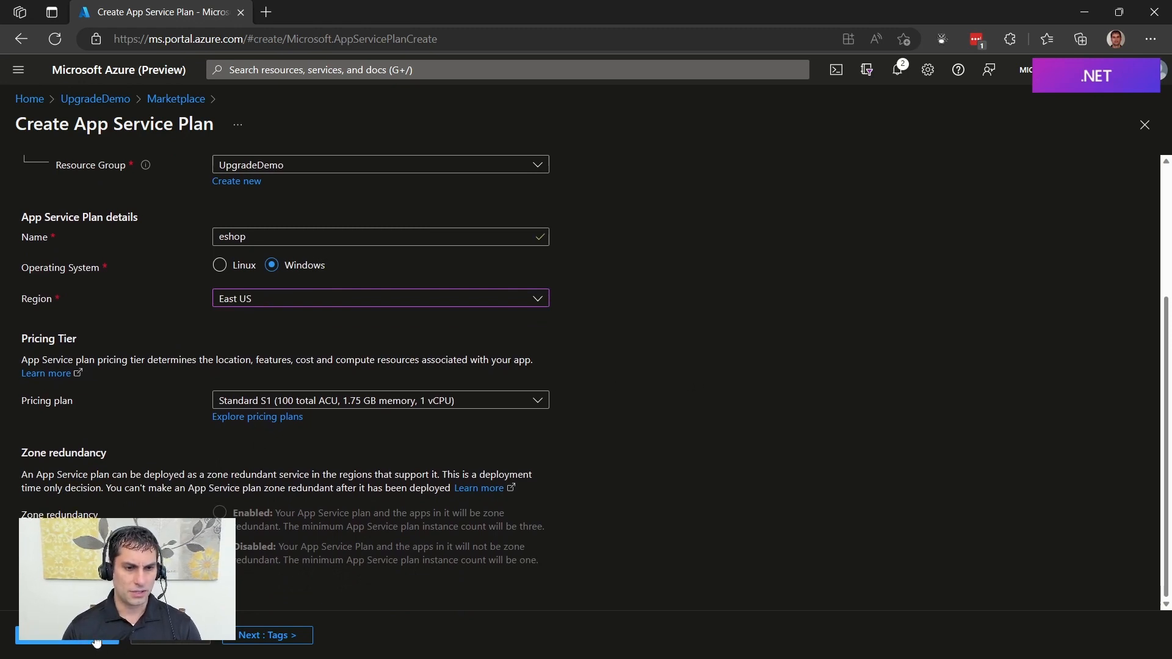
left_click(268, 635)
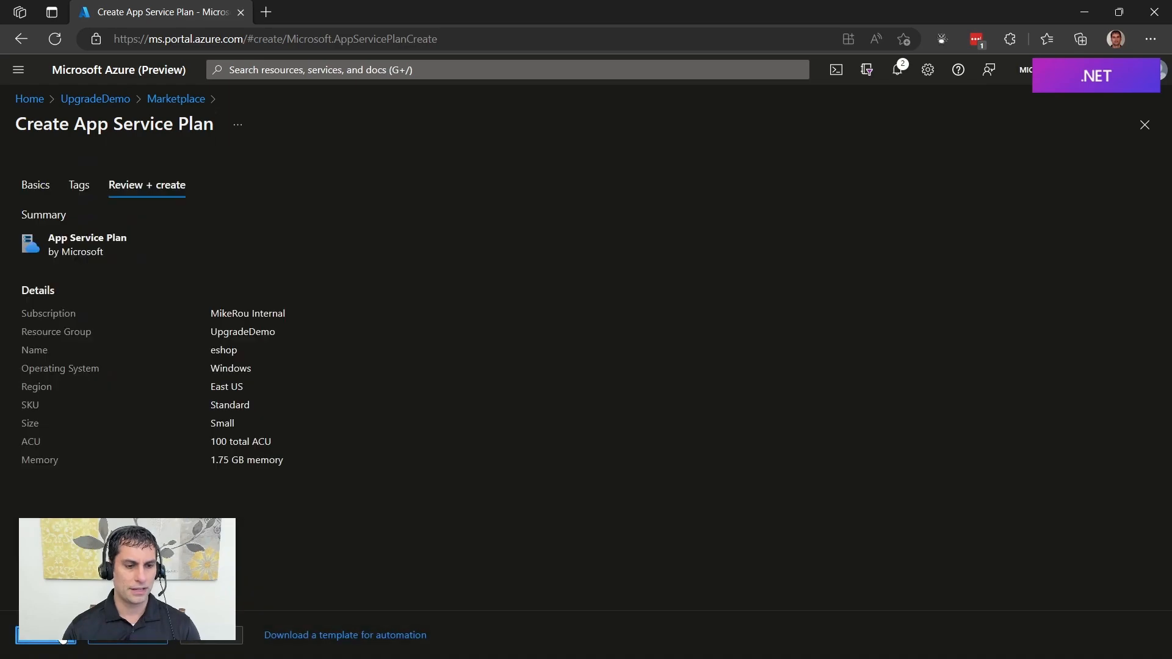
Create the eshop plan, follow its deployment and view the new resource
left_click(36, 651)
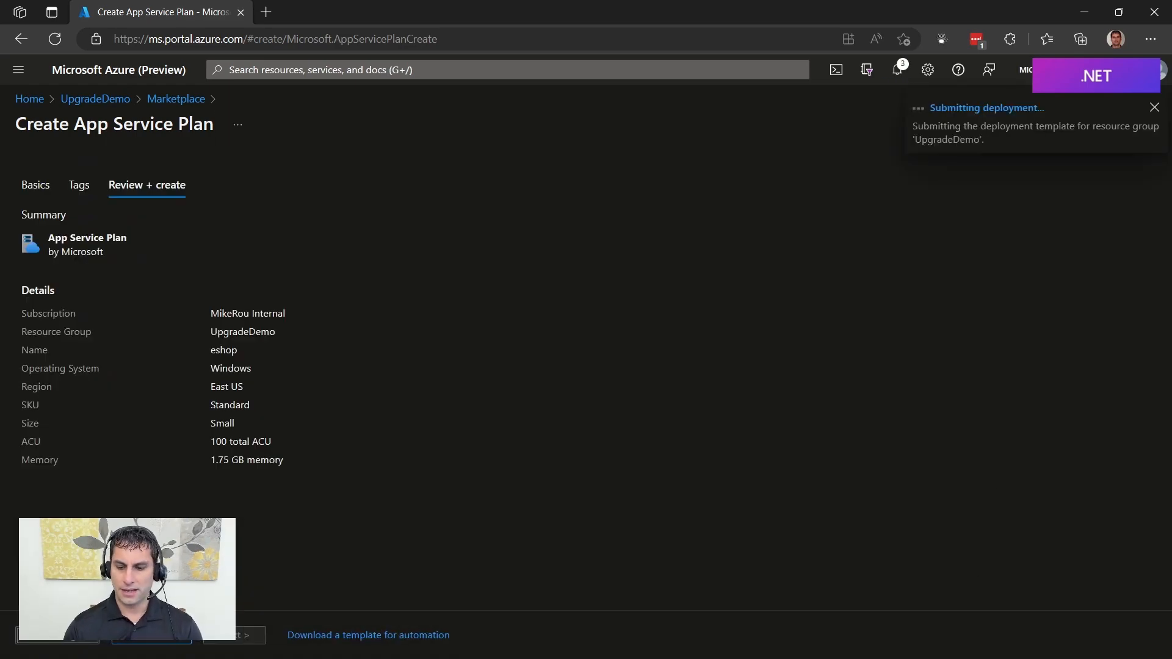
left_click(151, 651)
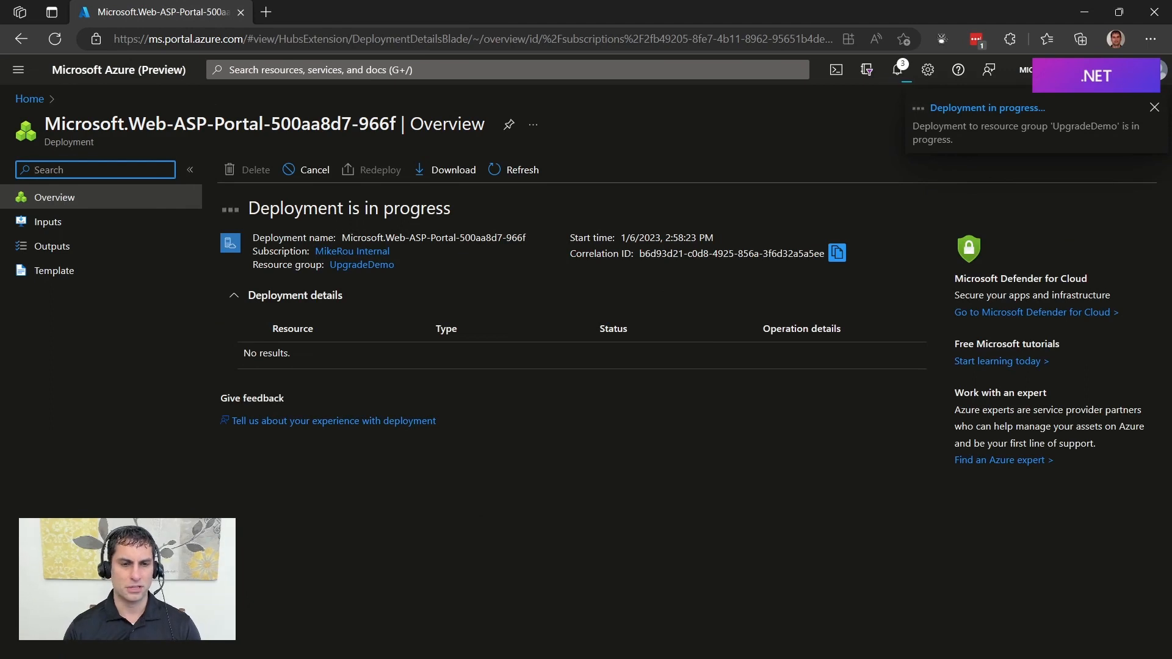
left_click(1155, 106)
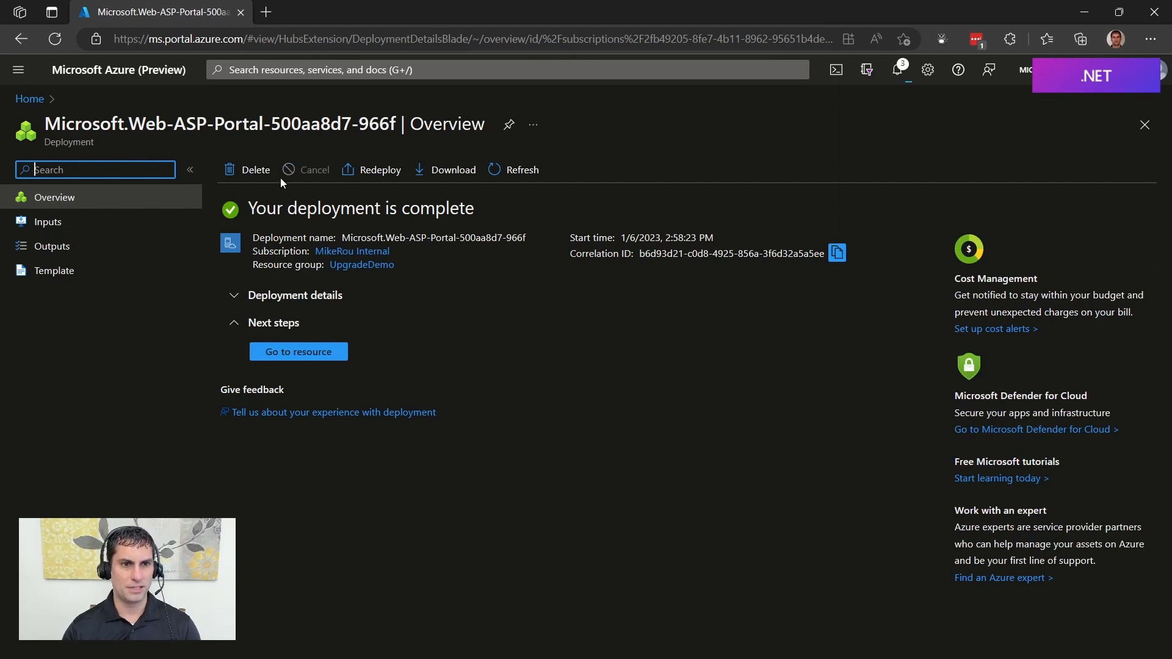
left_click(896, 70)
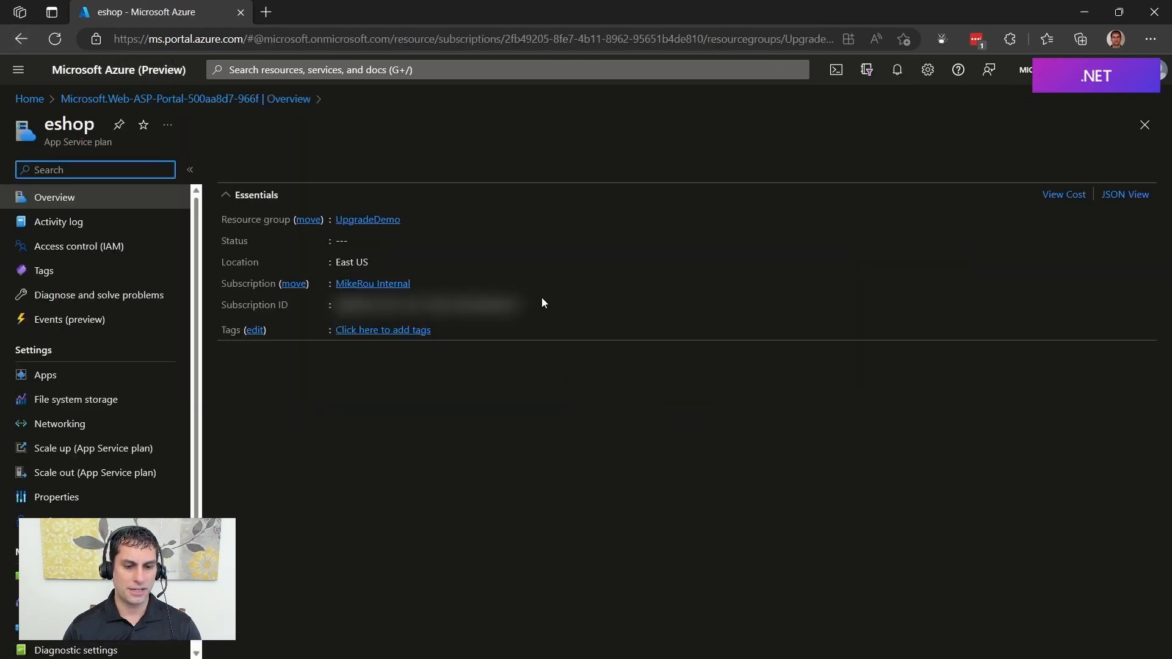
scroll("down", 3)
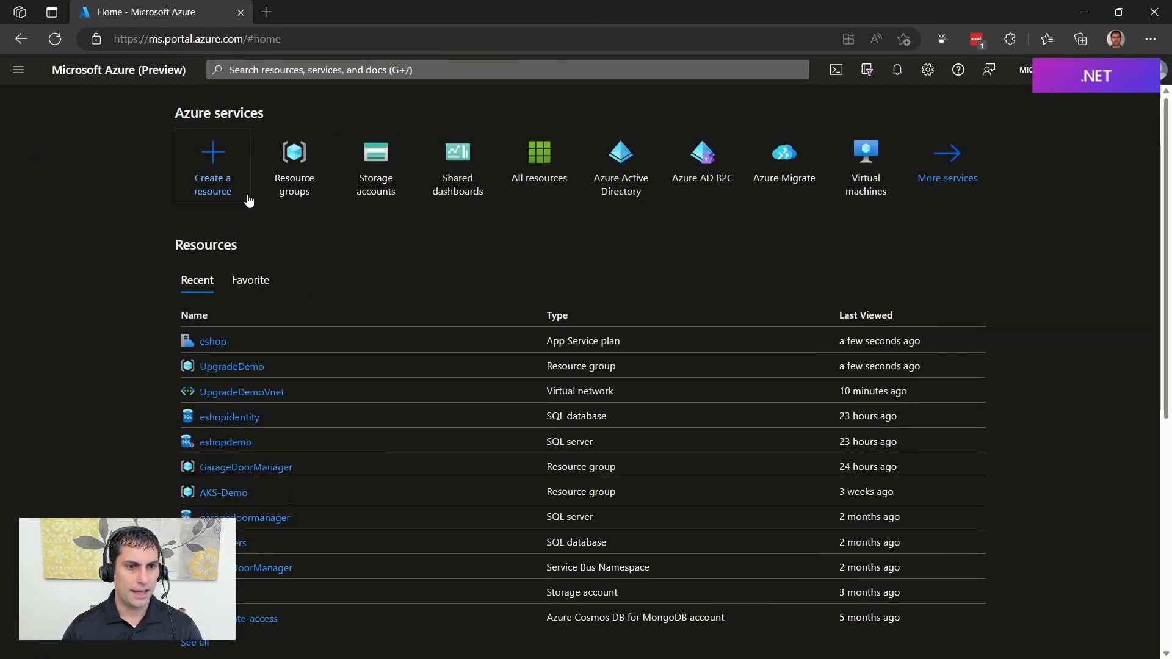
Start a Web App in resource group UpgradeDemo named eshopnetfx
left_click(213, 167)
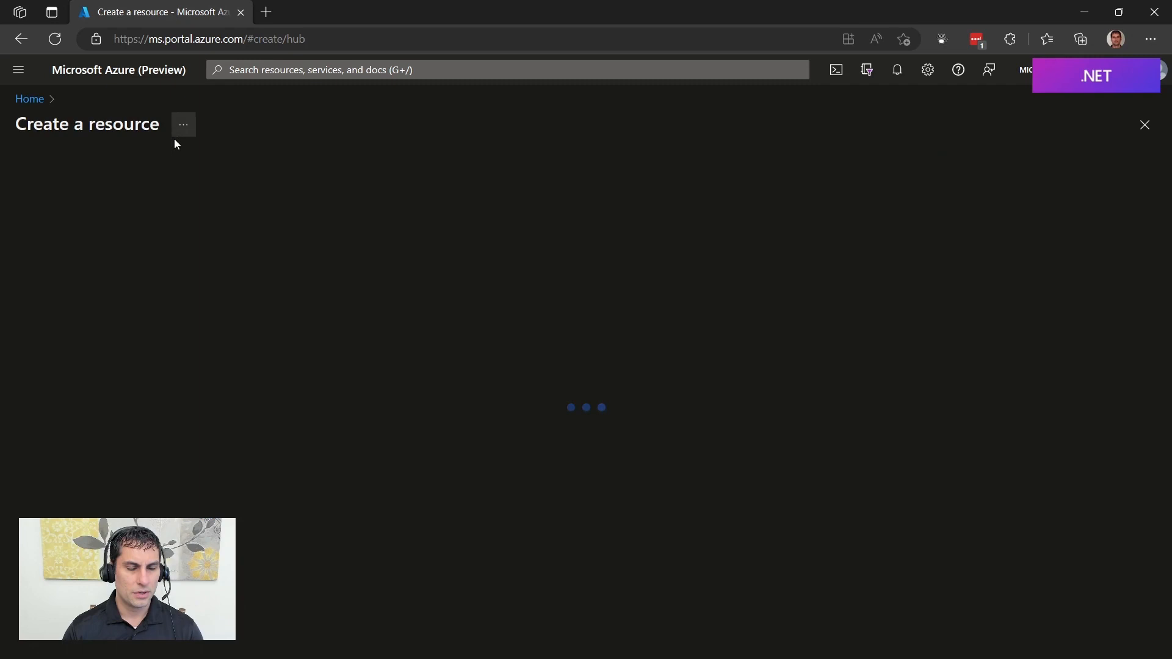
mouse_move(337, 250)
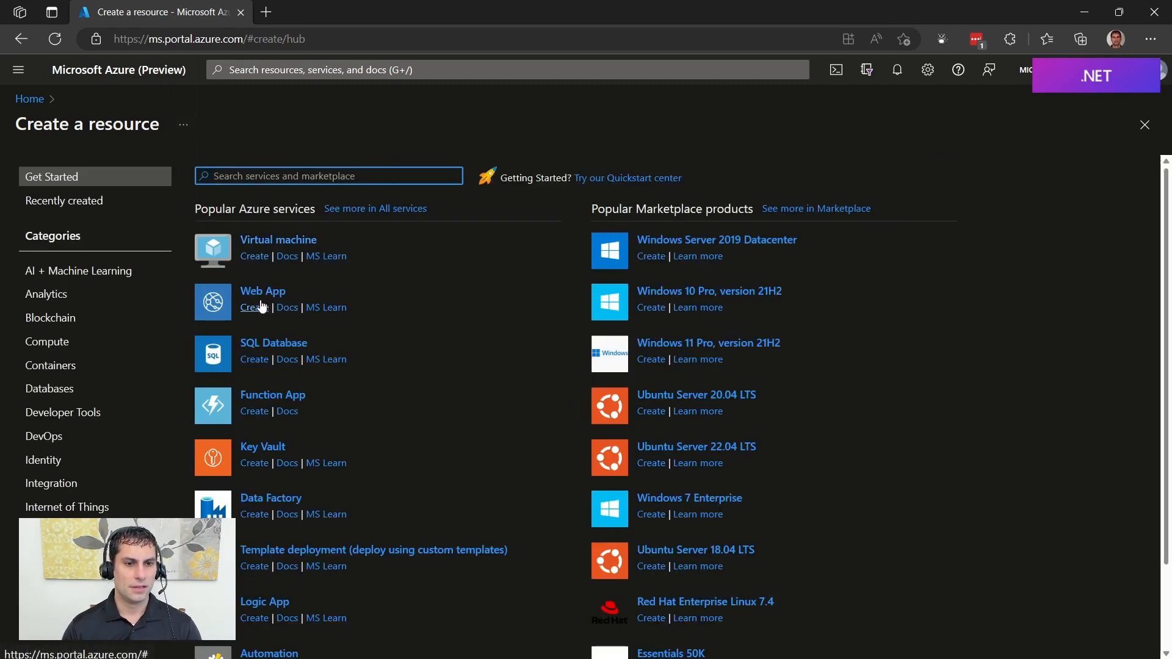
left_click(254, 308)
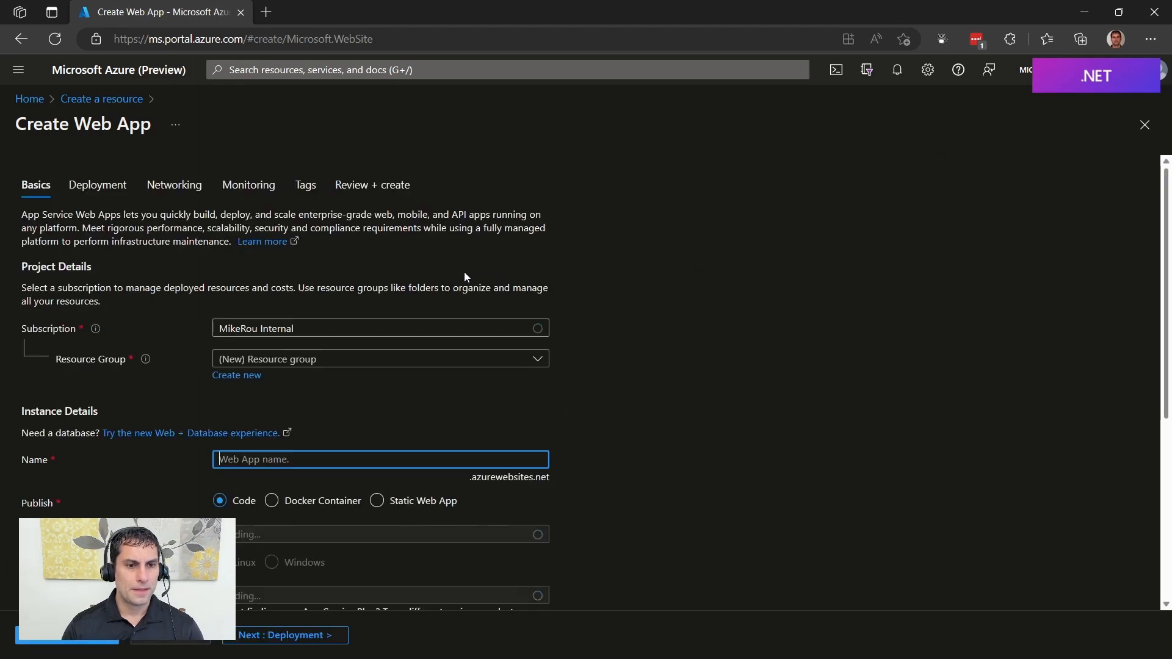
scroll("down", 3)
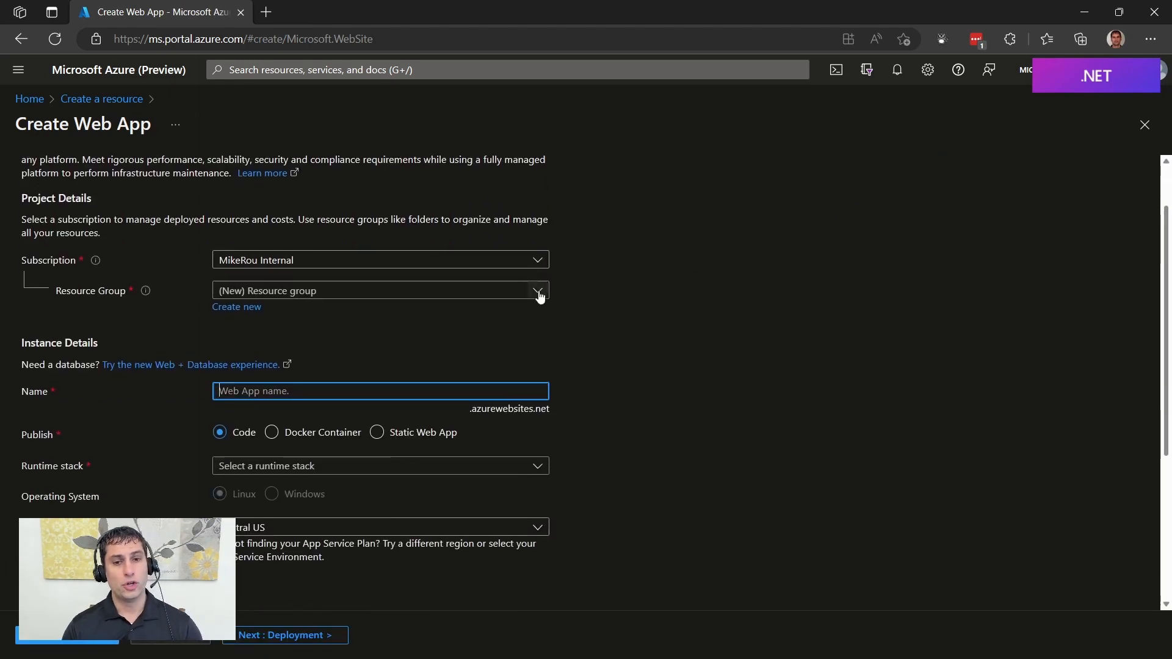
left_click(539, 291)
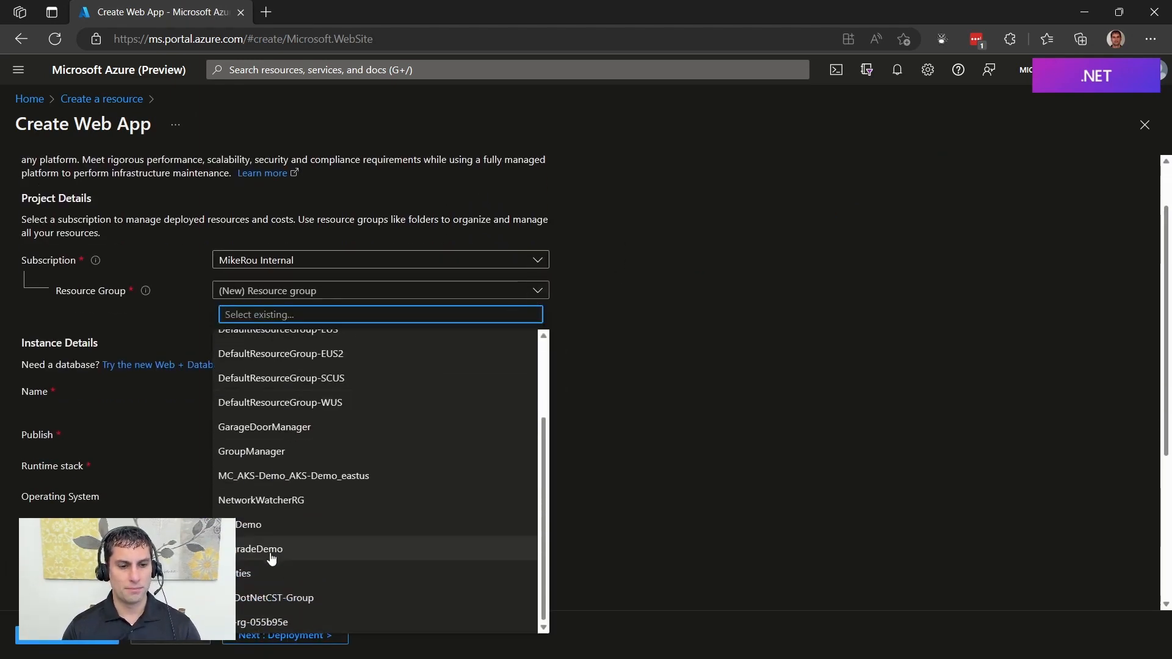
left_click(271, 549)
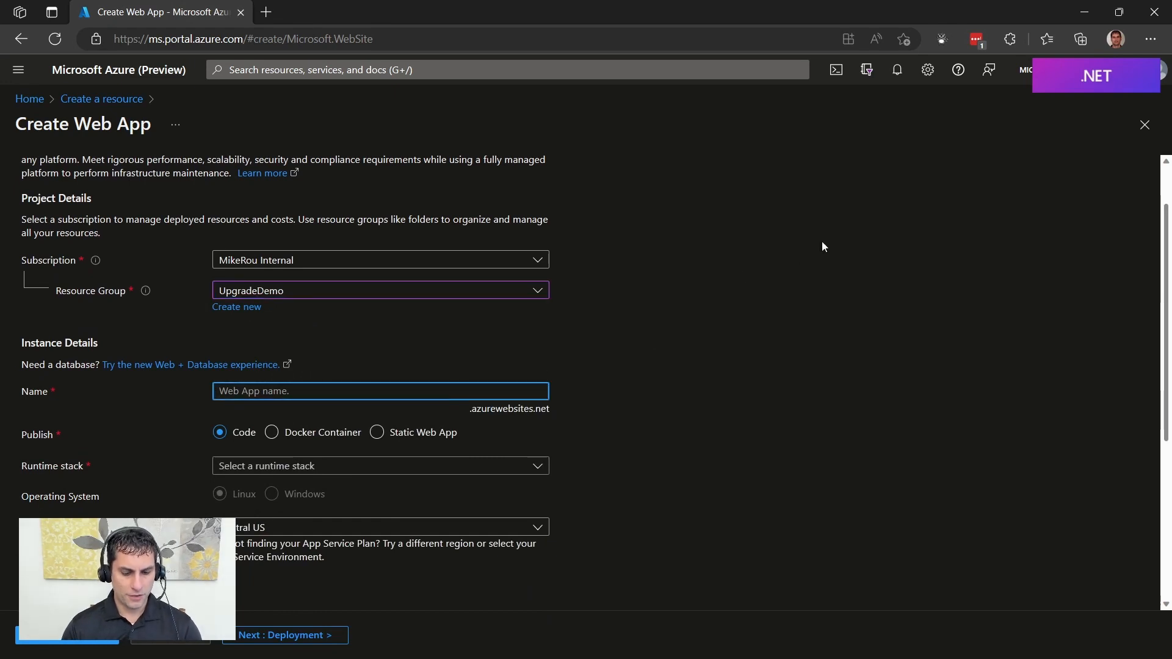
type("eshopnt")
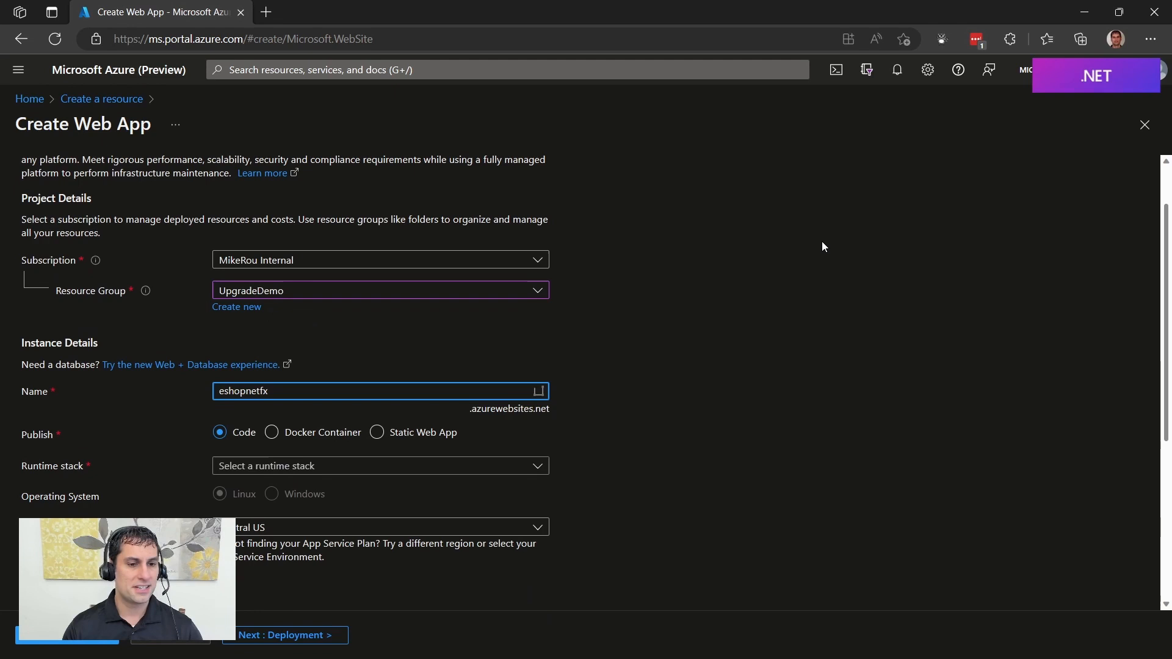
Set runtime ASP.NET V4.8 on the existing eshop plan and continue to Deployment
scroll("down", 3)
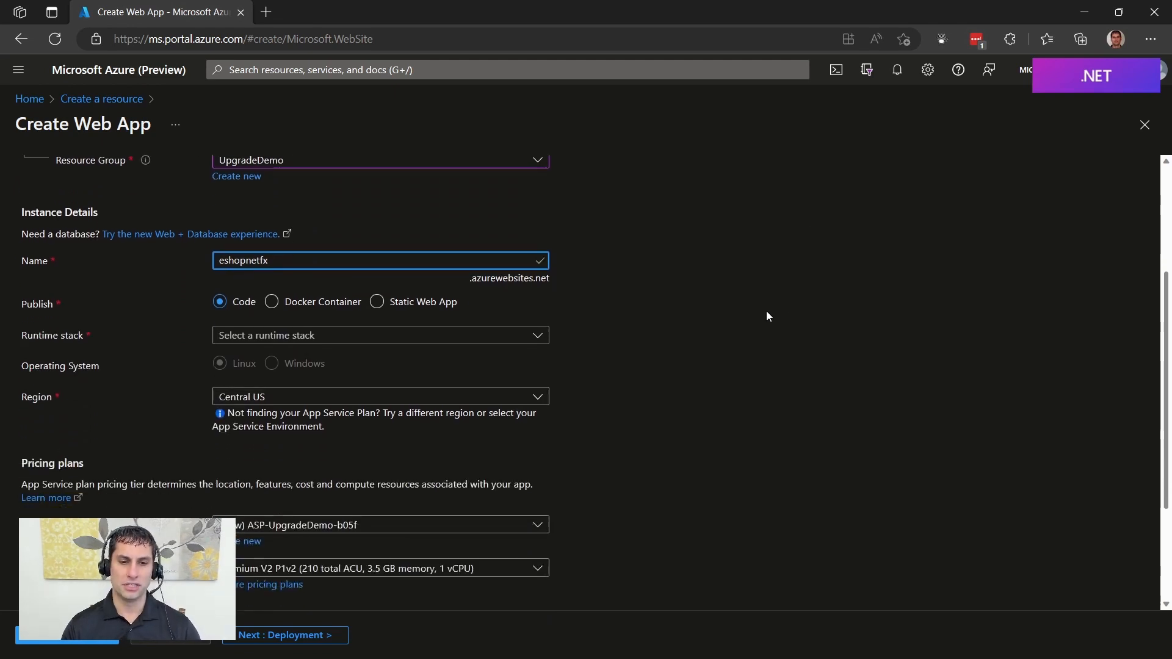
left_click(381, 334)
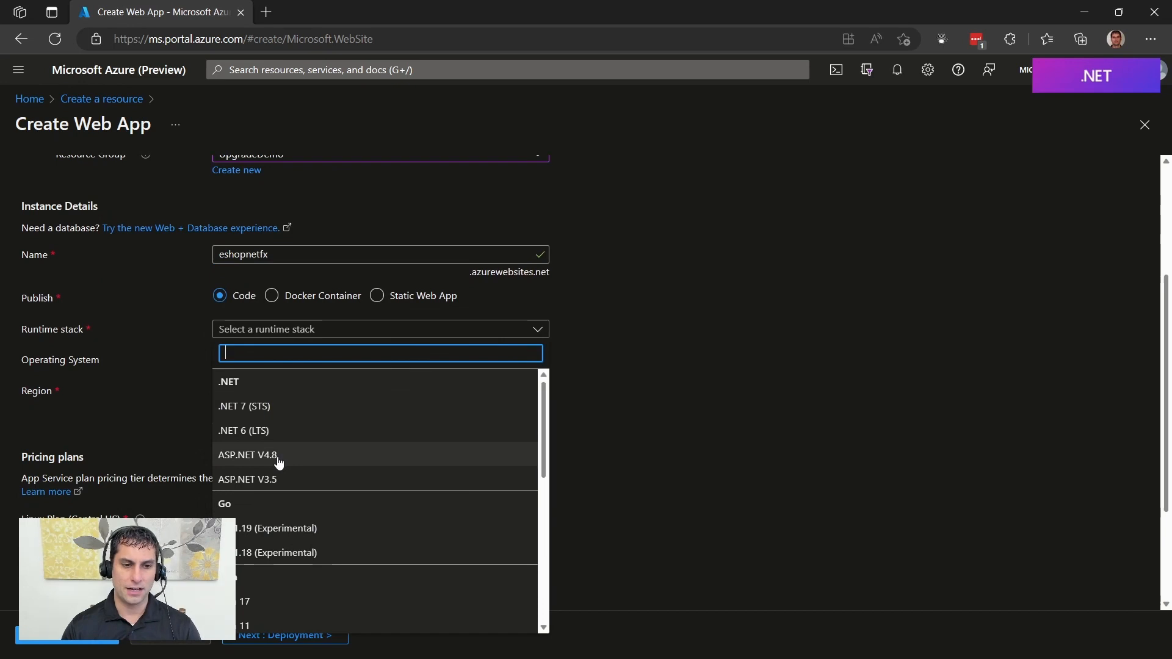
left_click(247, 454)
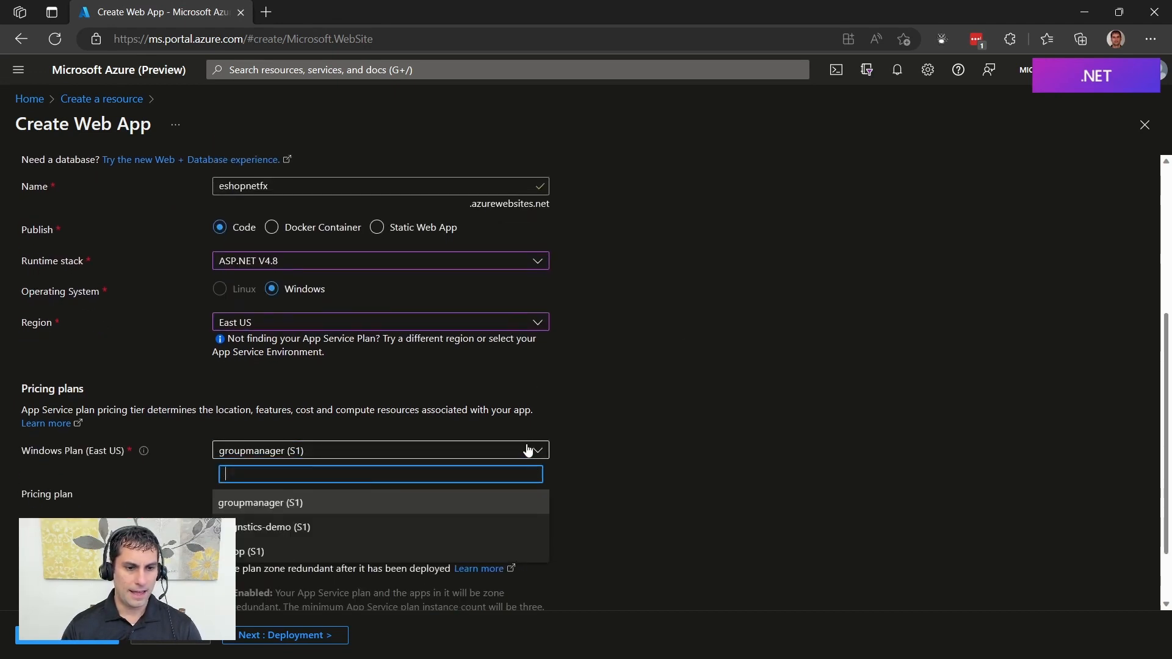
left_click(252, 550)
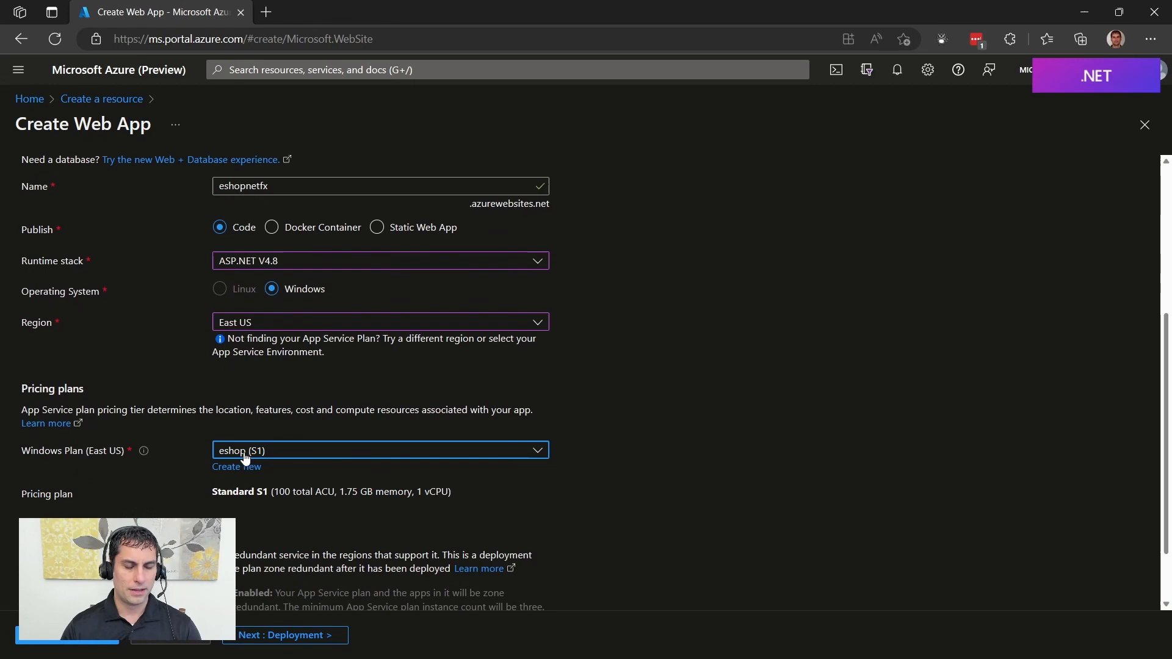
scroll("down", 3)
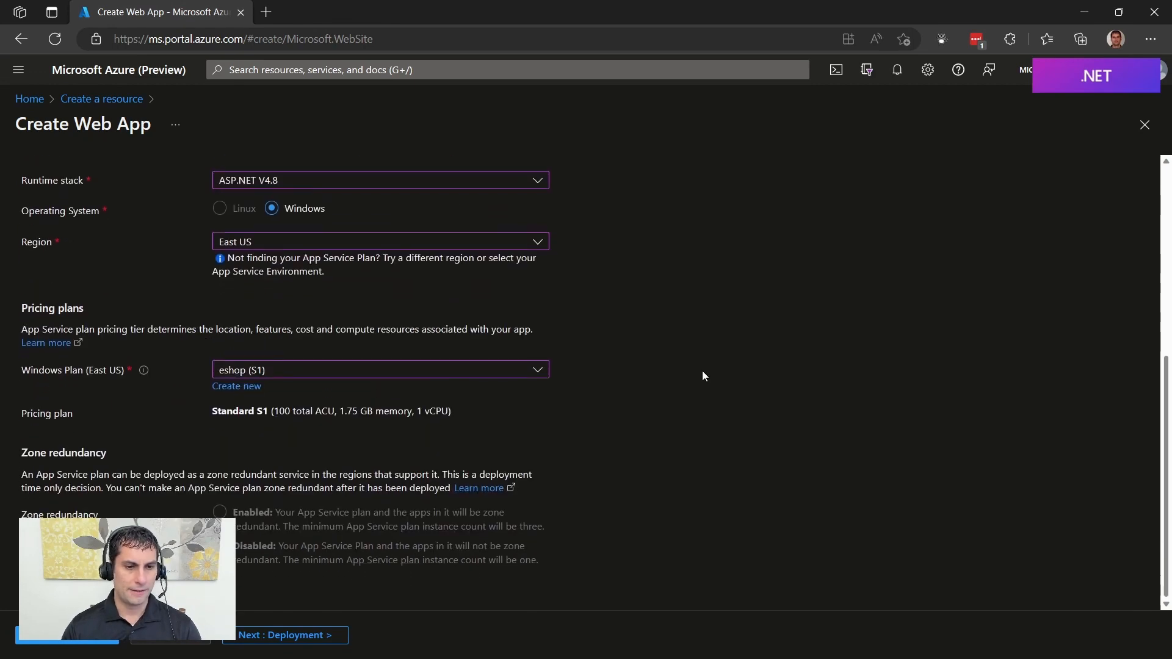
left_click(286, 635)
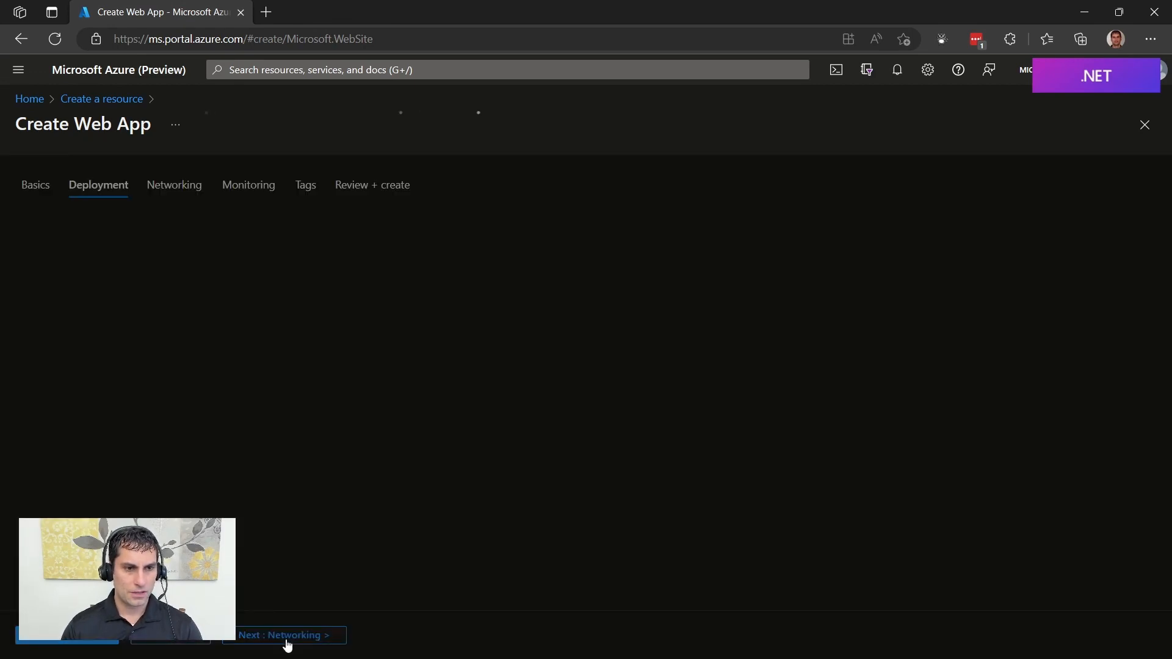
Turn on network injection with UpgradeDemoVnet and create a new subnet named webapps
left_click(283, 651)
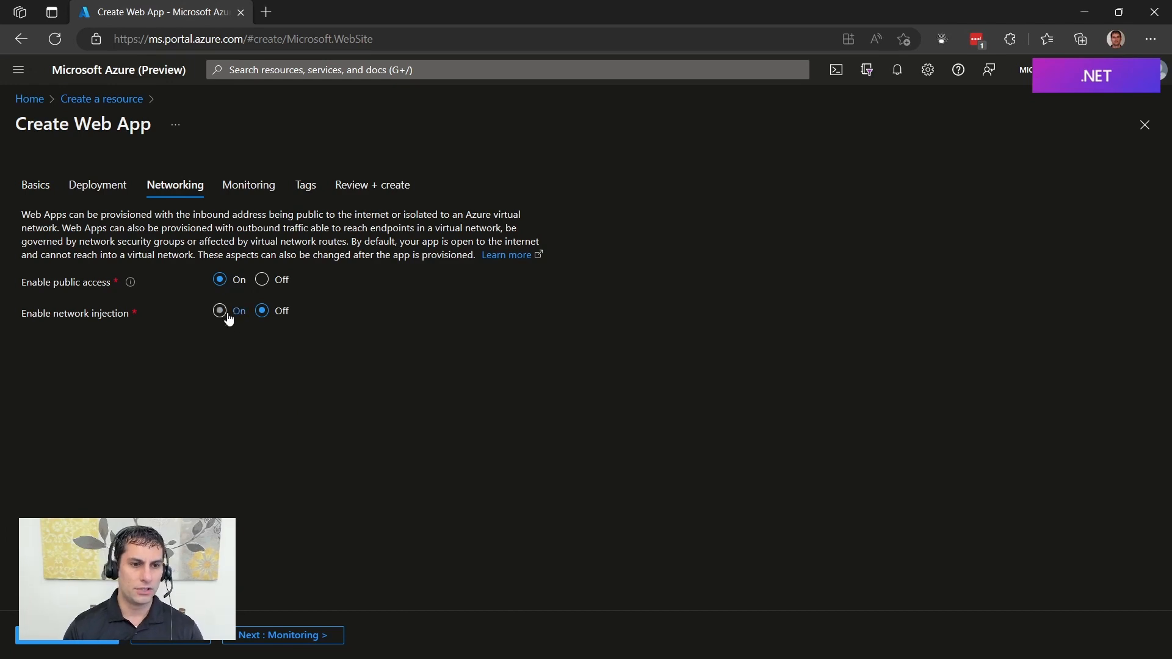
left_click(220, 311)
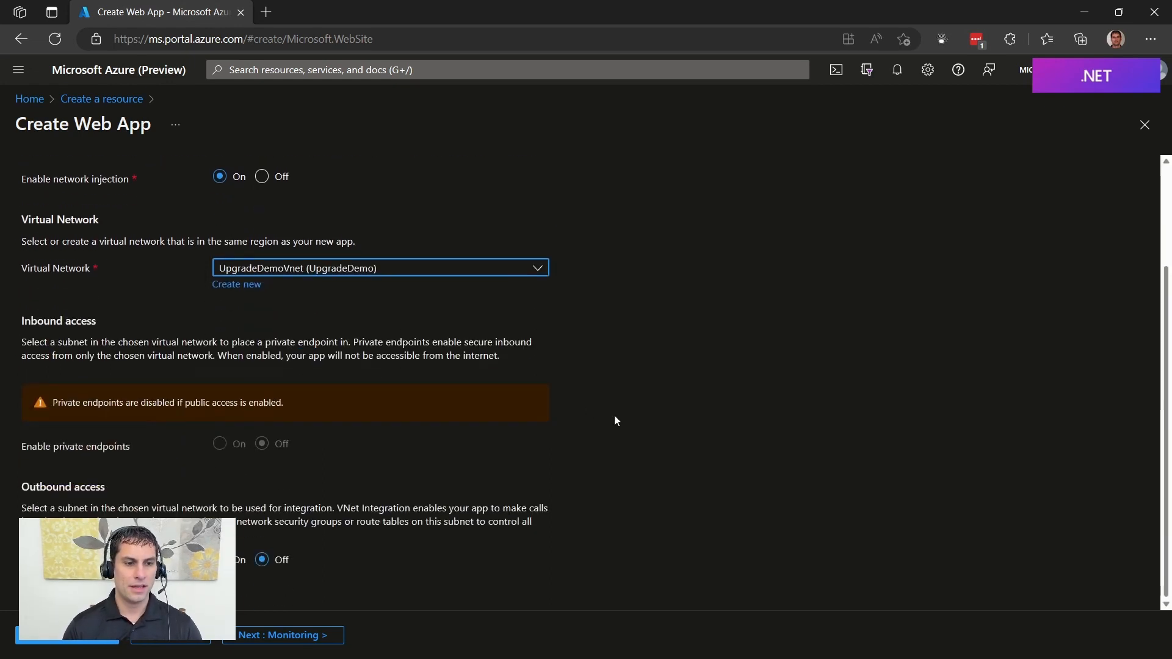
scroll("down", 3)
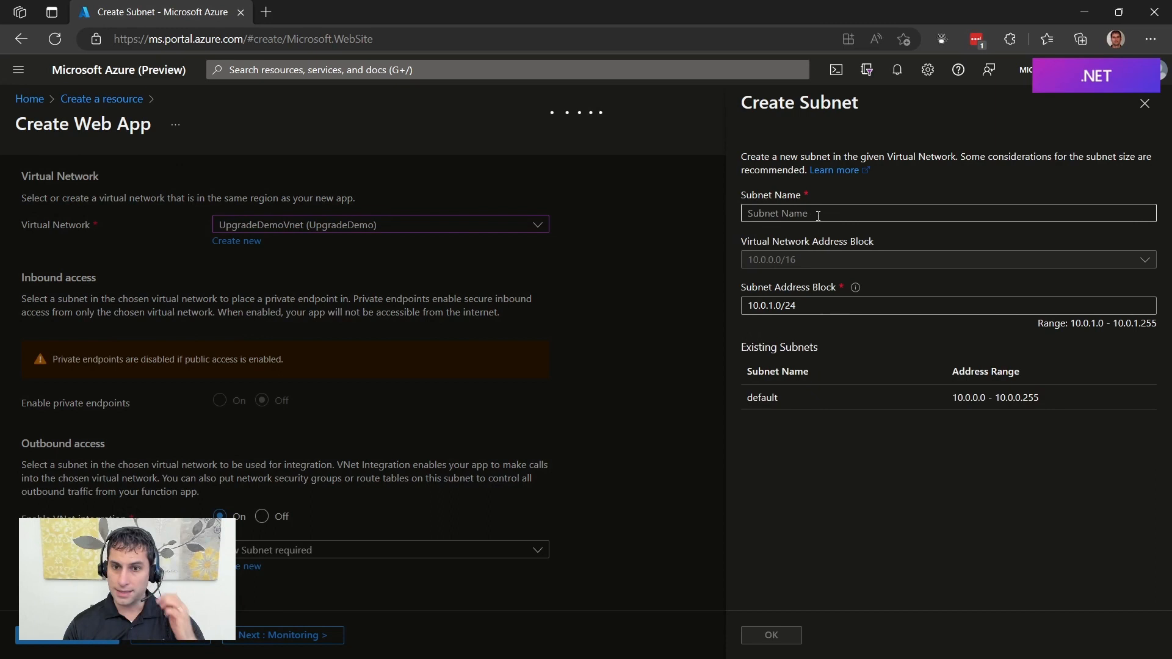
left_click(947, 212)
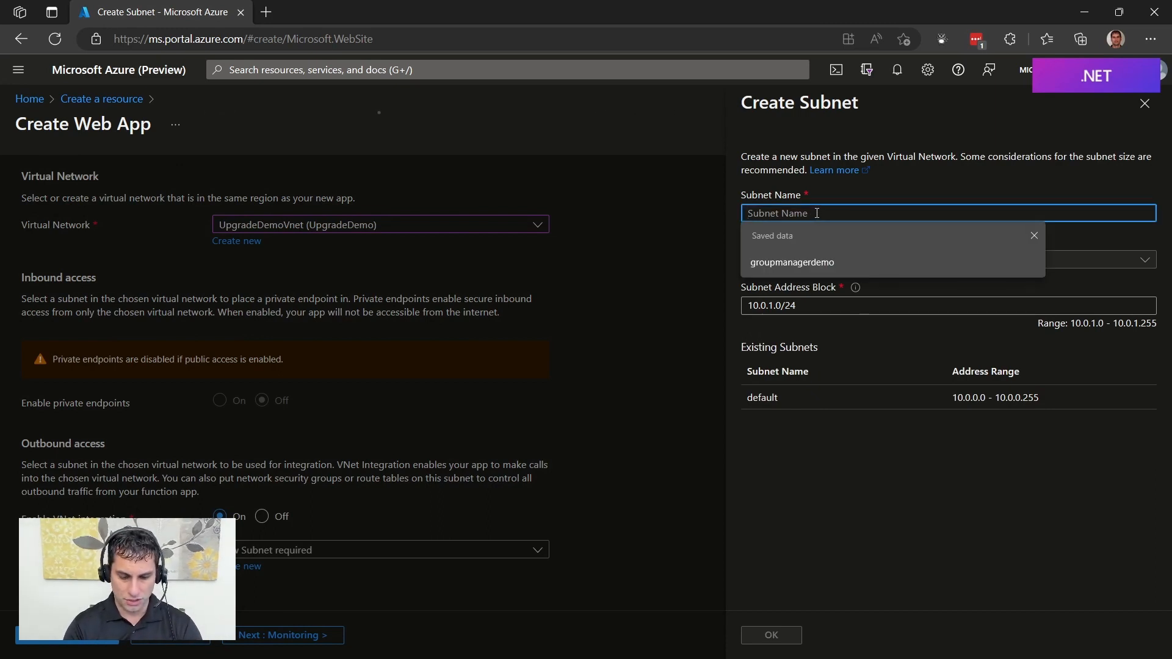
type("webapps")
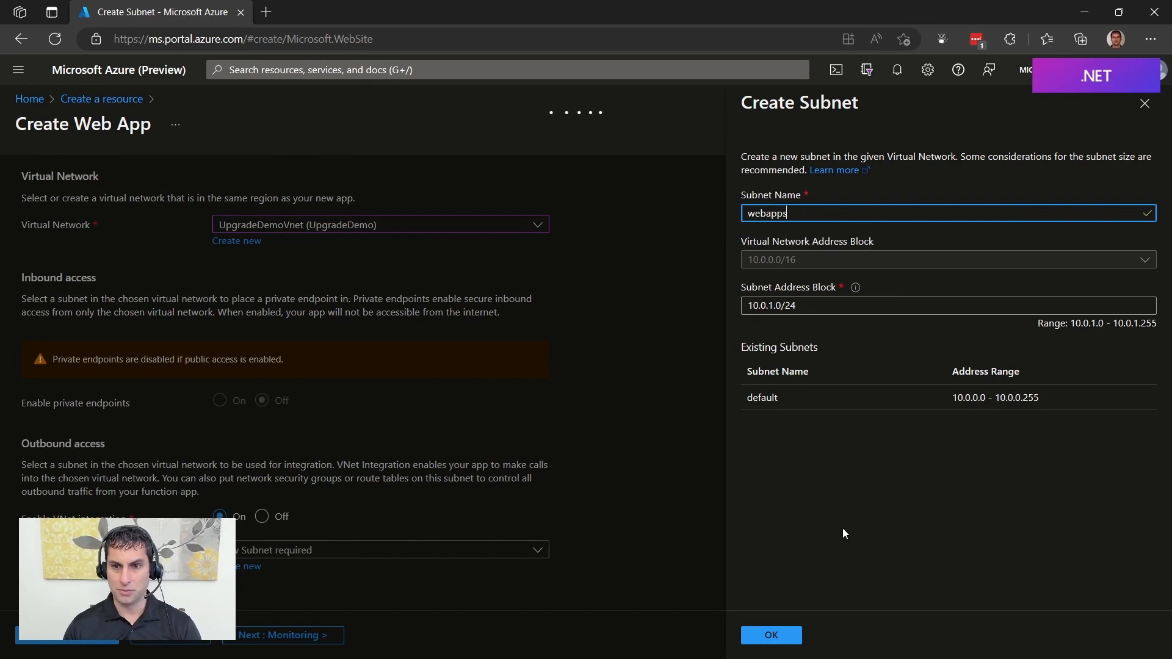
left_click(771, 635)
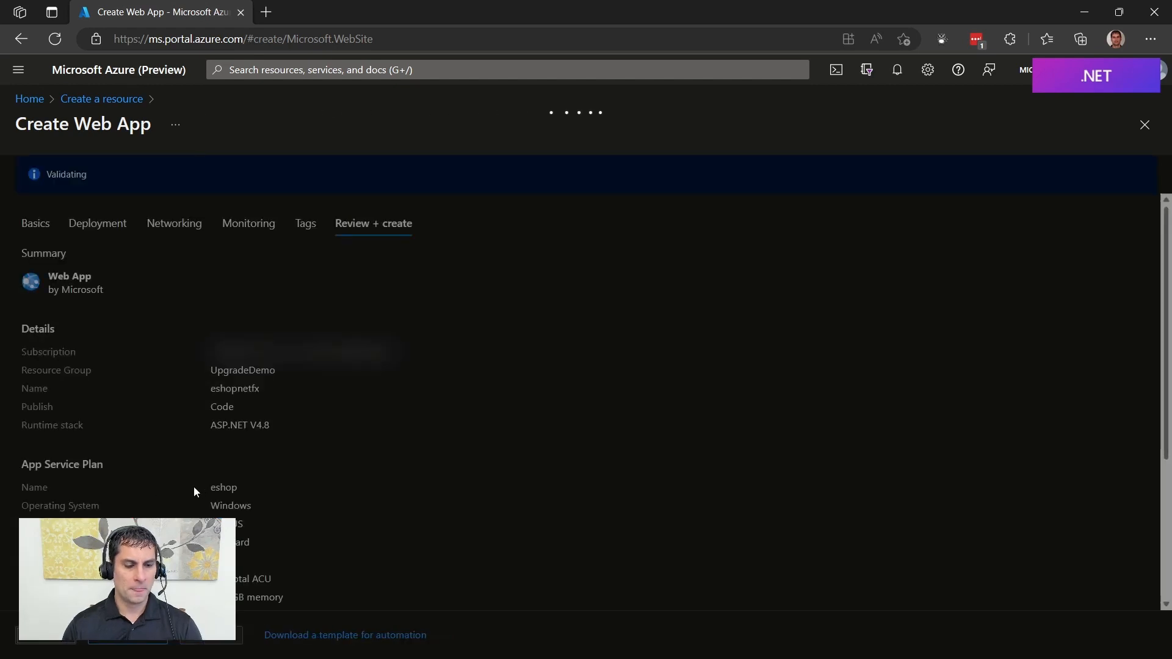
mouse_move(180, 512)
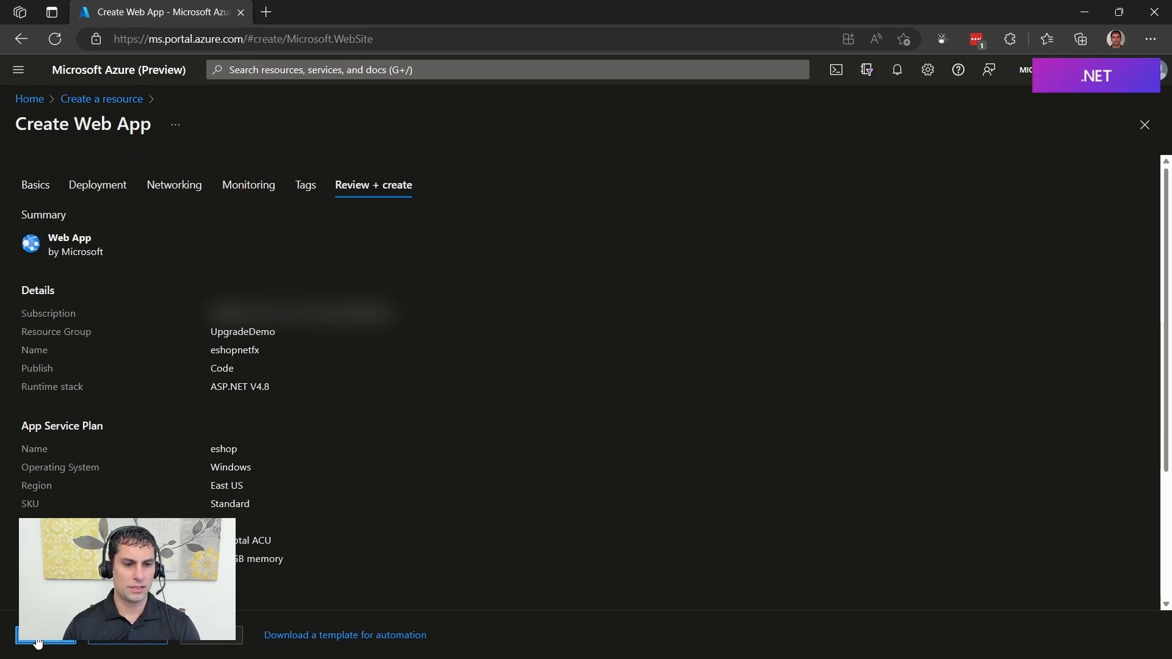
Create the eshopnetfx web app and return to Create a resource
left_click(37, 642)
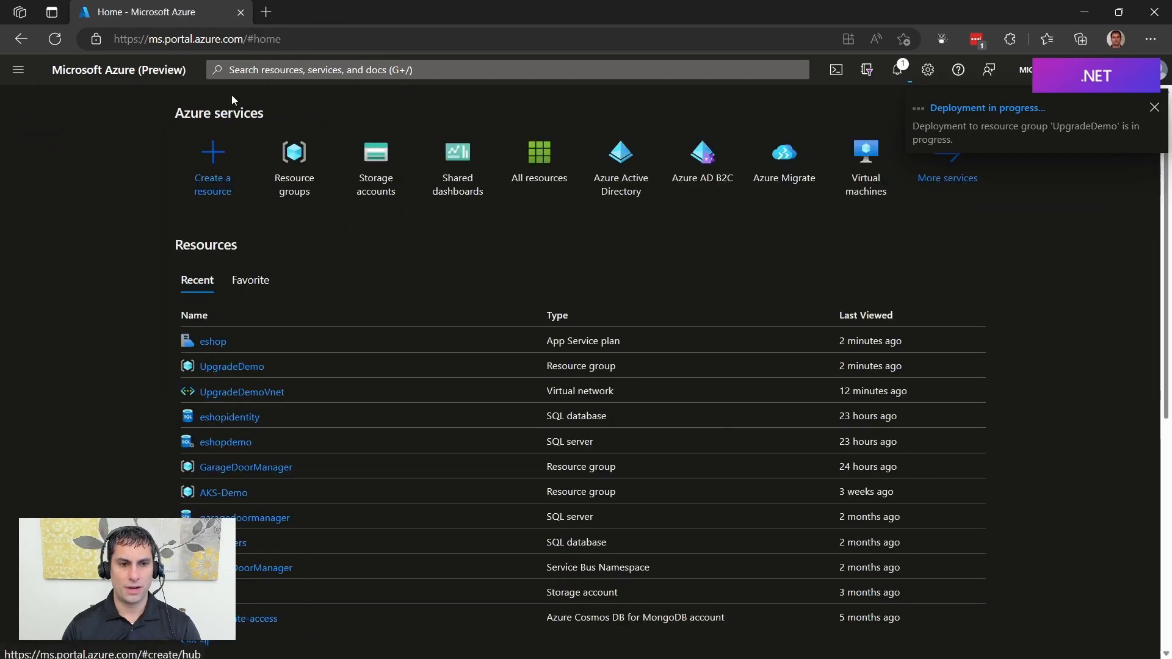
left_click(212, 153)
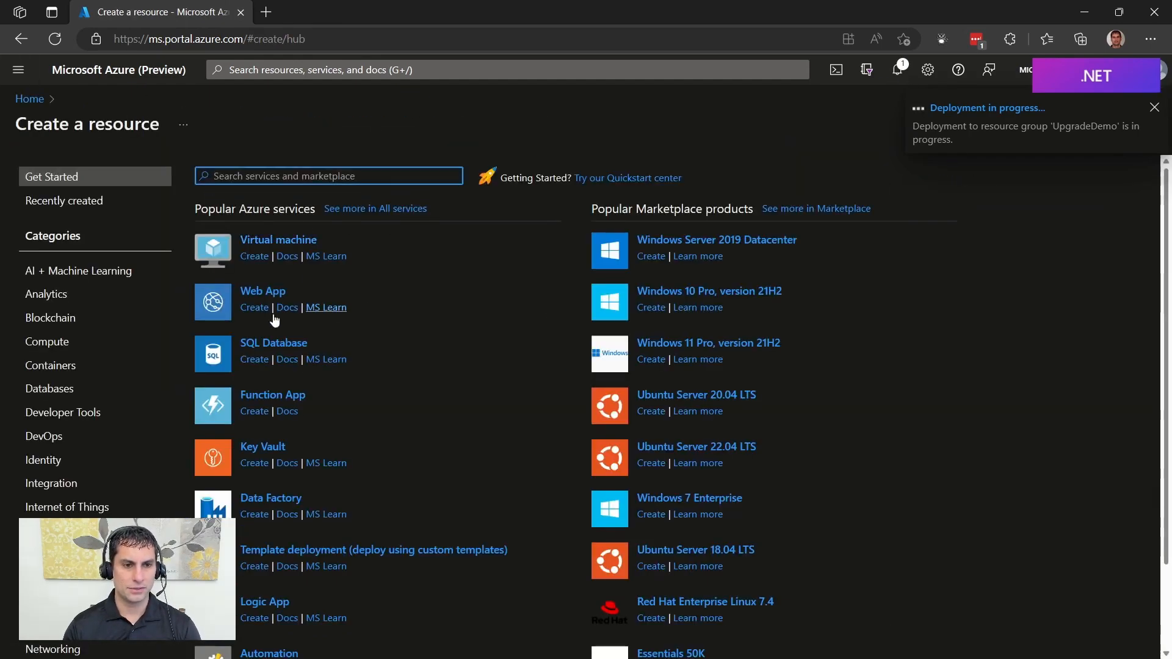
Begin a second Web App from Popular Azure services
left_click(254, 308)
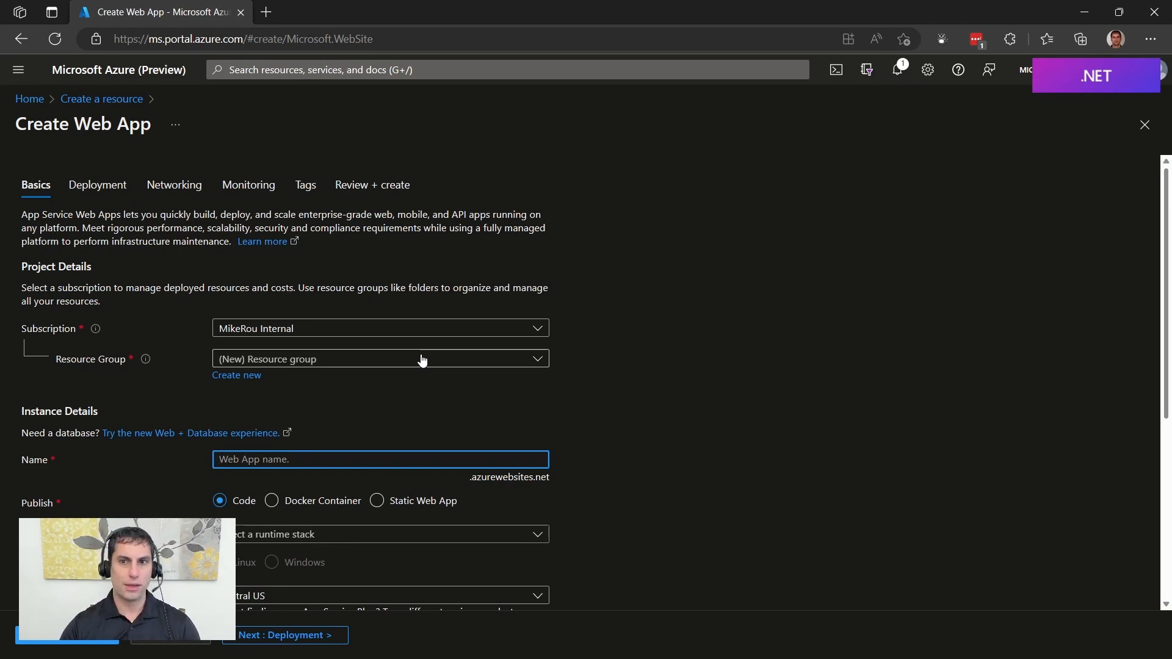
Place the web app in UpgradeDemo and name it eshopnet7
left_click(381, 359)
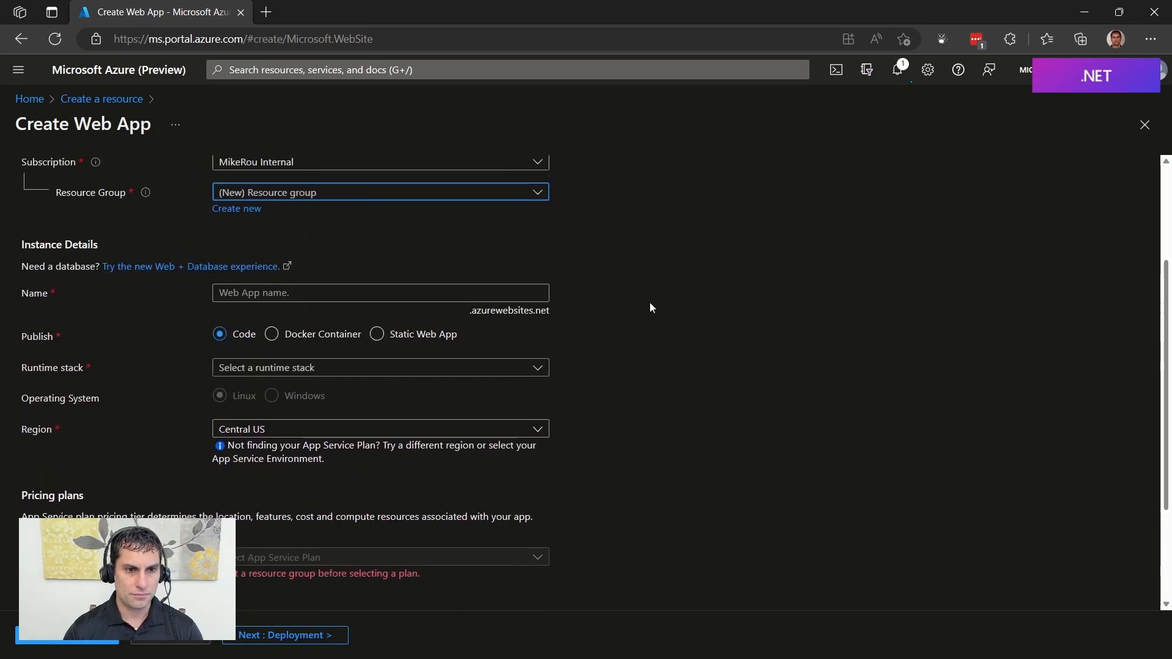
left_click(380, 193)
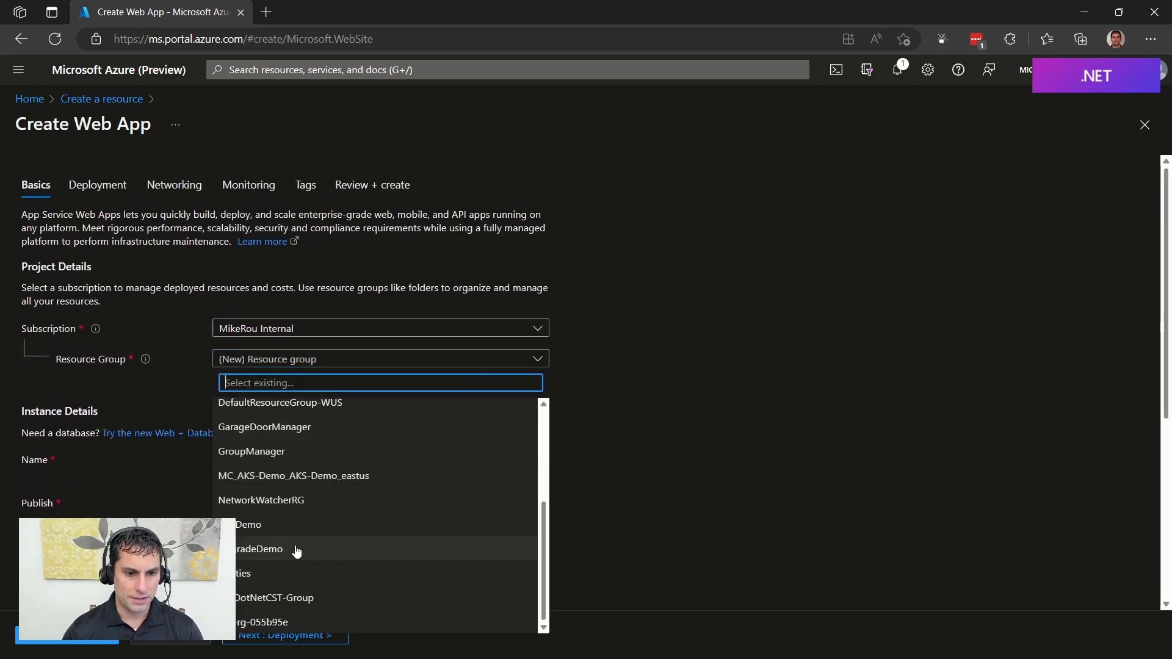
left_click(256, 550)
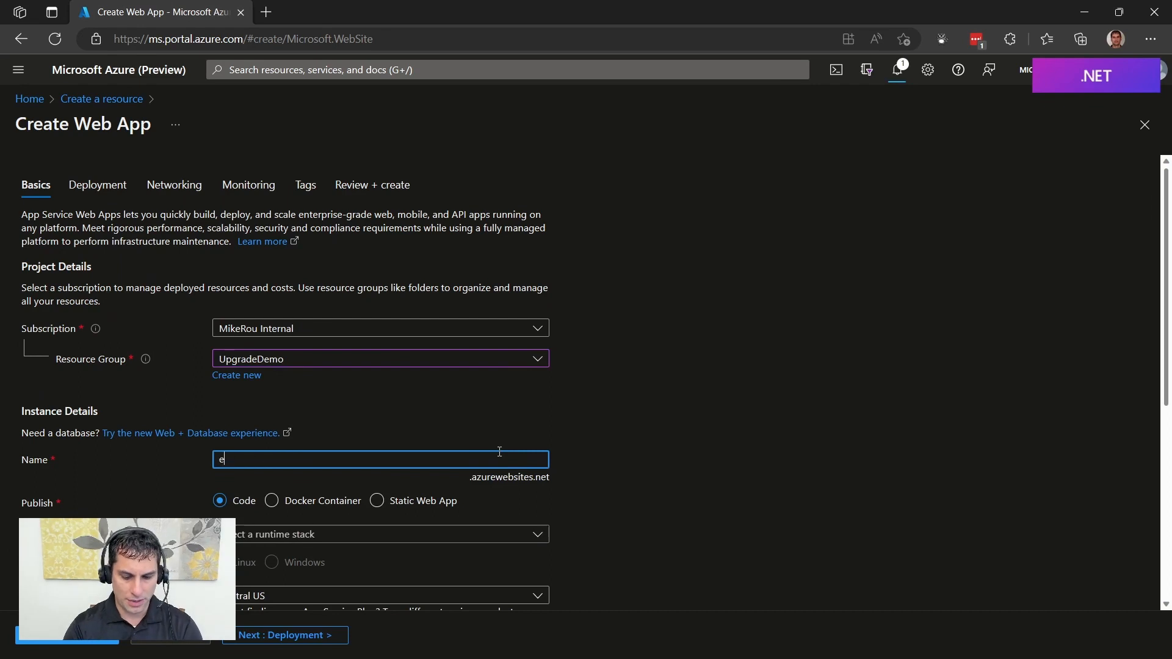
type("eshopnet7")
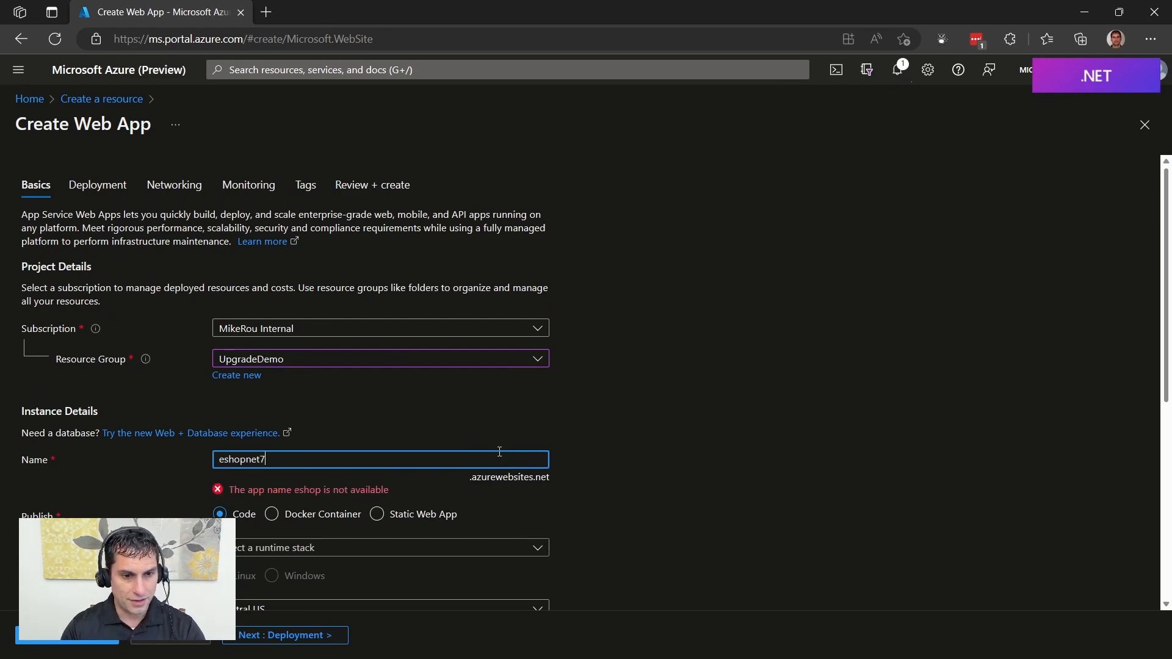
Choose the .NET 7 (STS) runtime and East US region on the eshop plan
left_click(380, 546)
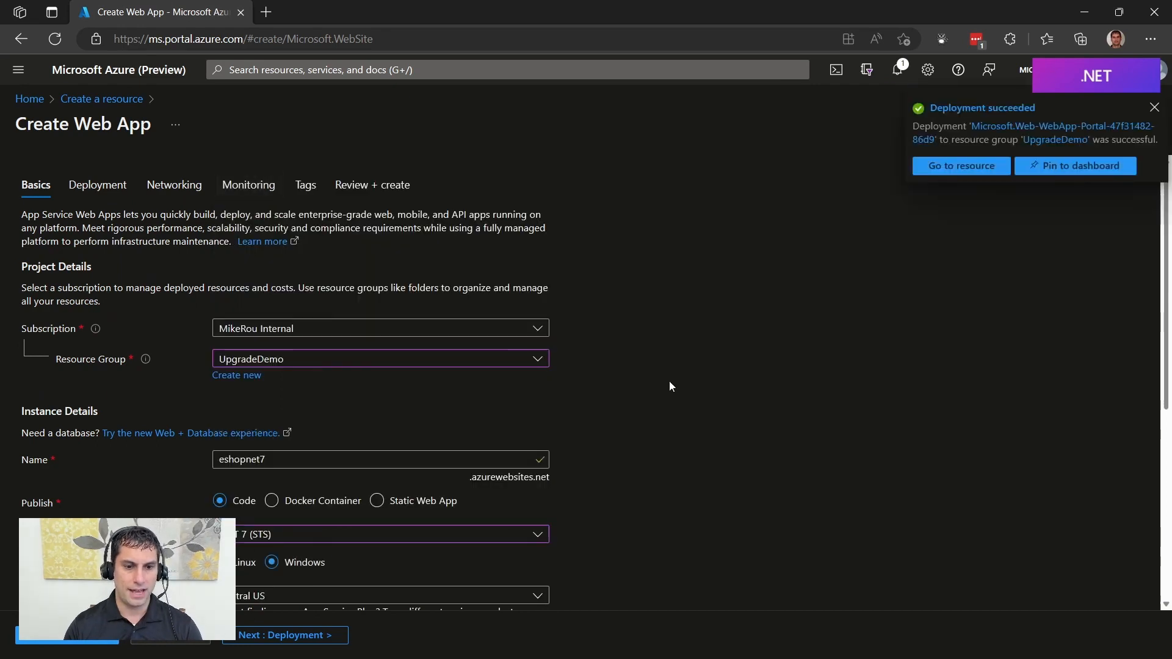
scroll("down", 3)
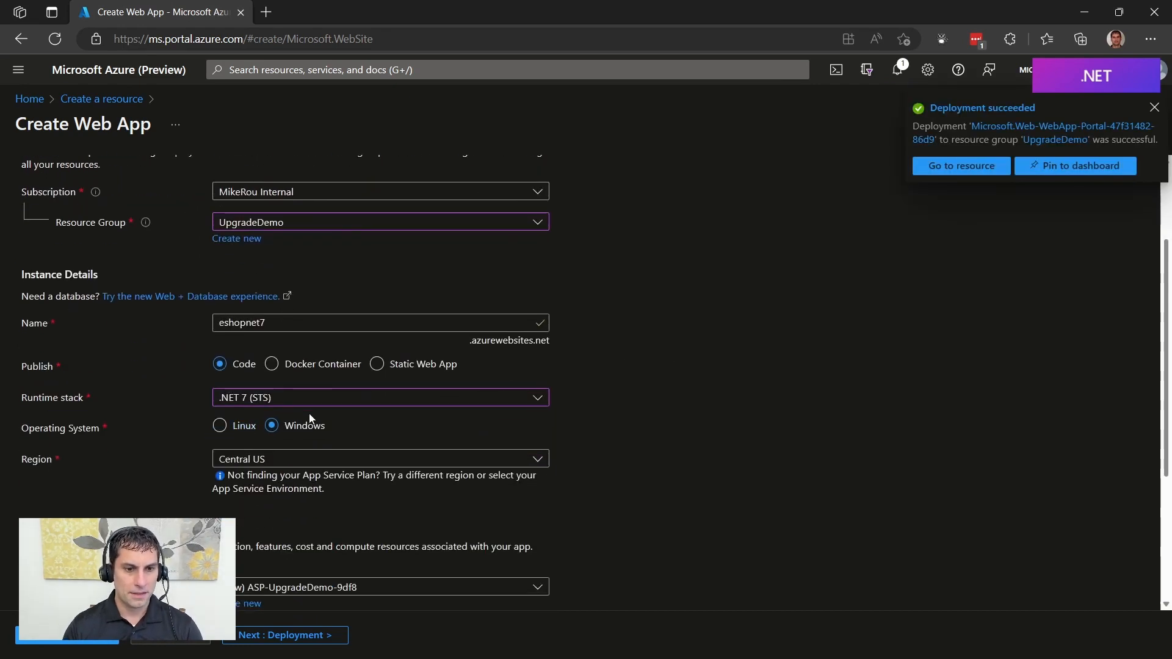
left_click(380, 458)
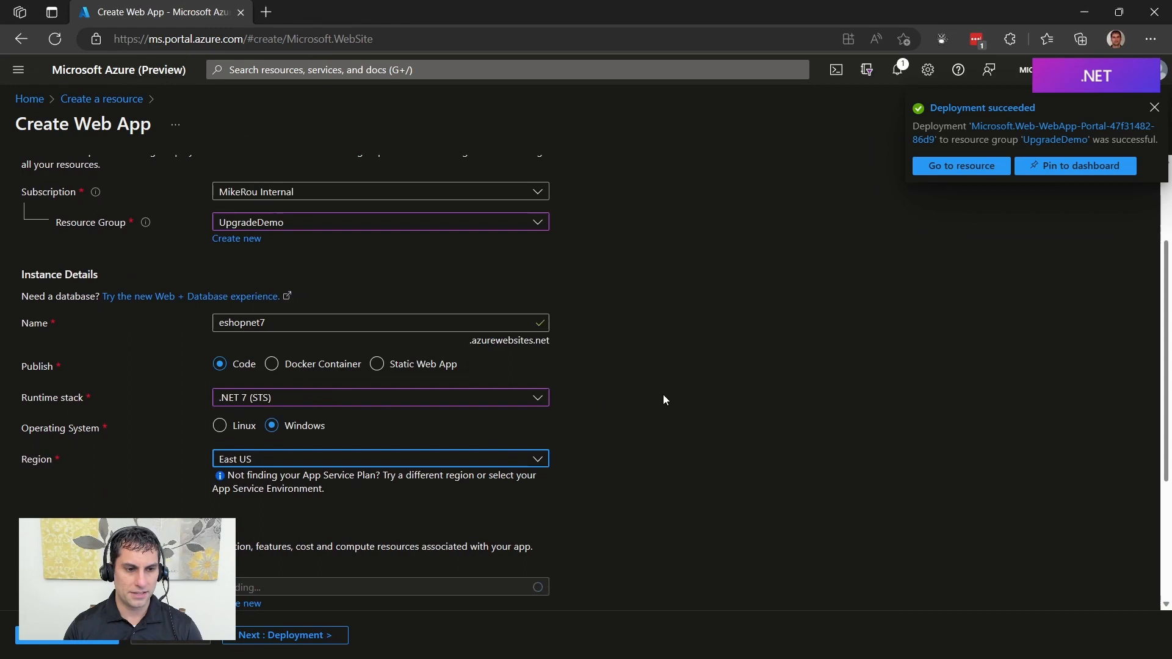
scroll("down", 3)
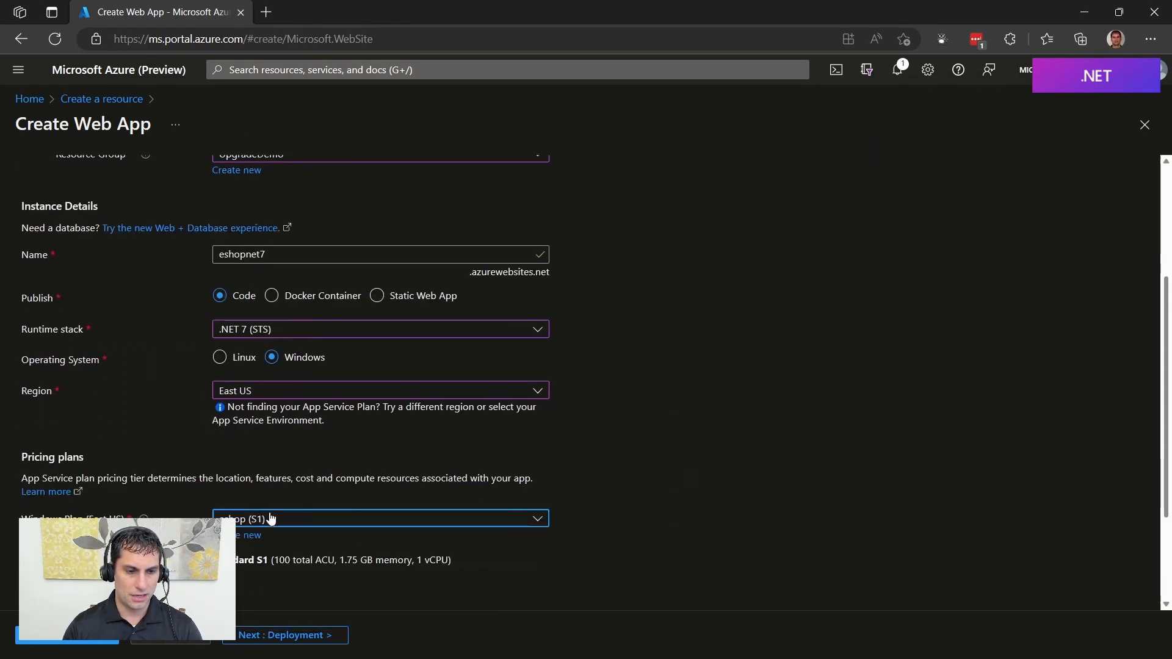
scroll("down", 3)
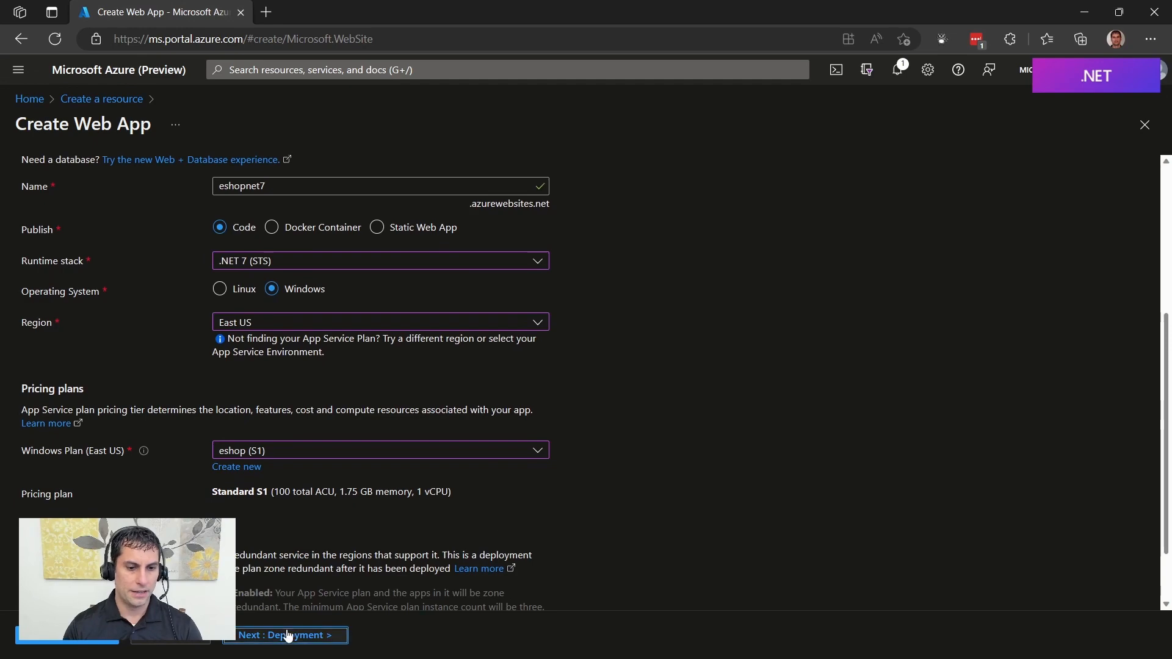
Enable network injection for eshopnet7 and connect it to UpgradeDemoVnet
left_click(284, 635)
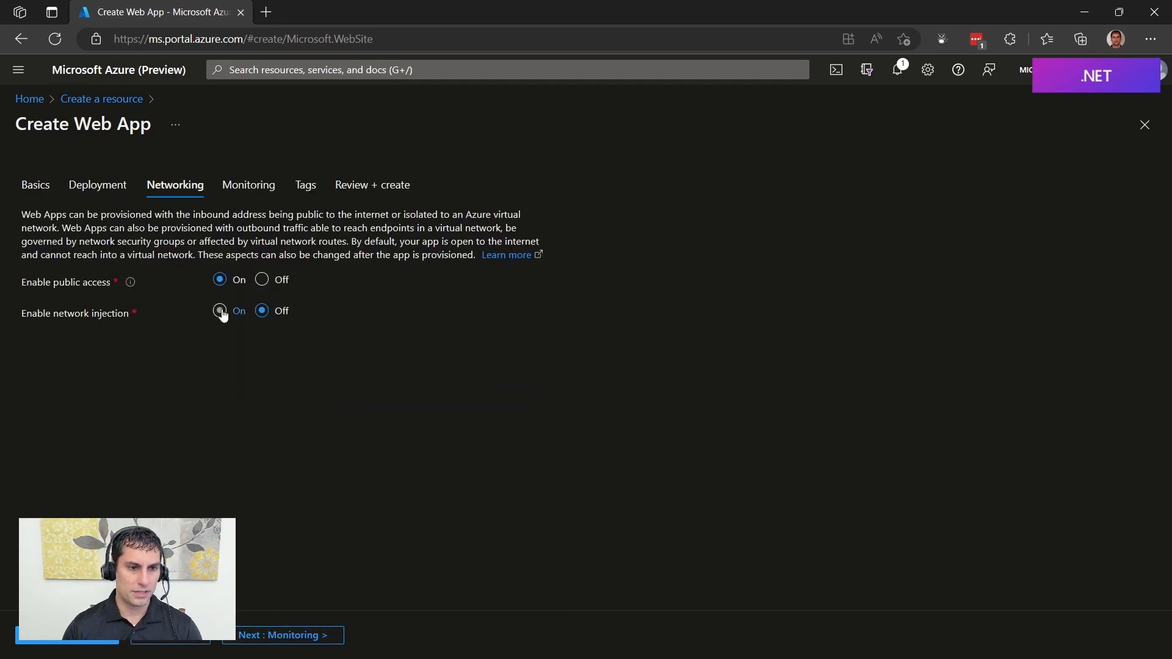
left_click(220, 311)
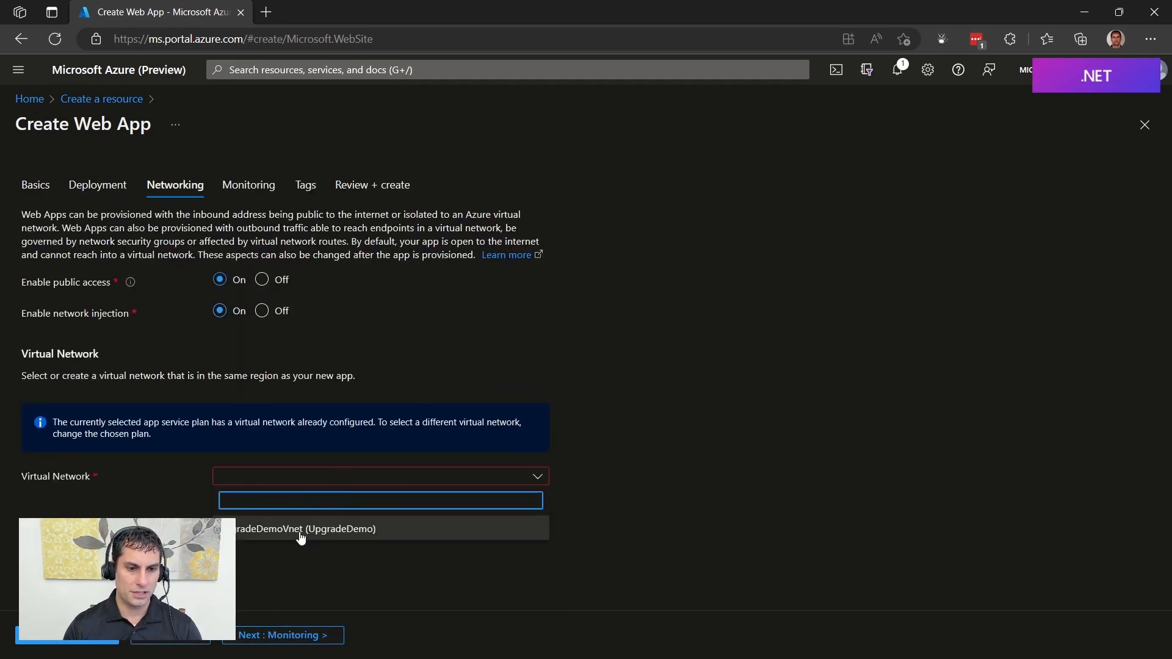
left_click(300, 528)
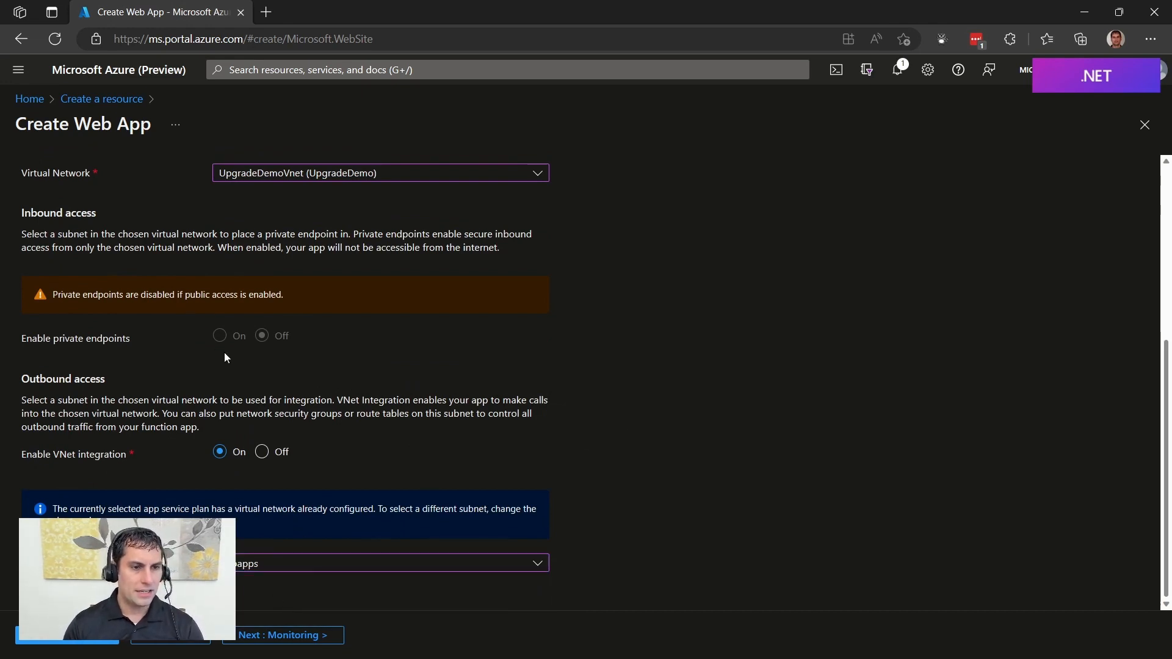
mouse_move(559, 383)
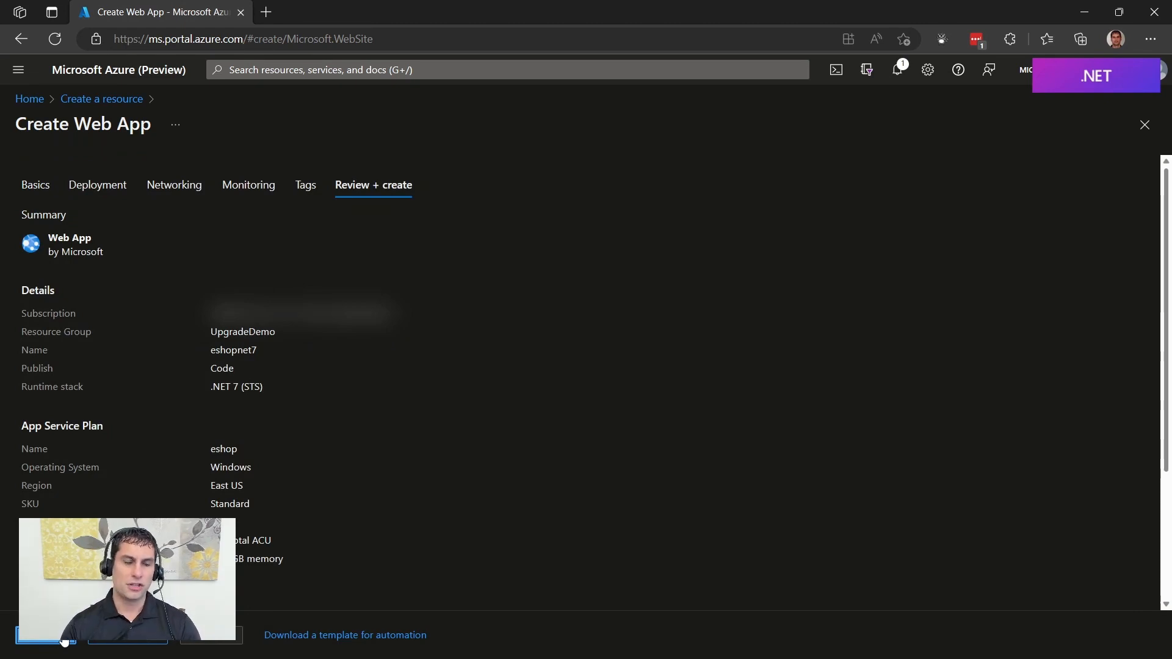
Create the eshopnet7 web app and open the UpgradeDemo resource group once deployed
left_click(34, 644)
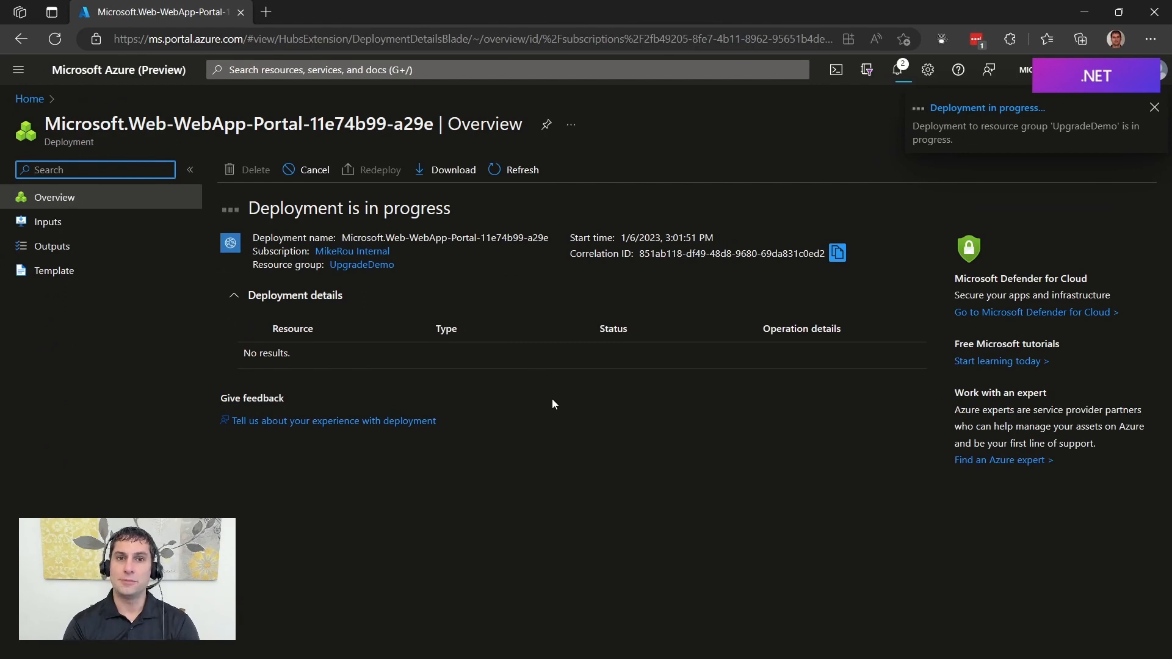
left_click(1155, 106)
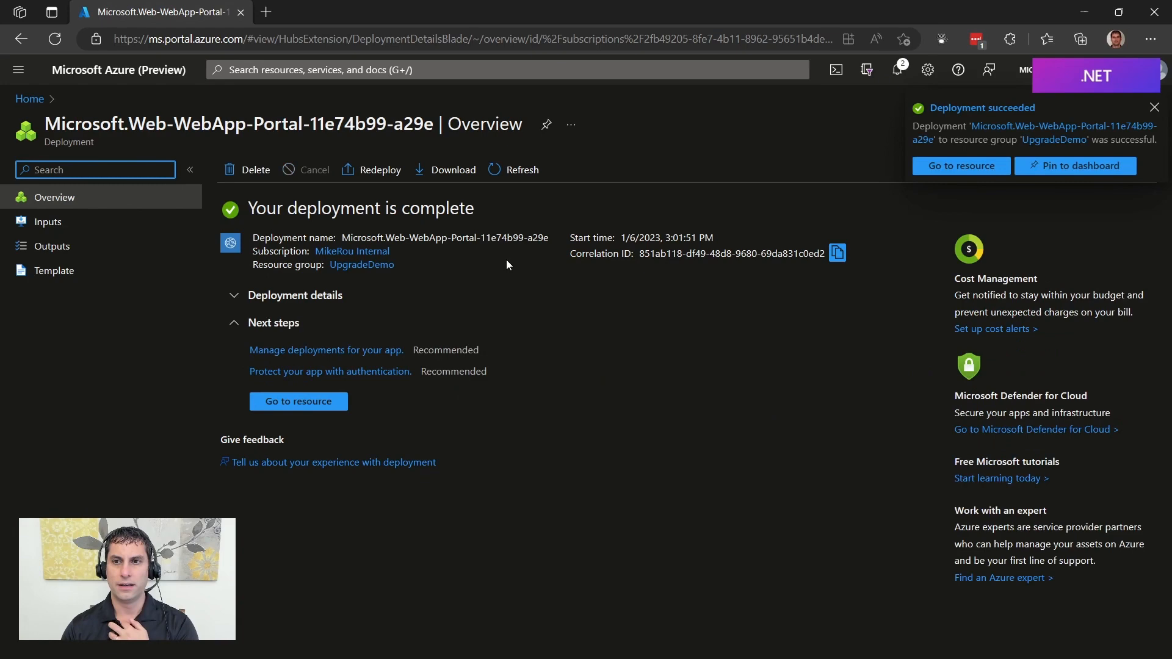
mouse_move(29, 99)
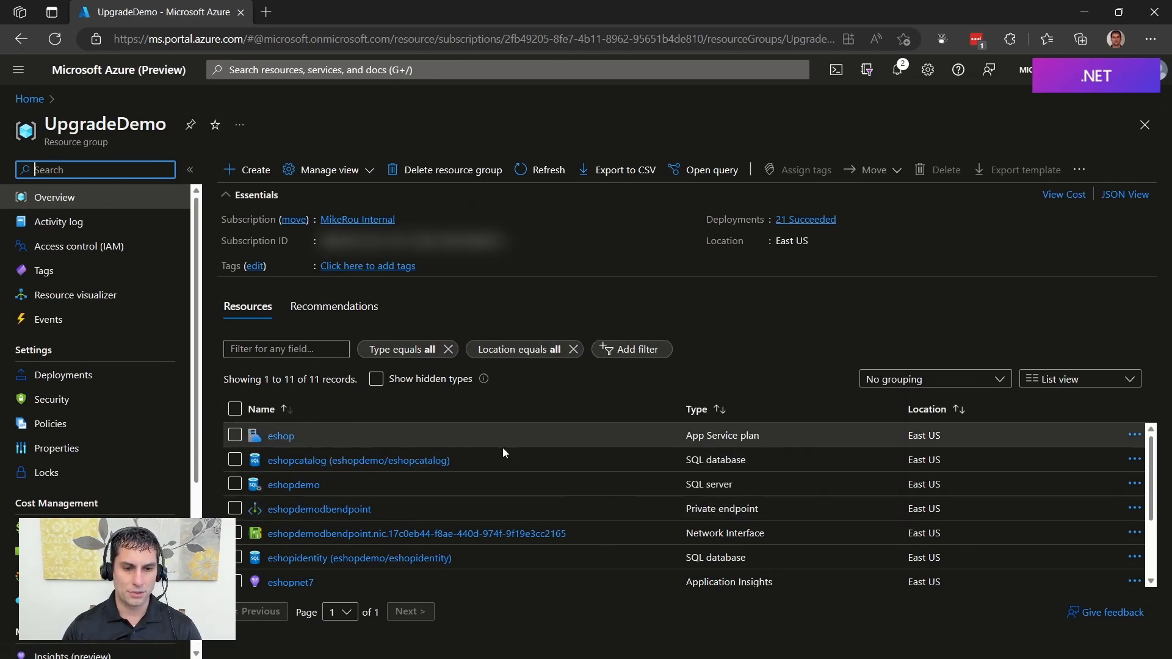
scroll("down", 3)
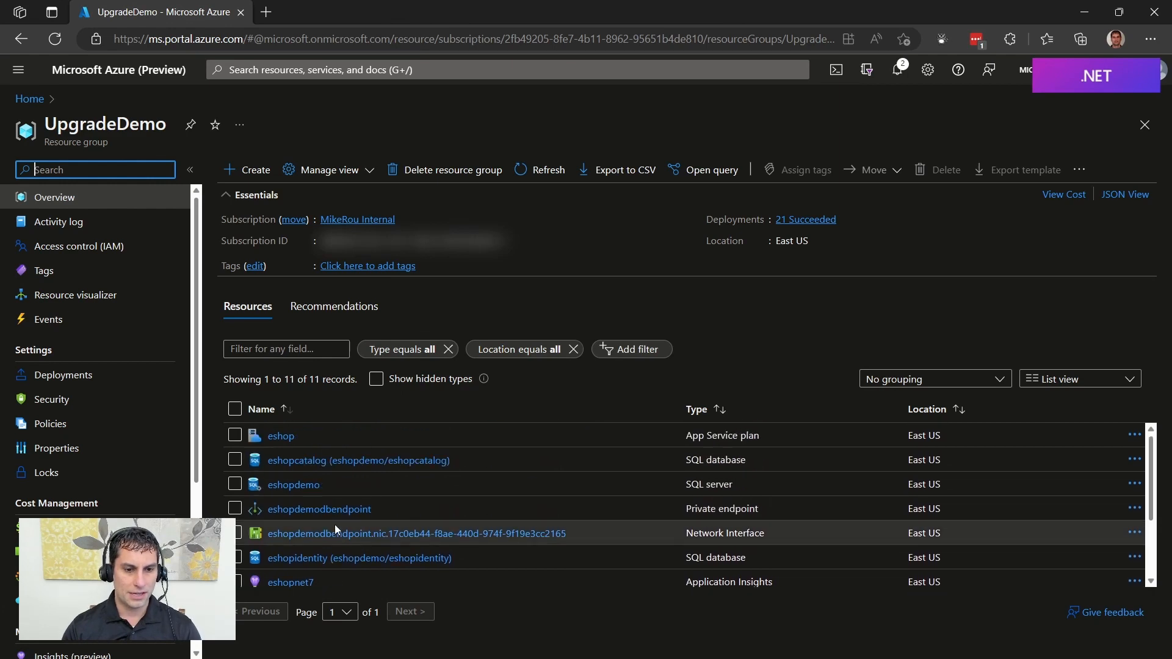
scroll("down", 3)
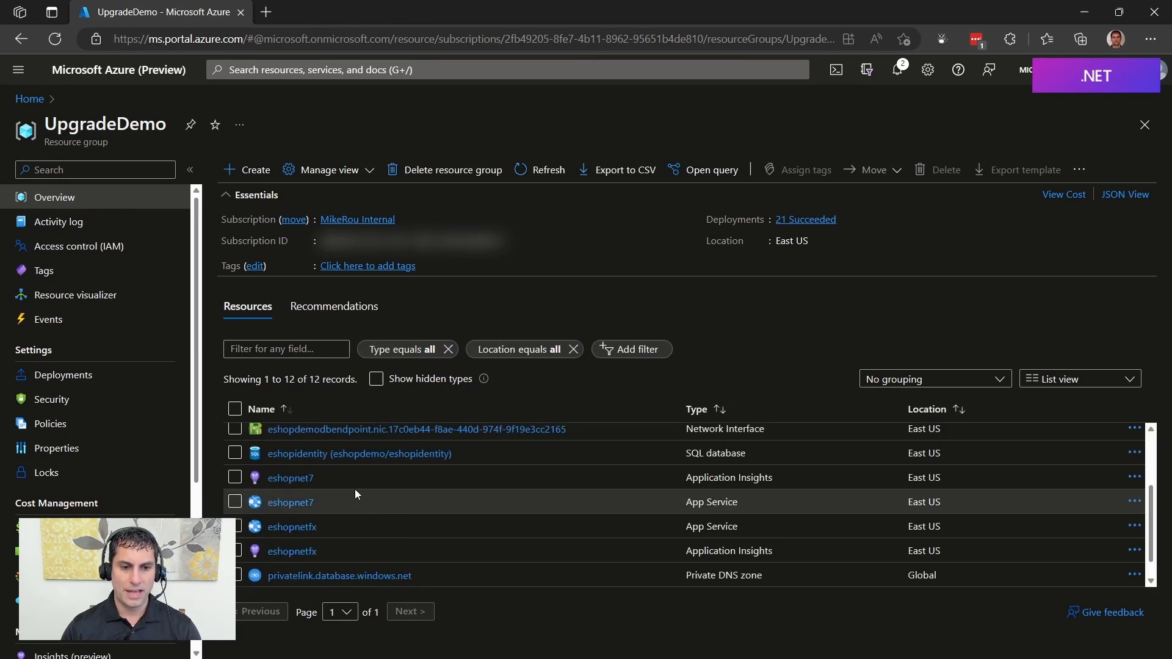
mouse_move(552, 554)
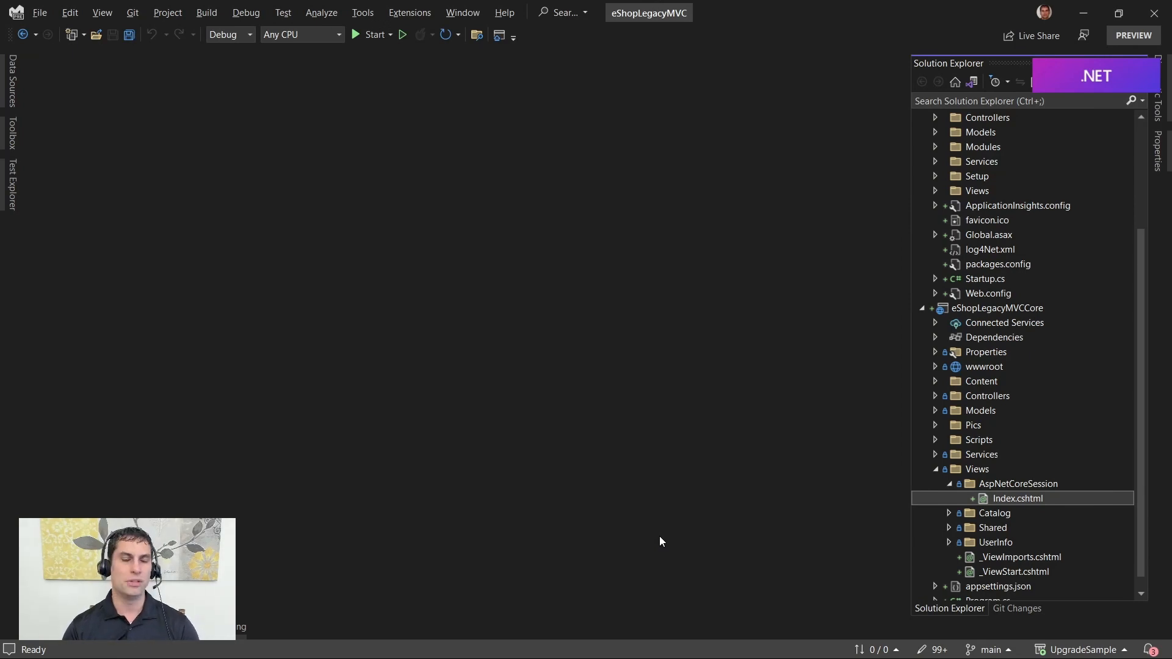
mouse_move(836, 377)
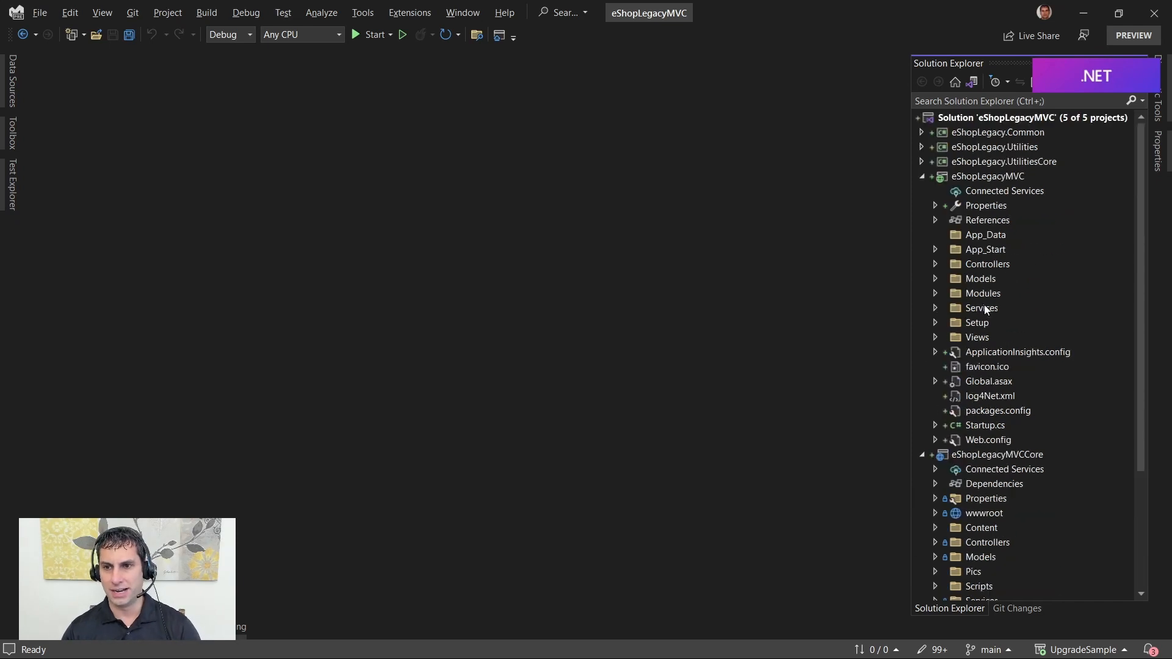
Start publishing eShopLegacyMVC with Azure App Service (Windows) as the target
right_click(1001, 175)
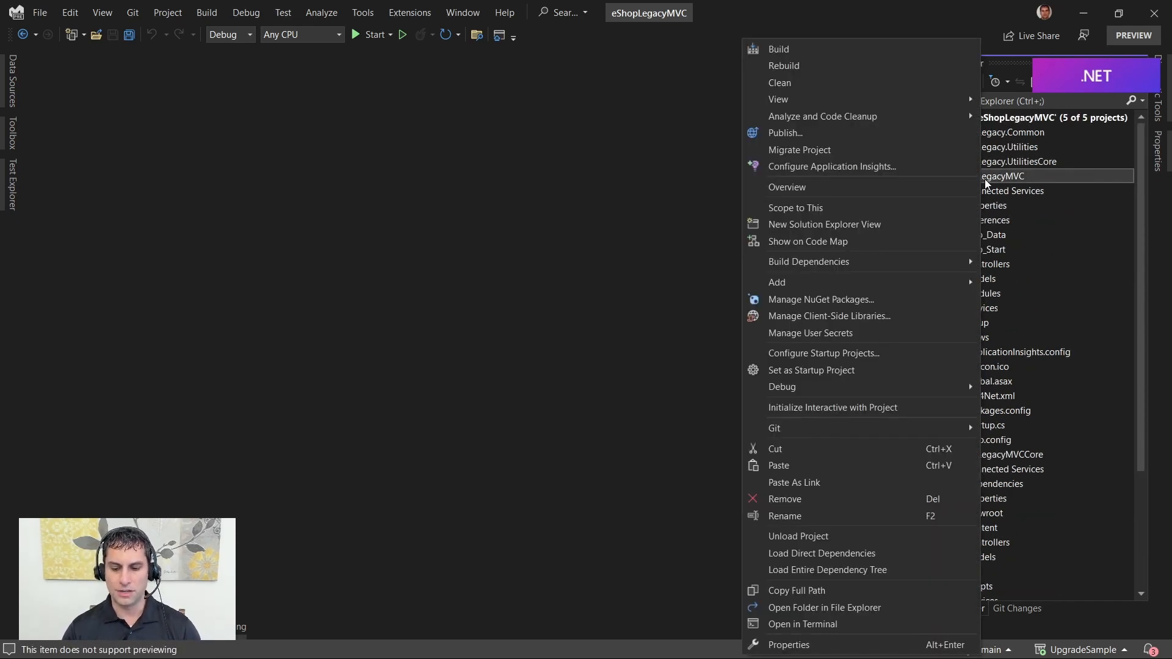
mouse_move(876, 544)
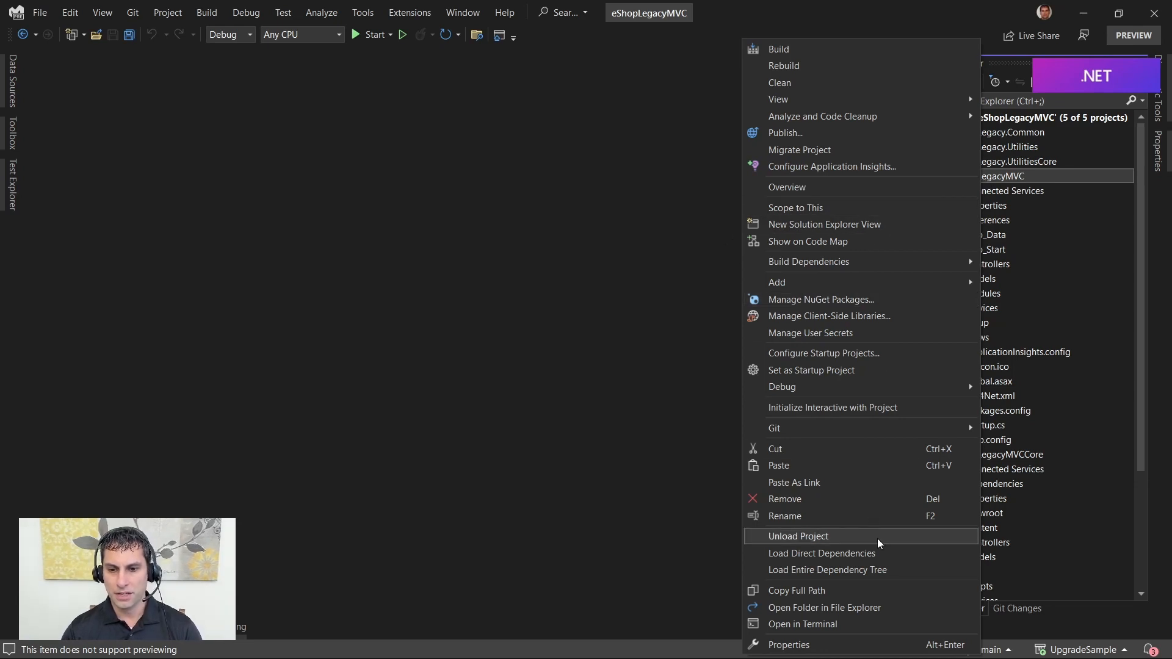
mouse_move(820, 88)
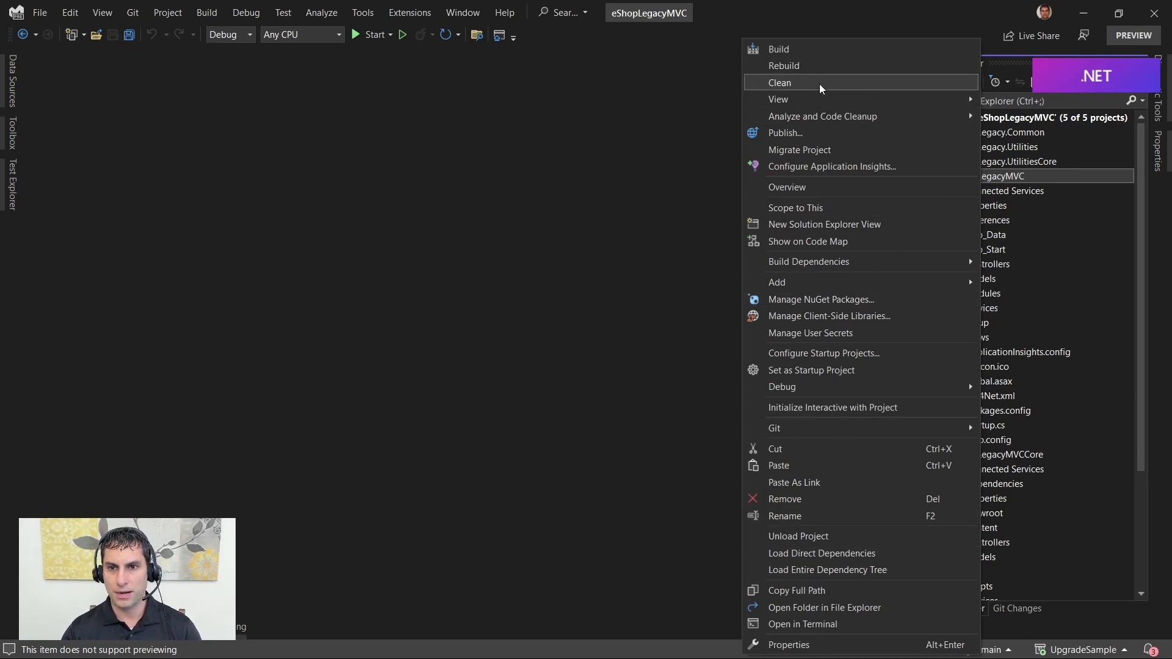
left_click(786, 133)
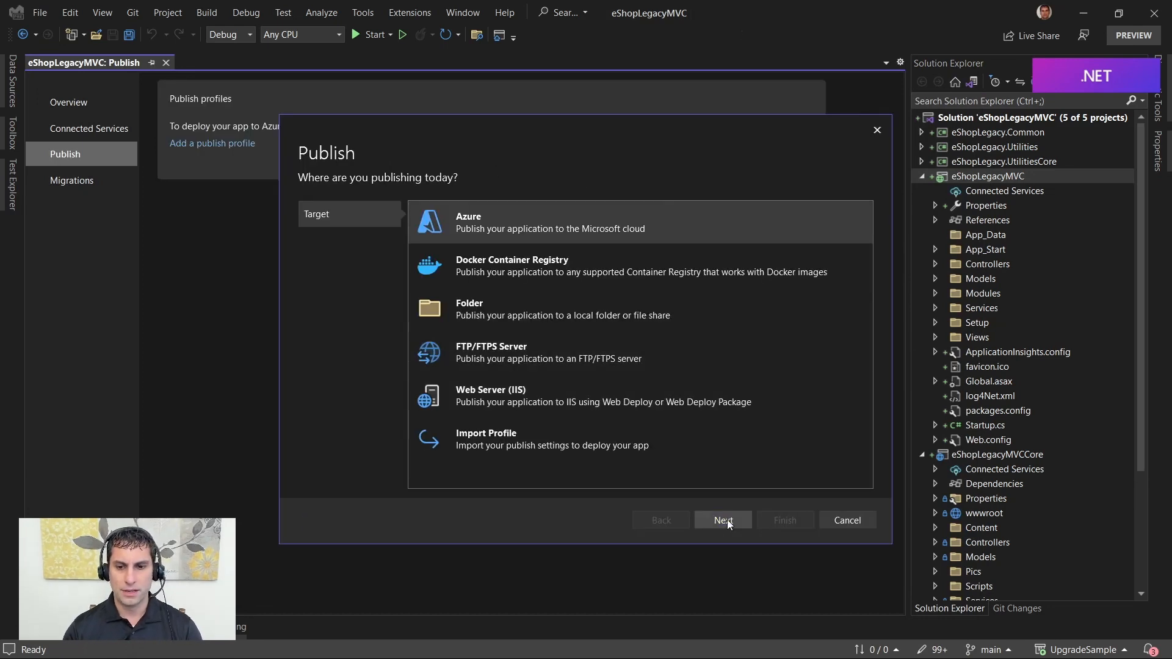
left_click(723, 520)
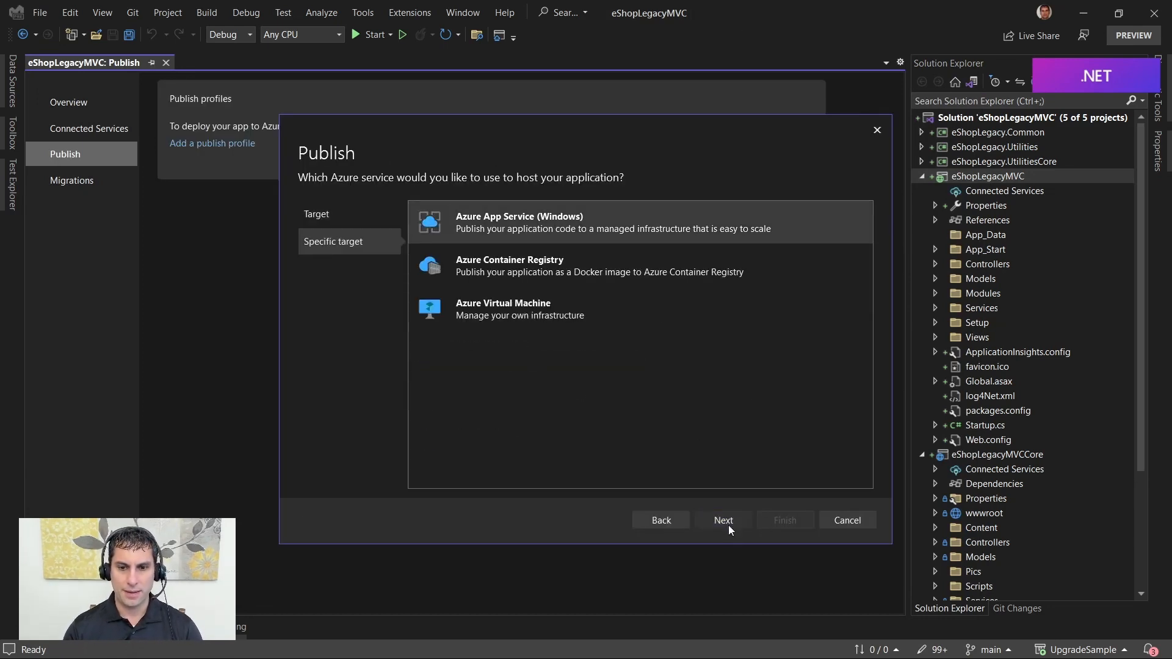
left_click(723, 520)
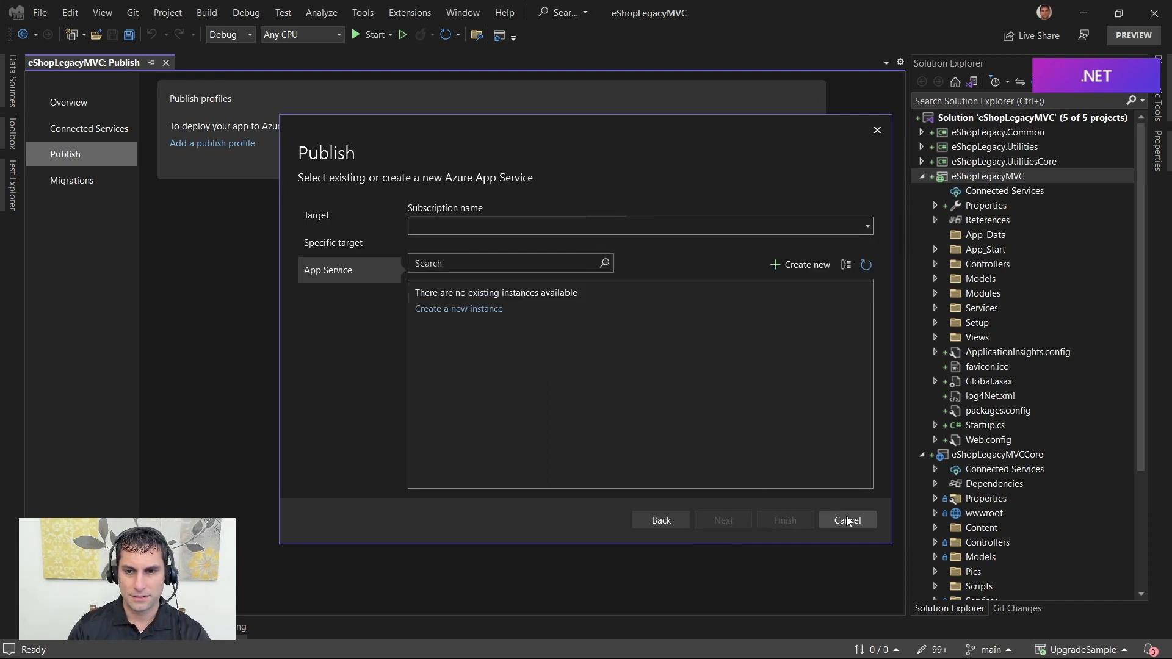
left_click(847, 520)
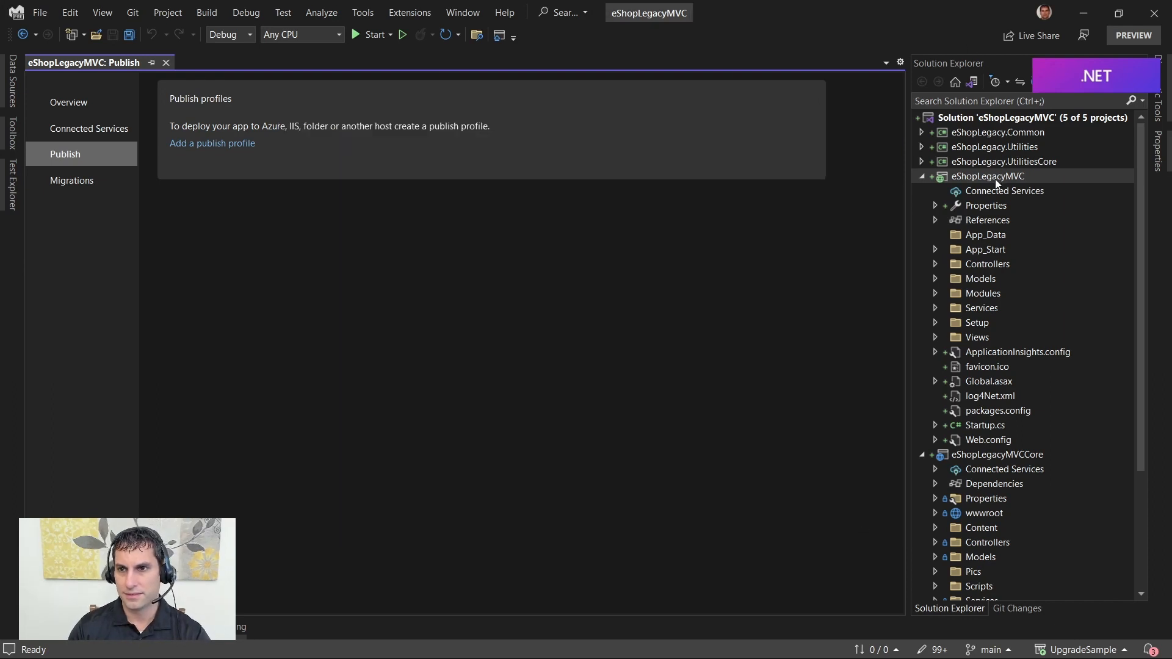
Create a publish profile targeting eshopnetfx under UpgradeDemo and begin publishing eShopLegacyMVC
right_click(987, 175)
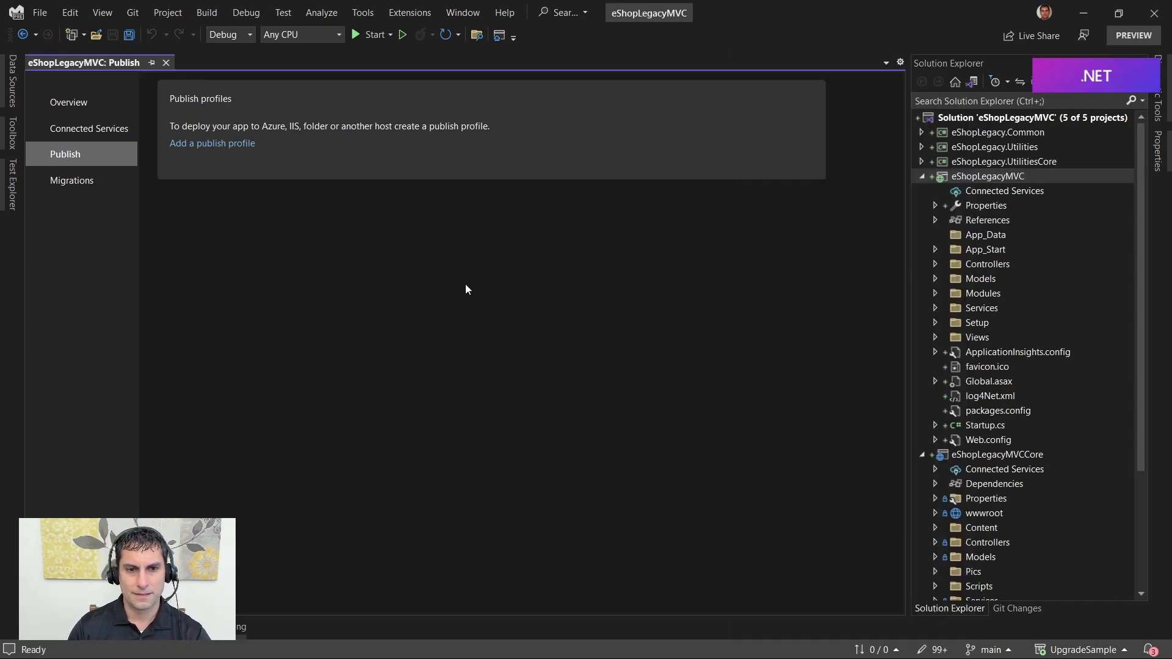
mouse_move(251, 188)
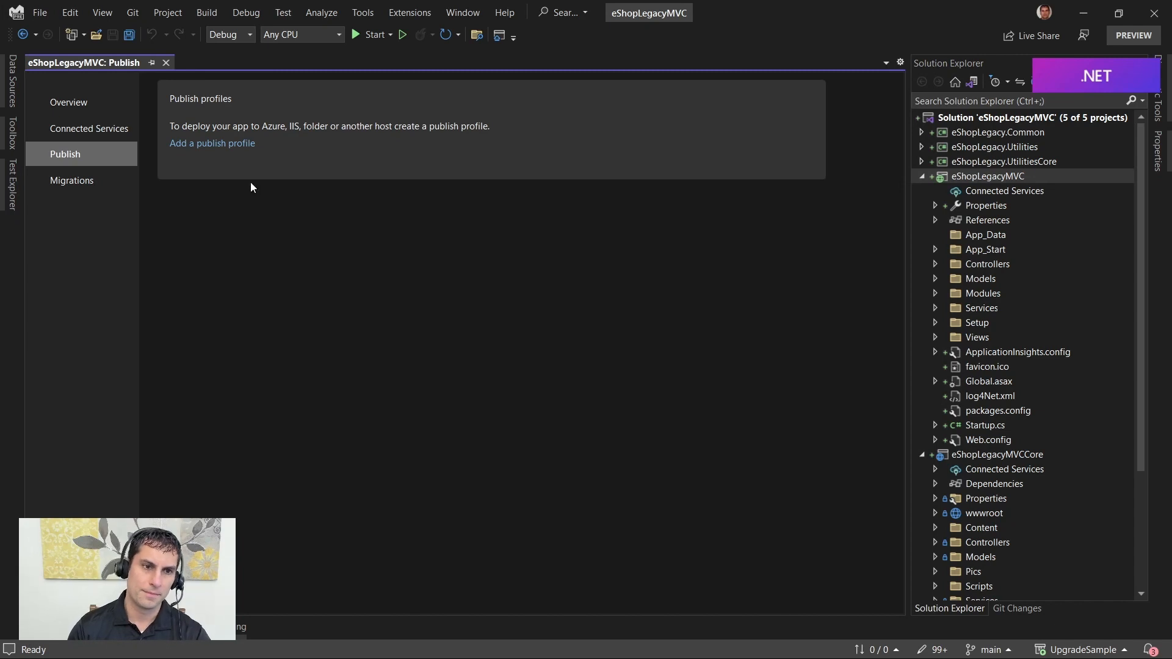
left_click(212, 142)
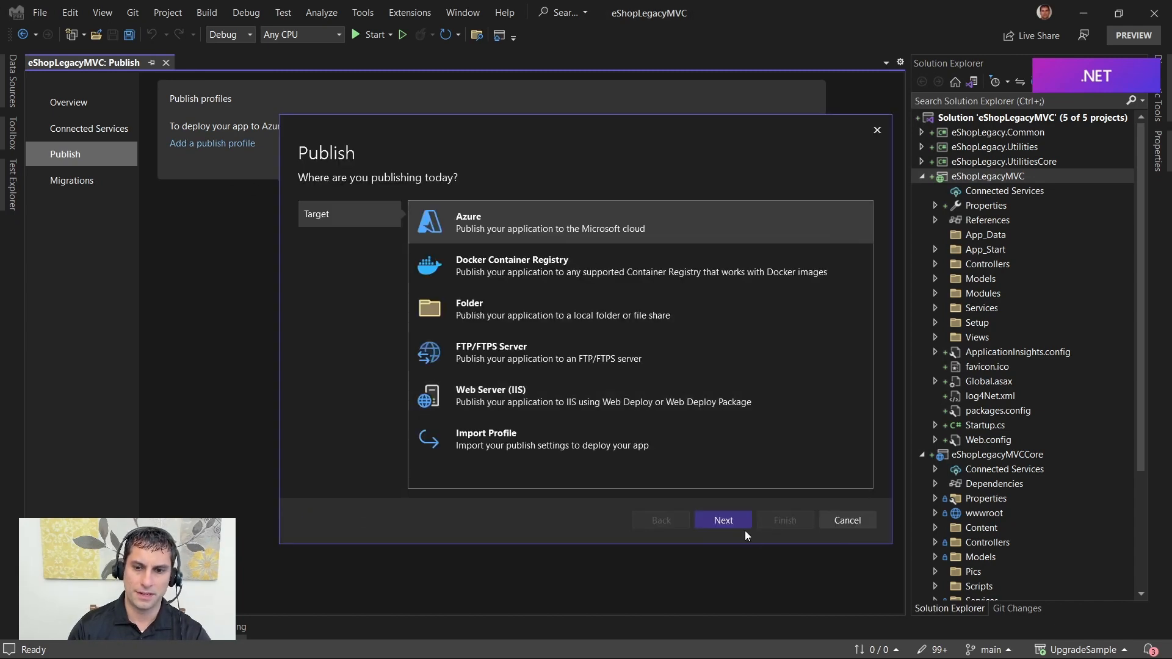
left_click(723, 520)
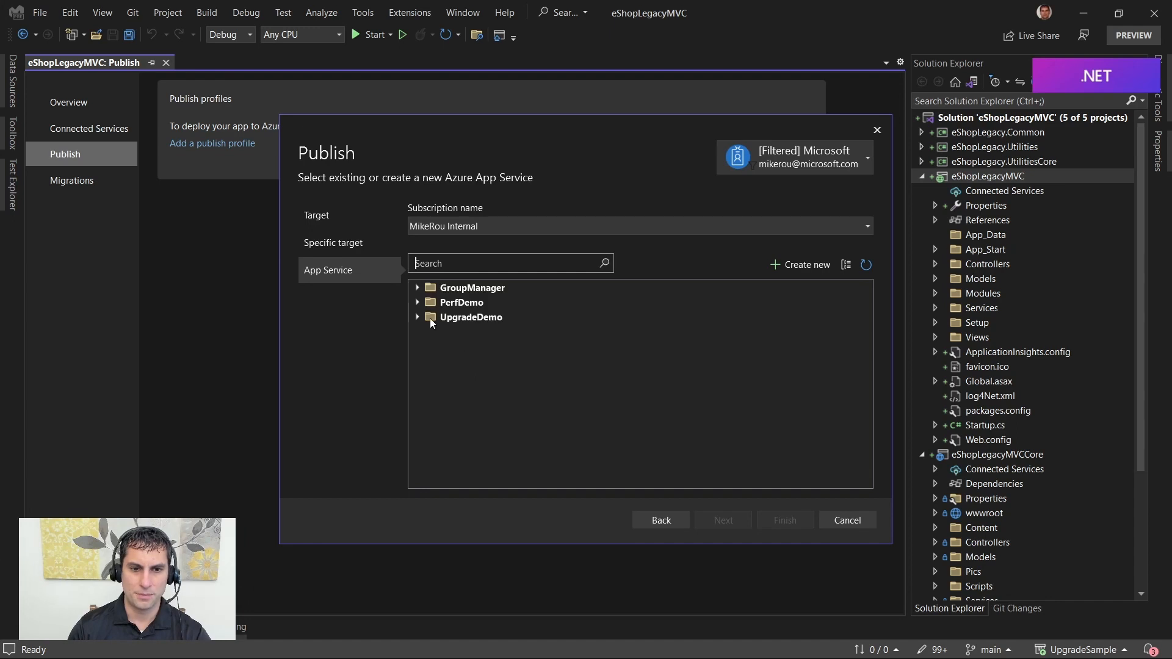
left_click(418, 317)
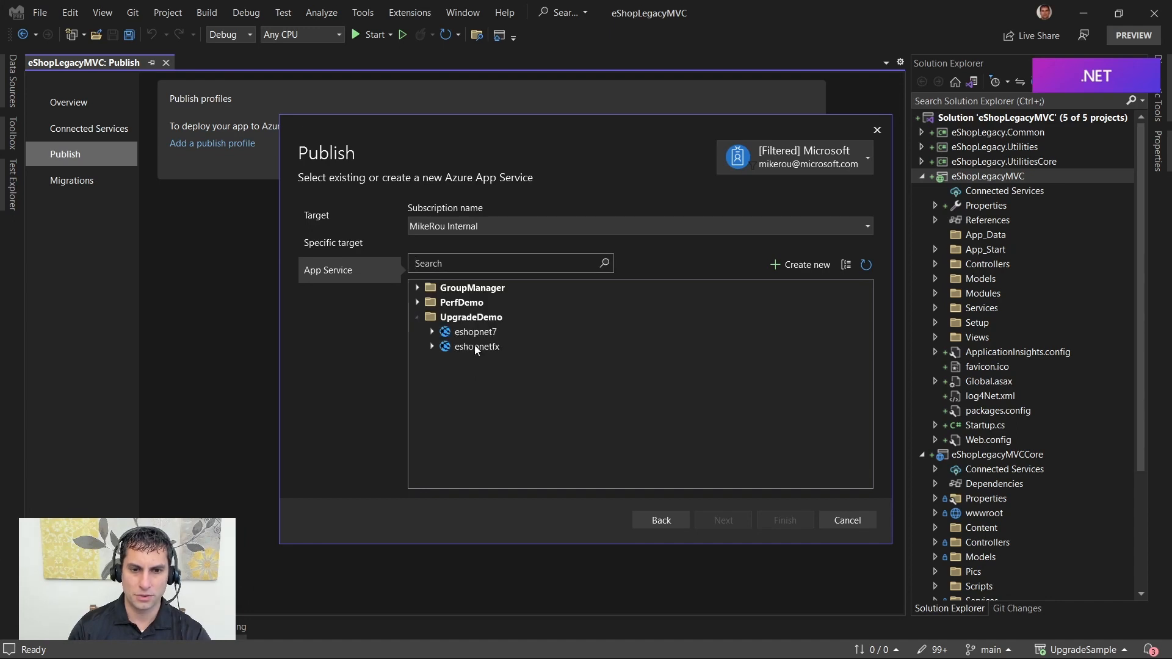
left_click(476, 346)
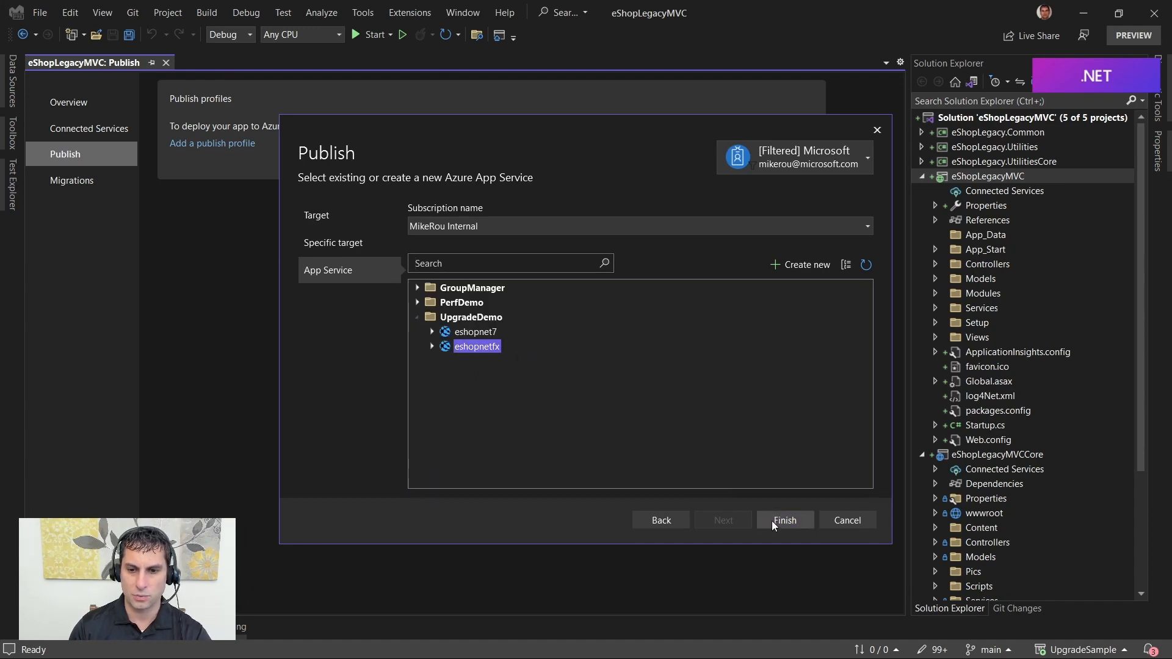
left_click(784, 520)
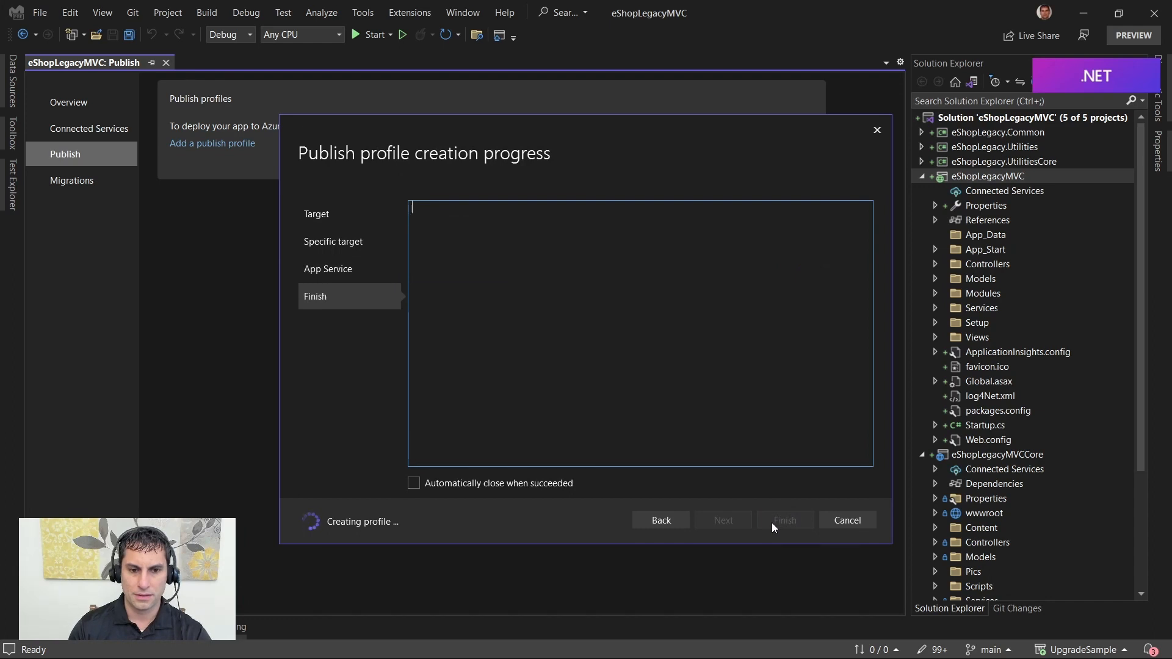
left_click(784, 520)
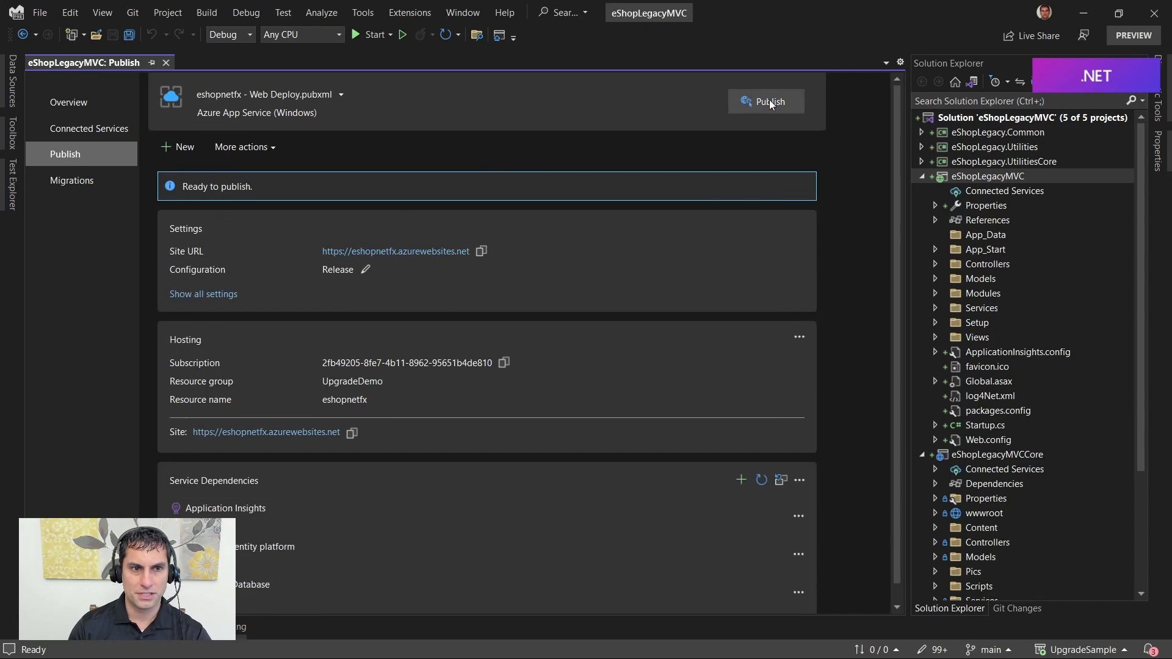
left_click(769, 101)
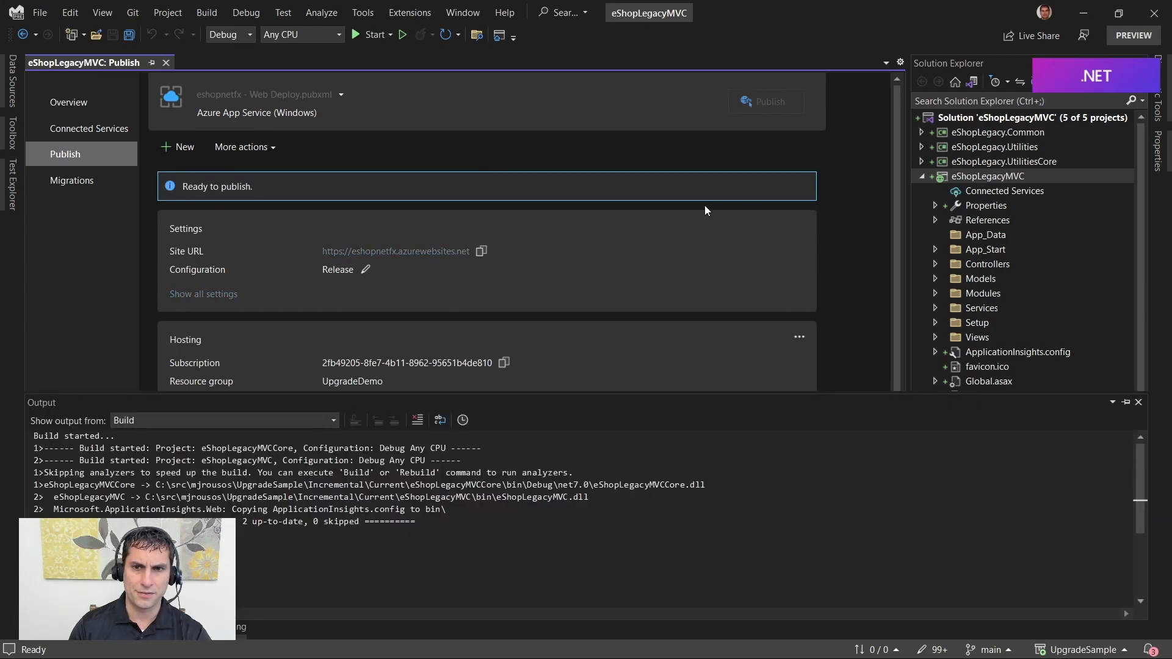
Let the eshopnetfx publish succeed, then bring up actions for the eShopLegacyMVCCore project
left_click(767, 101)
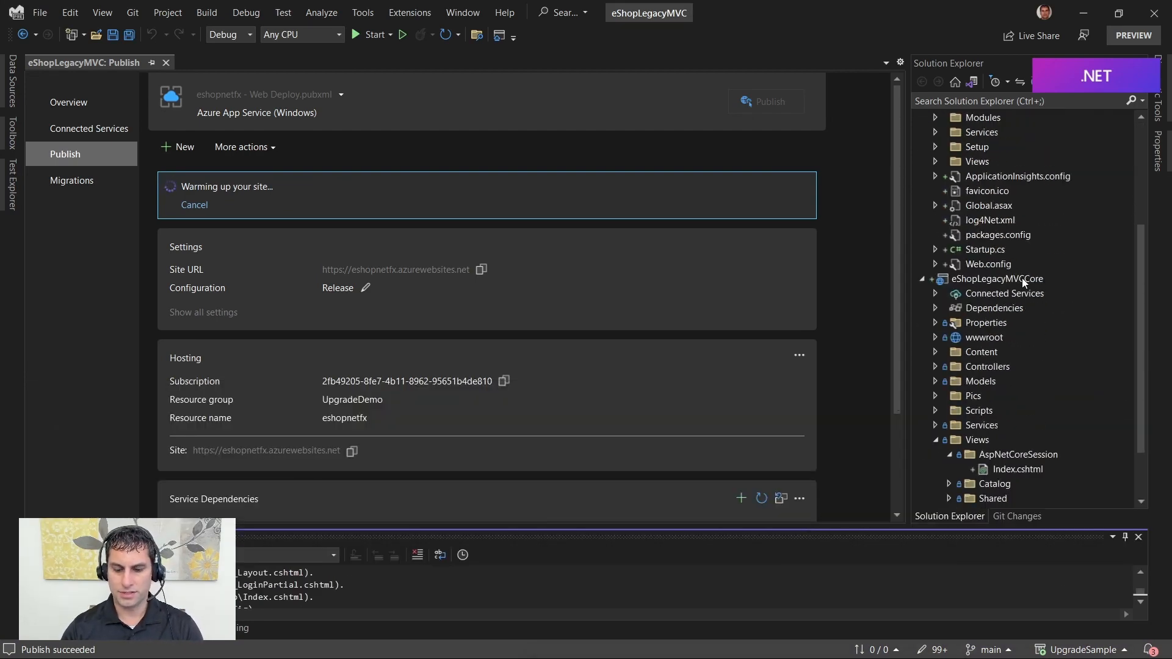
right_click(1023, 278)
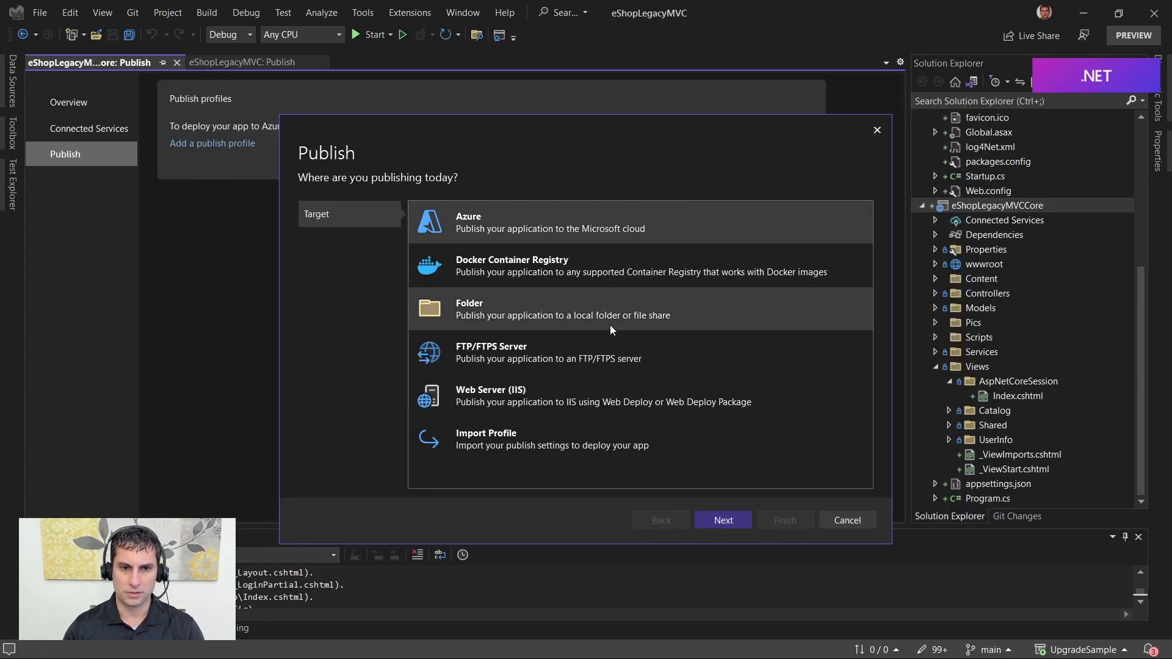
Create an Azure App Service (Windows) profile targeting eshopnet7 under UpgradeDemo and publish eShopLegacyMVCCore
left_click(722, 519)
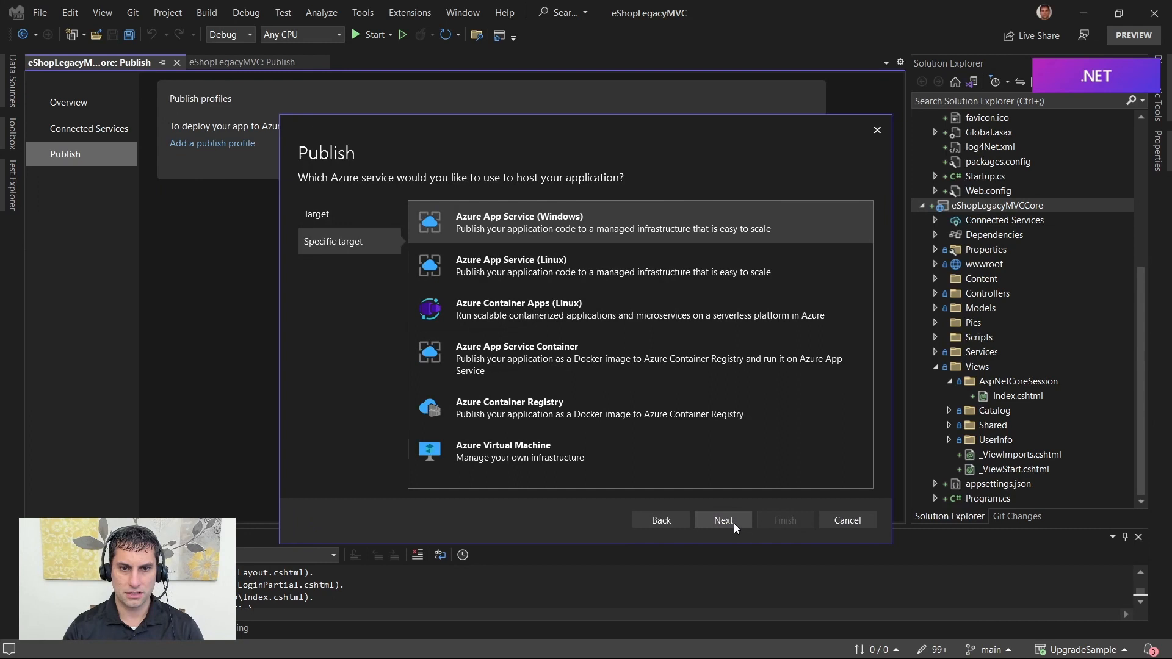
left_click(722, 520)
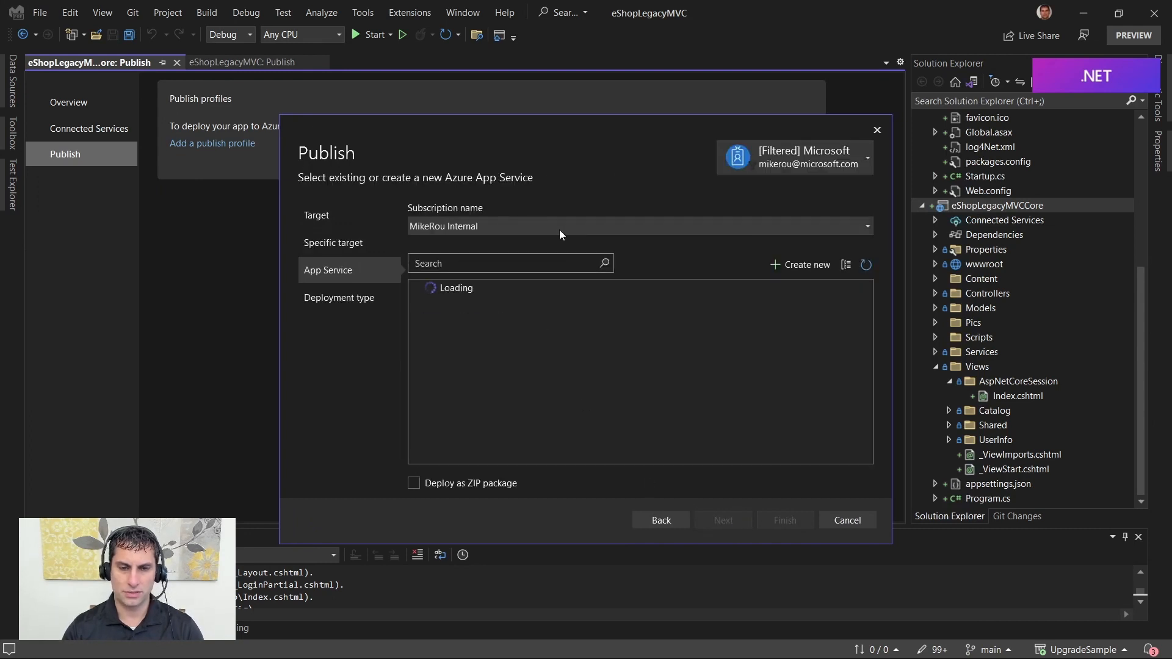
left_click(417, 317)
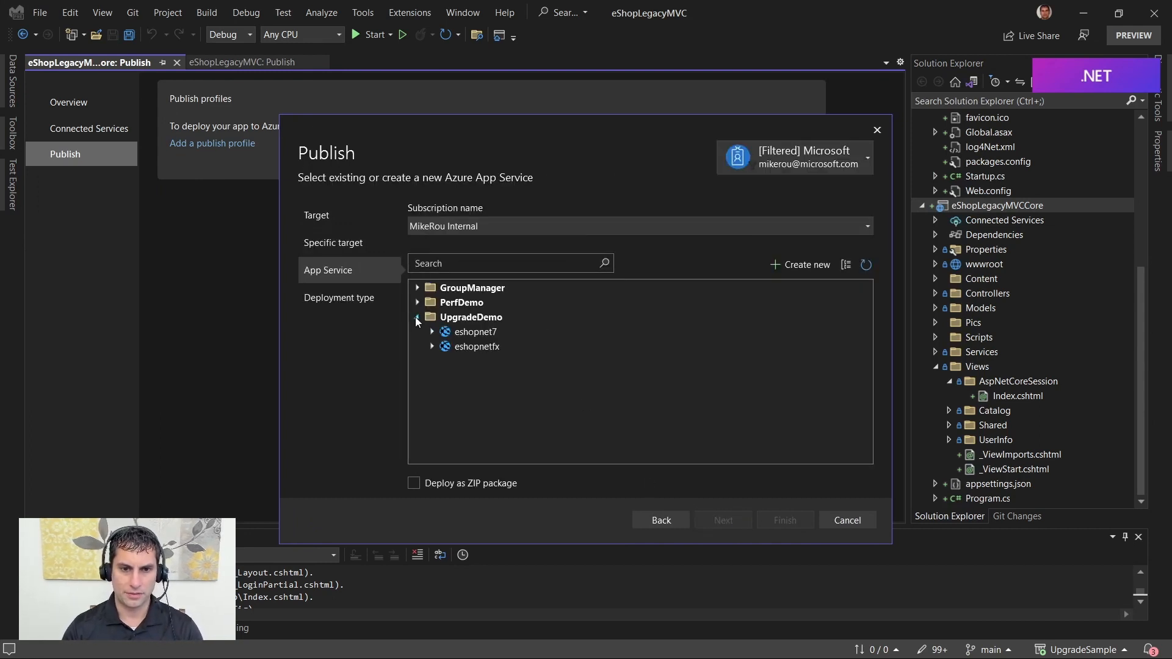
left_click(476, 332)
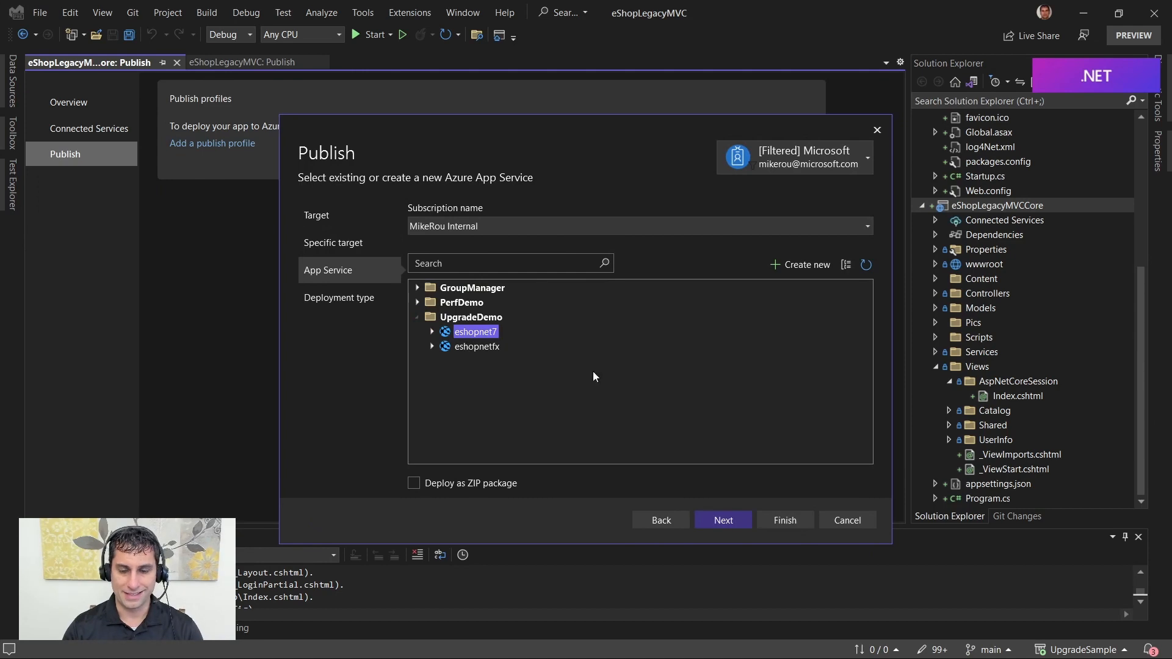
left_click(722, 520)
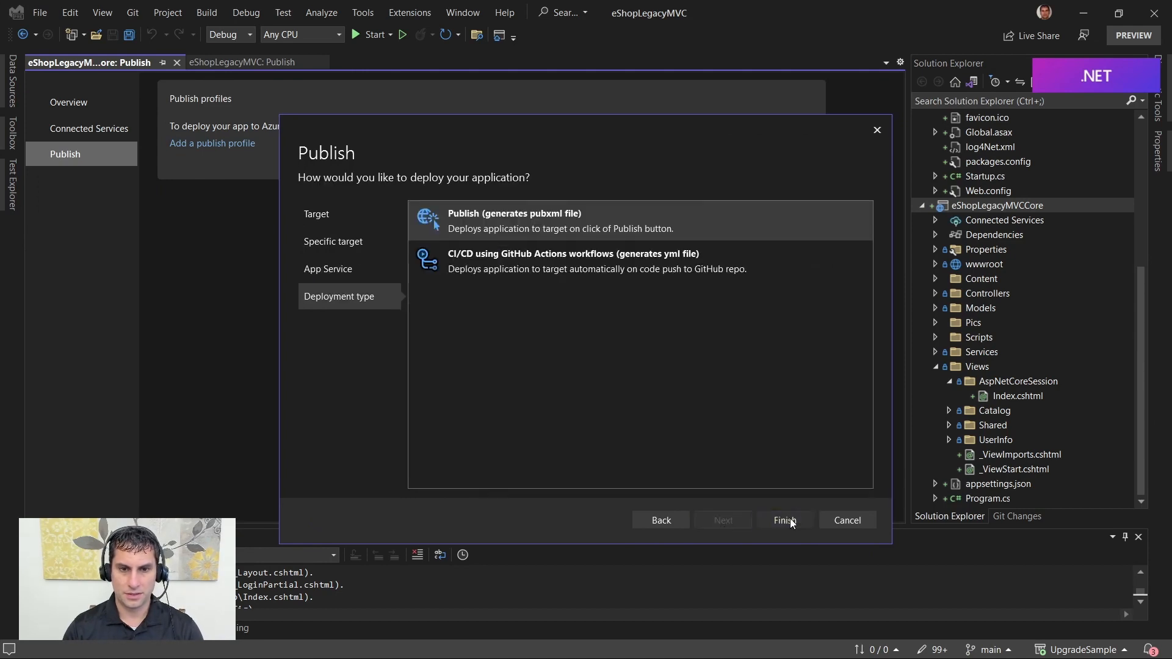
left_click(784, 520)
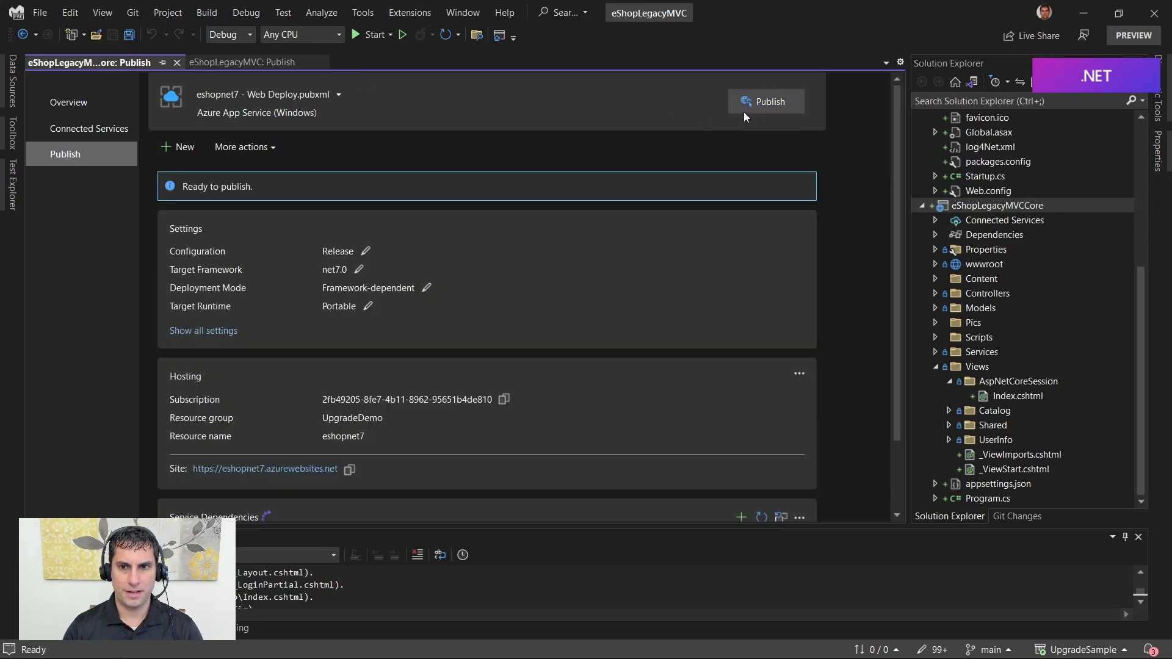
left_click(766, 101)
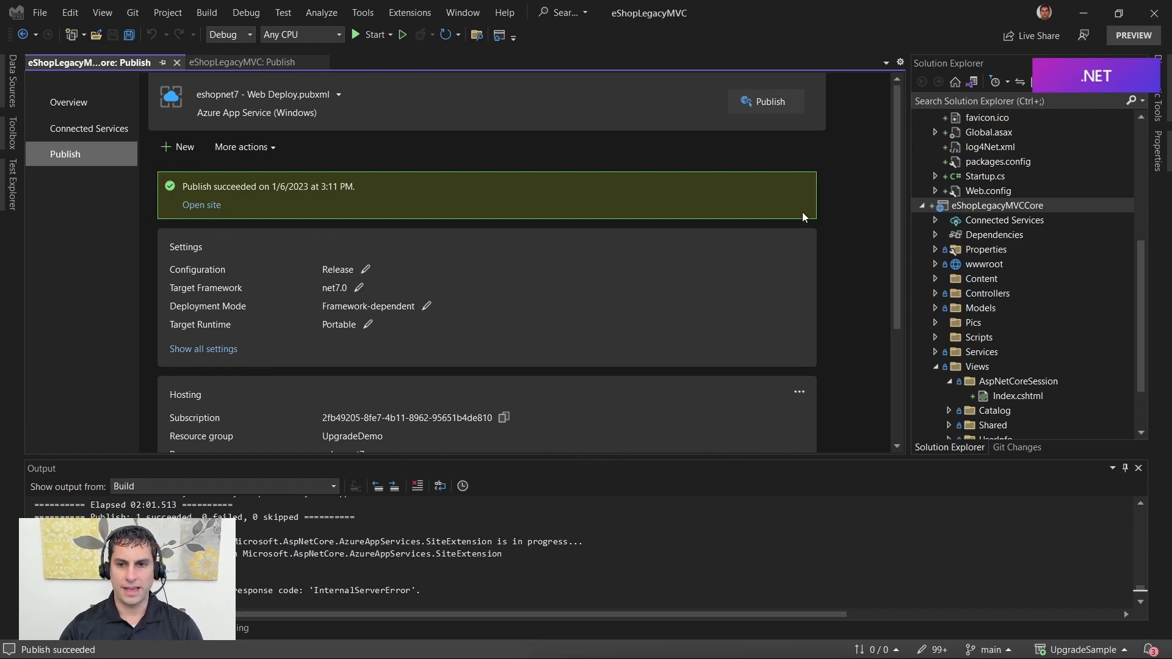
mouse_move(786, 309)
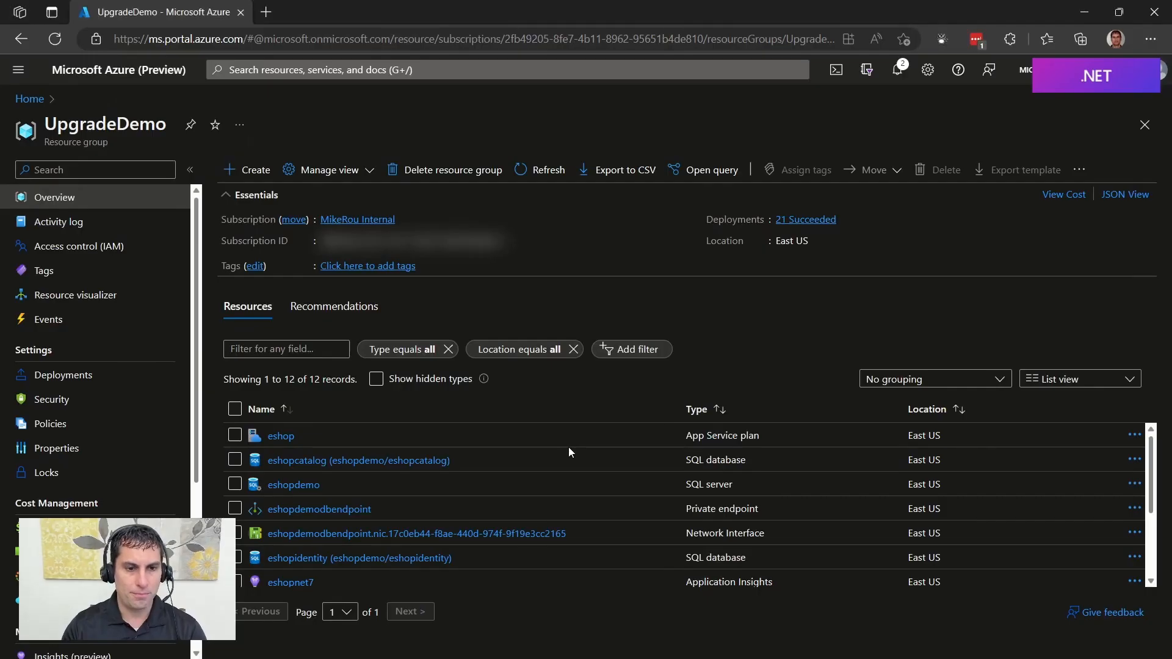
Reach eshopnetfx's Configuration page and begin a new connection string
scroll("down", 3)
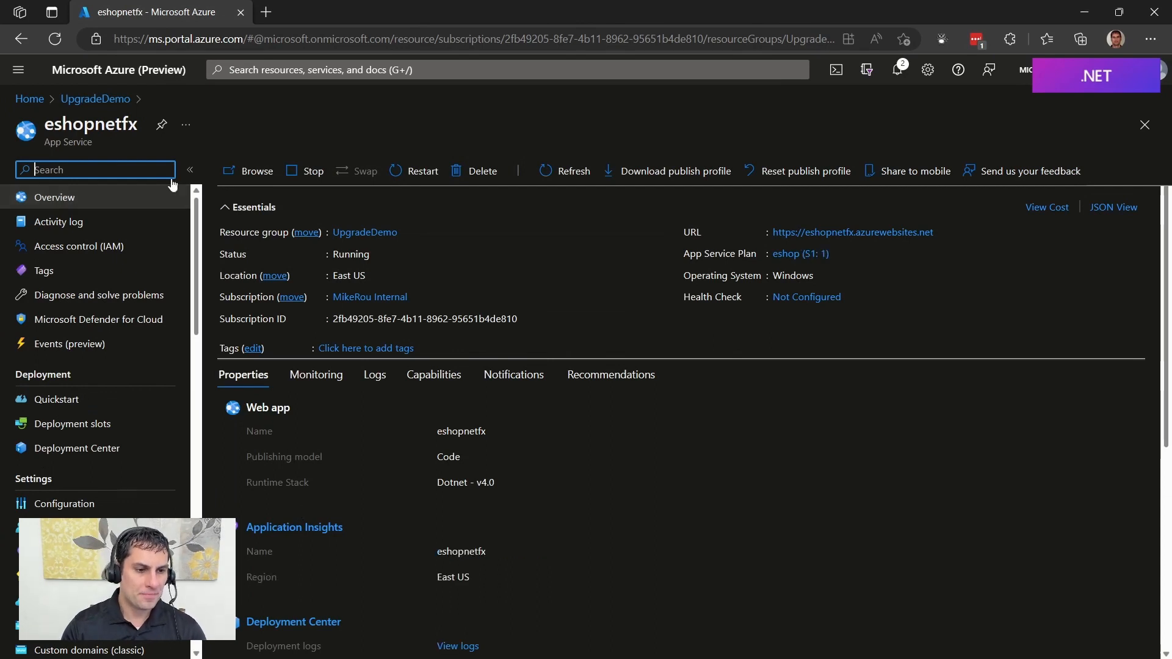
left_click(63, 502)
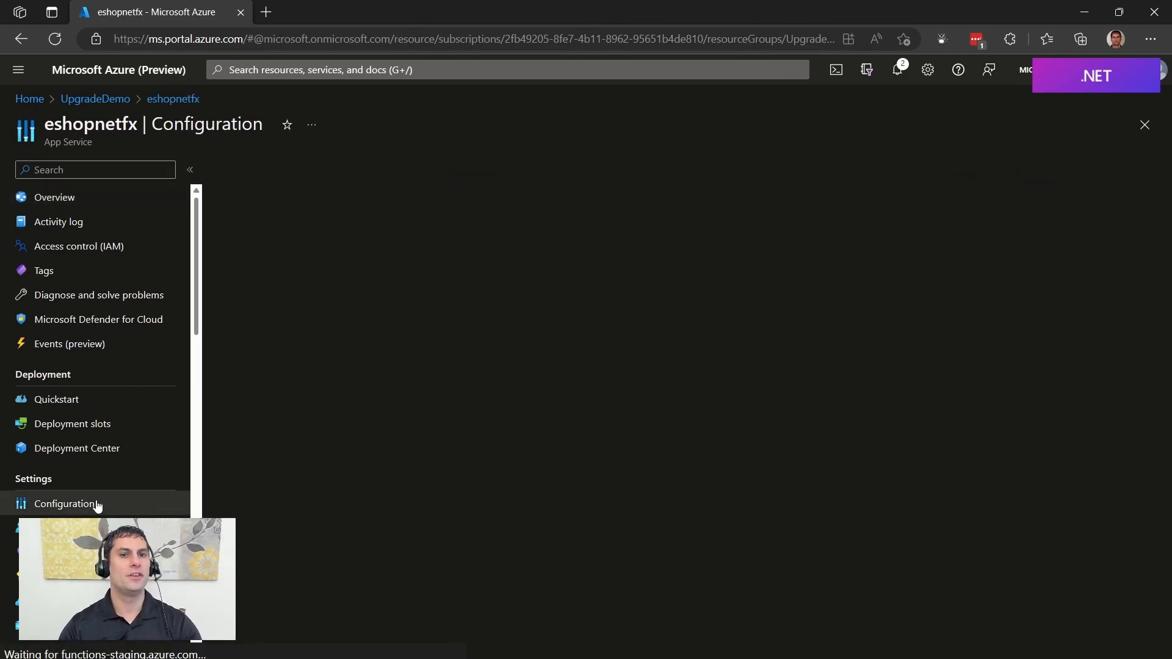
left_click(60, 503)
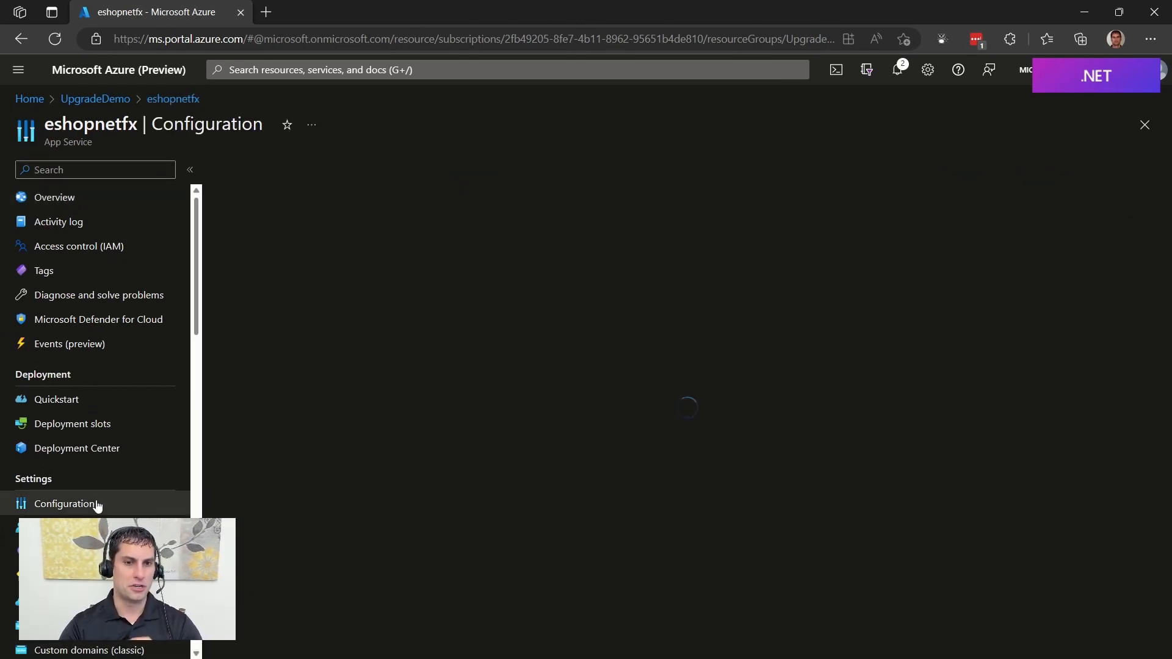
left_click(58, 503)
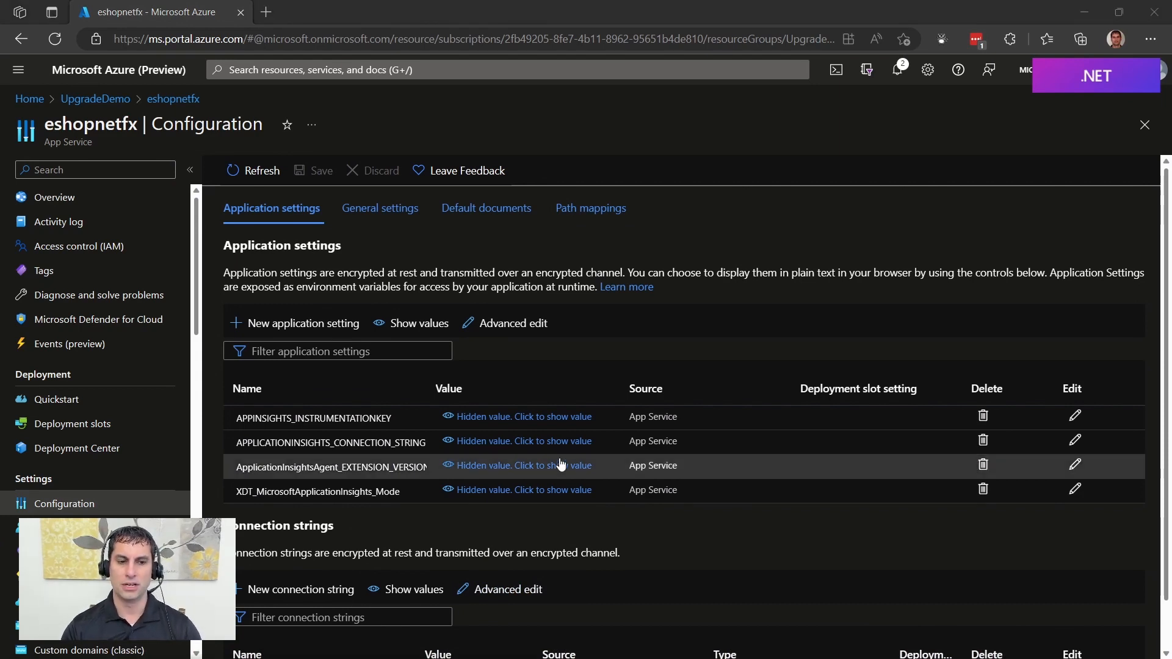
scroll("down", 3)
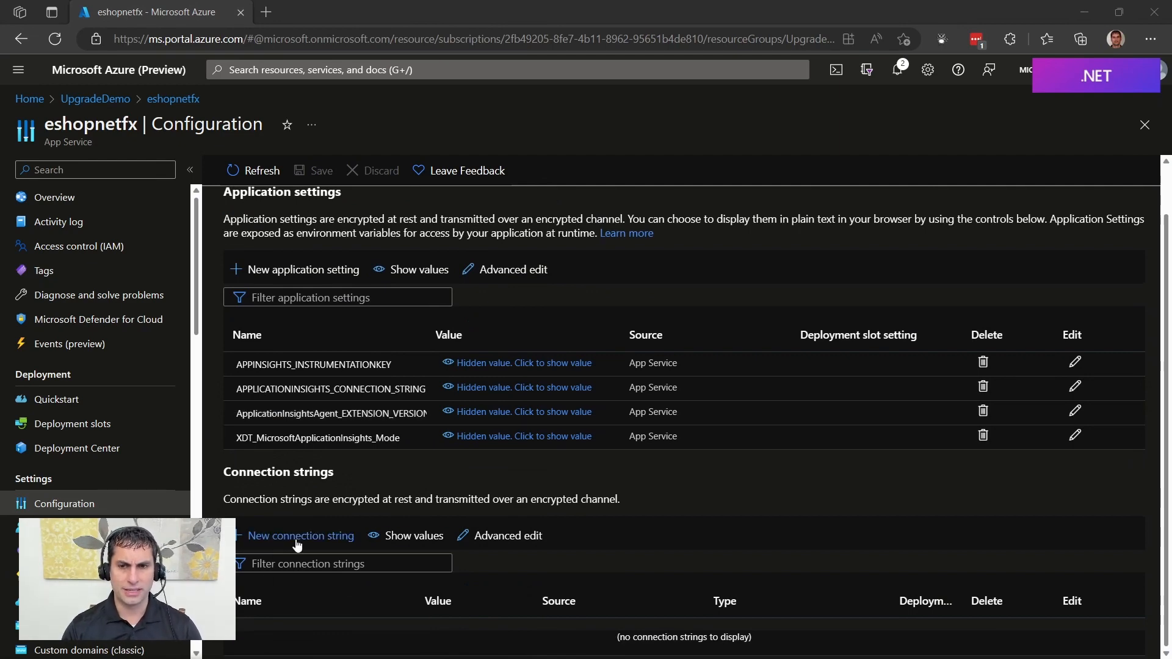
left_click(300, 536)
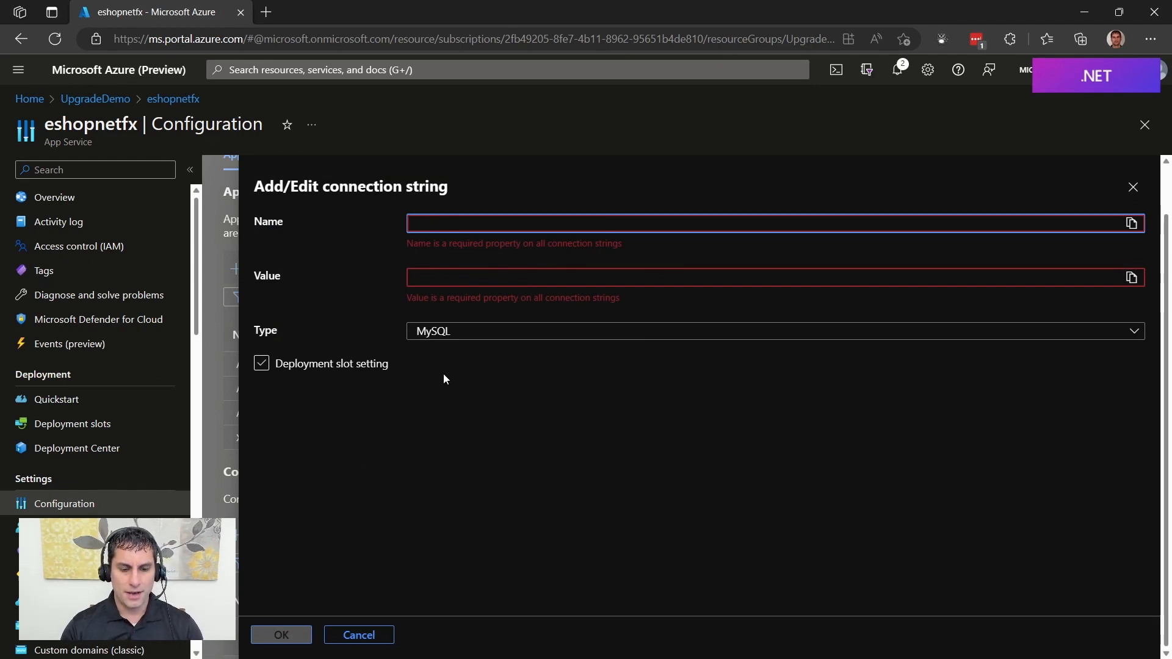
type("Catalog")
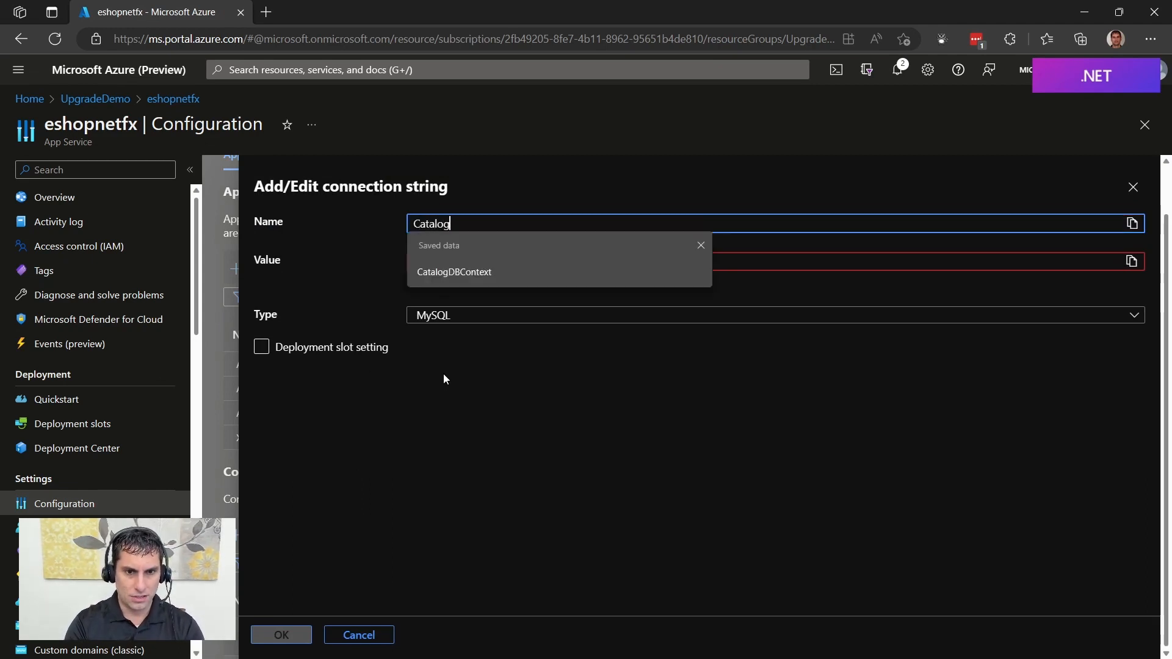
left_click(454, 272)
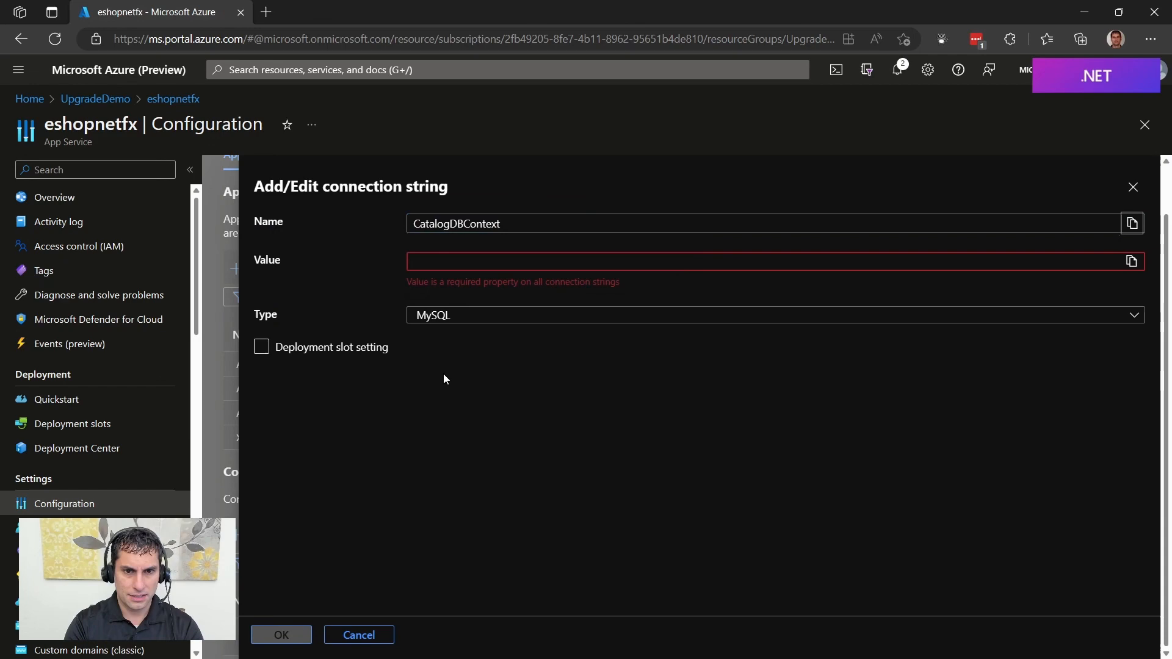
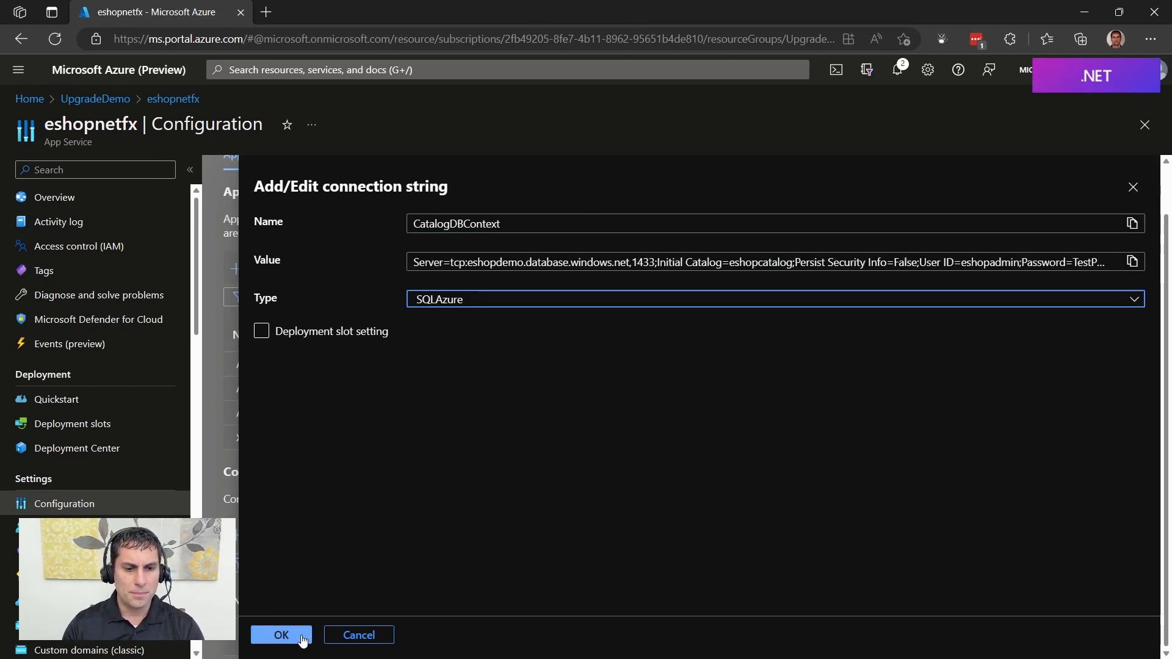
left_click(281, 652)
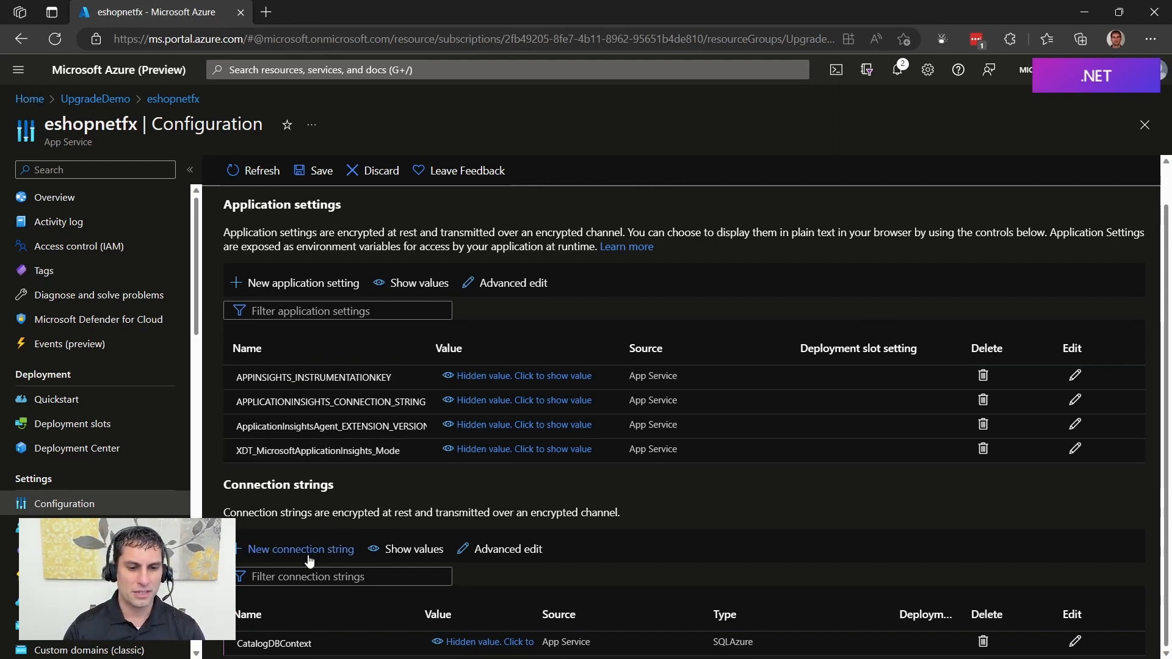
Add the IdentityDBContext connection string, save the settings and accept the app restart
left_click(300, 549)
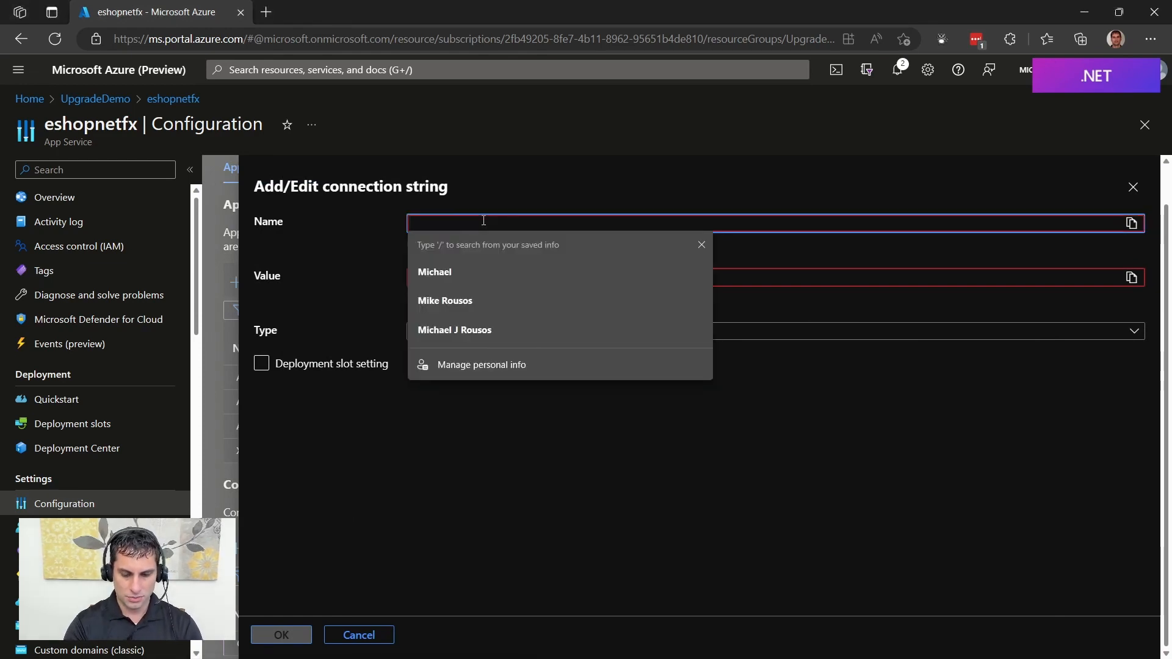
type("IdentityDBContext")
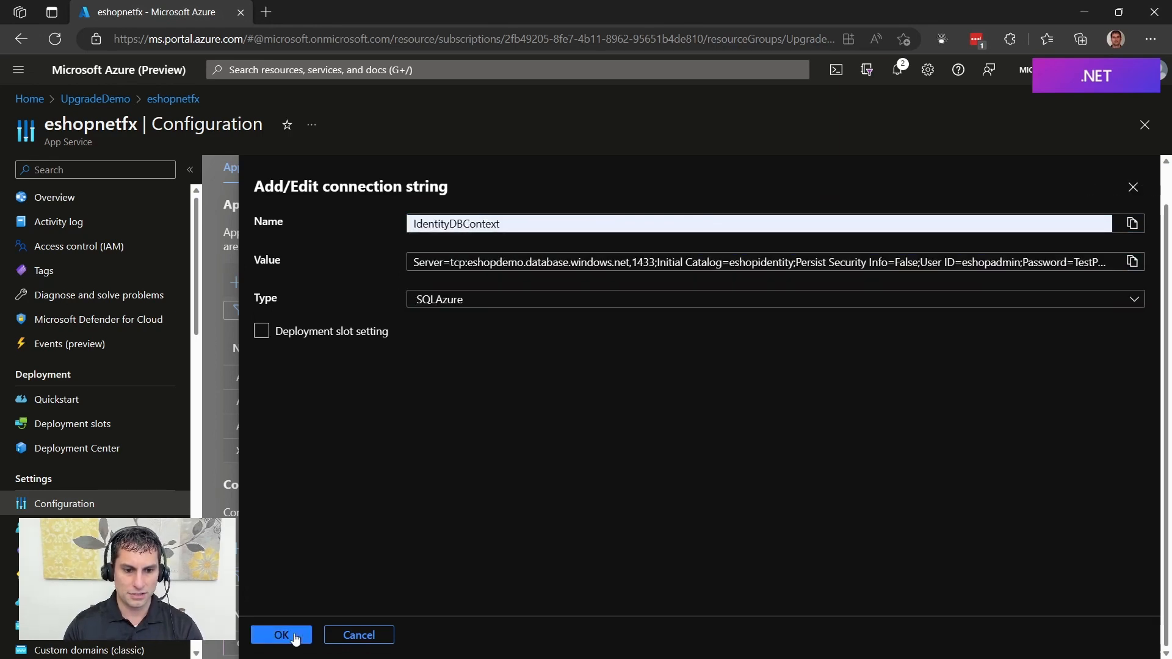
left_click(279, 651)
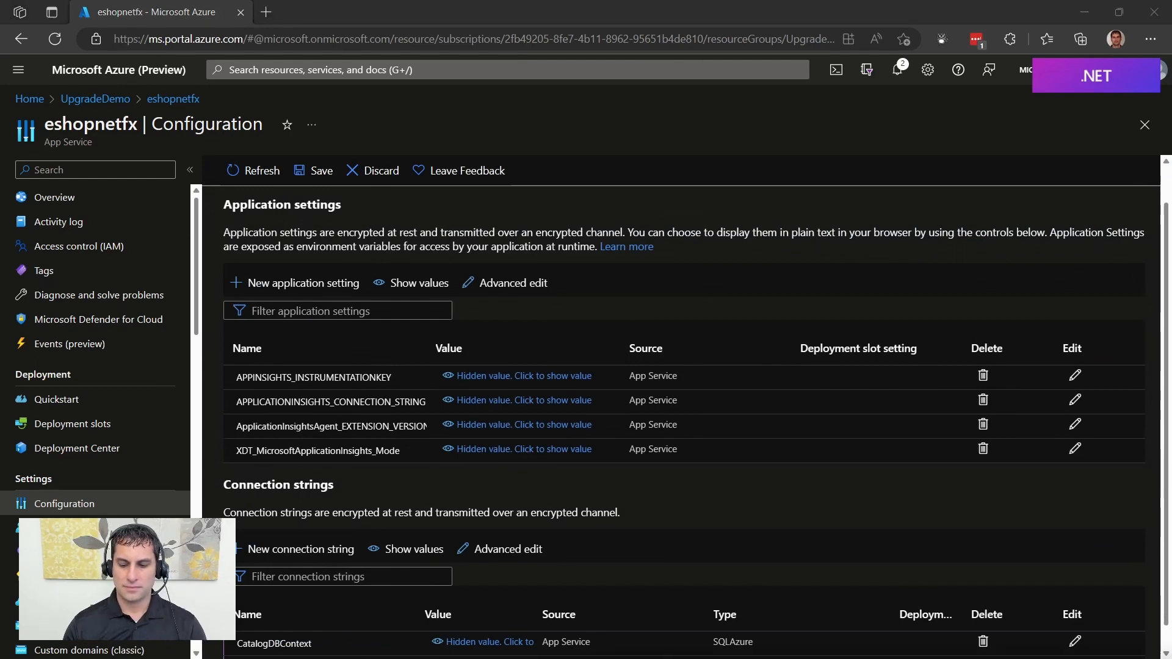
left_click(312, 169)
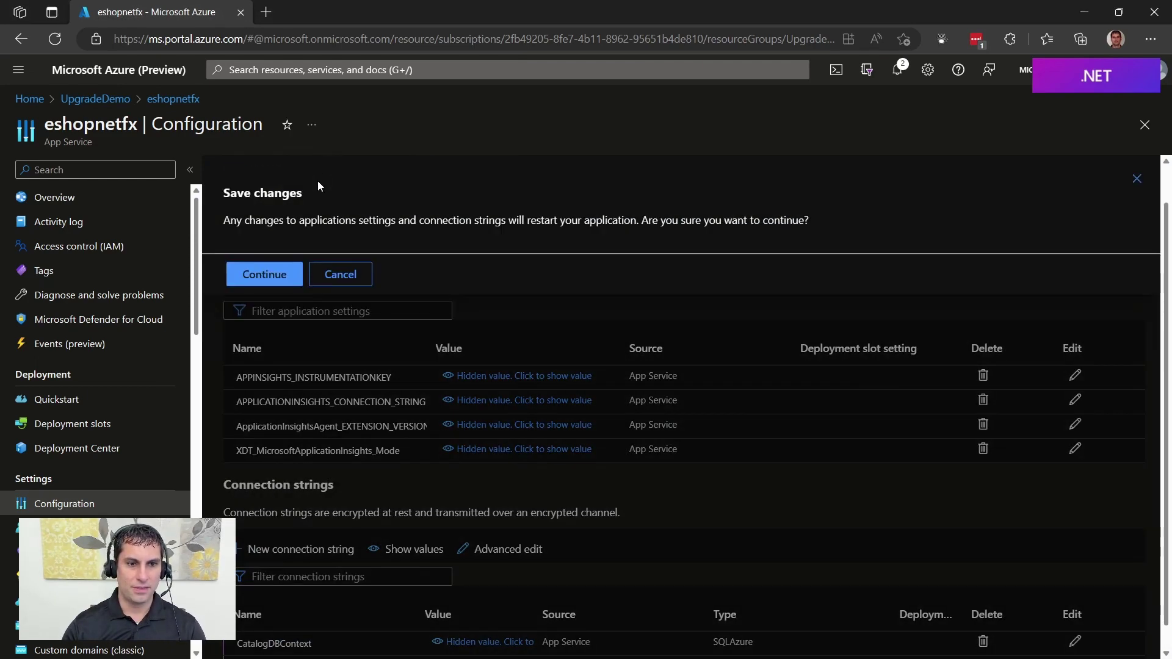
left_click(263, 273)
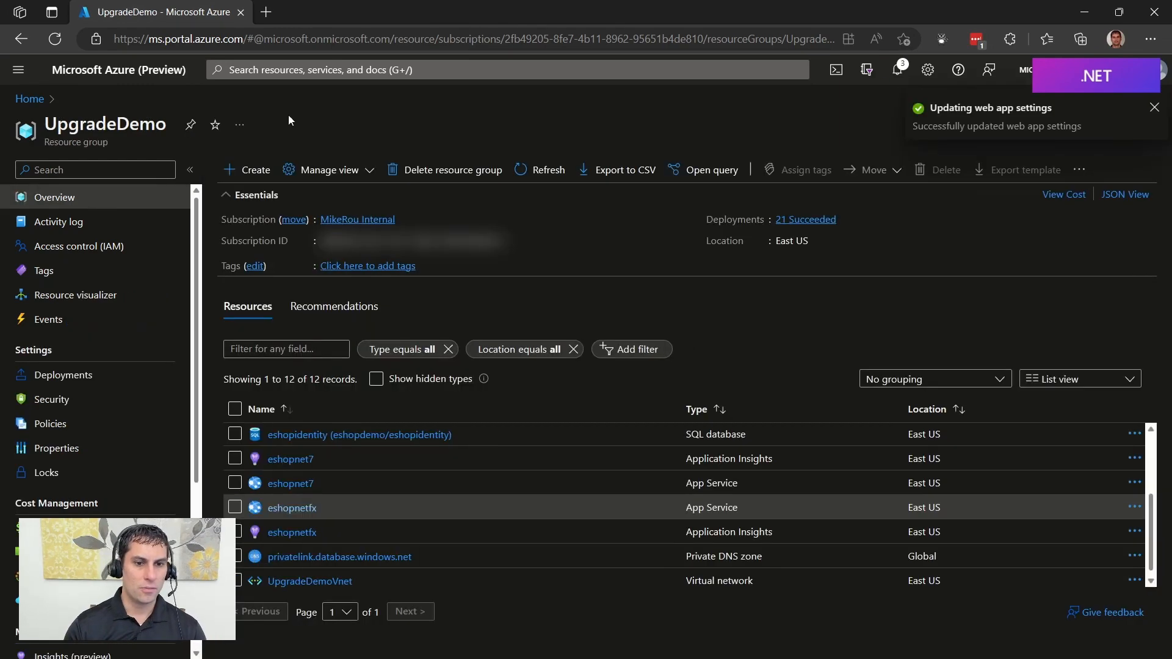
mouse_move(300, 474)
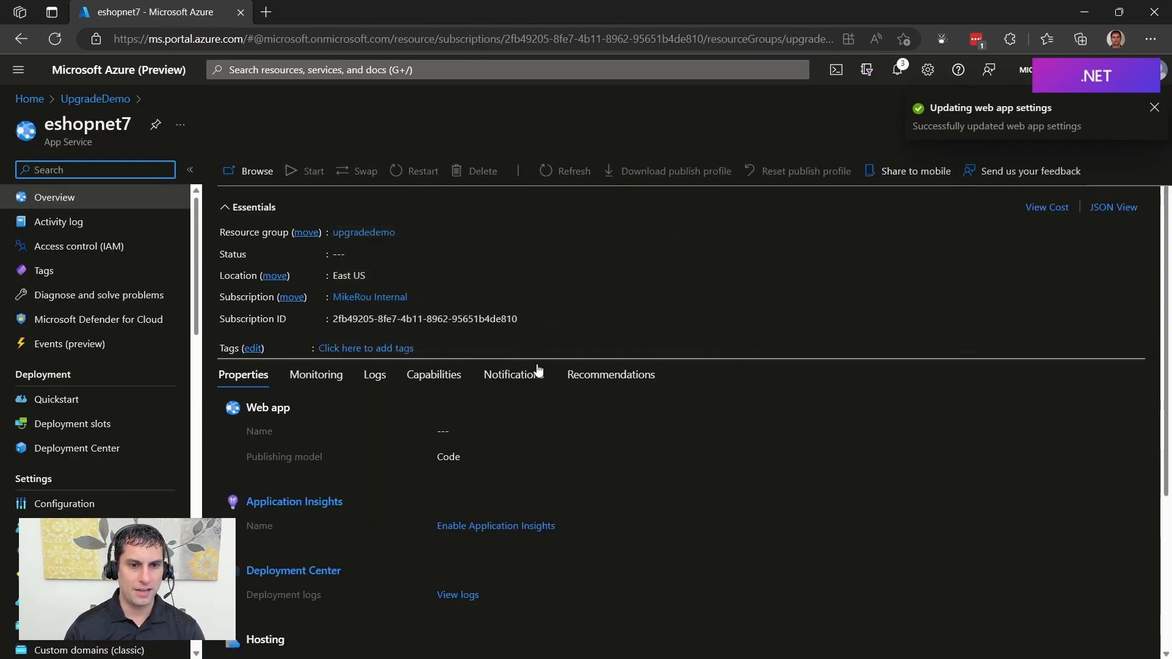
Show the Configuration page of the eshopnet7 app service
left_click(63, 502)
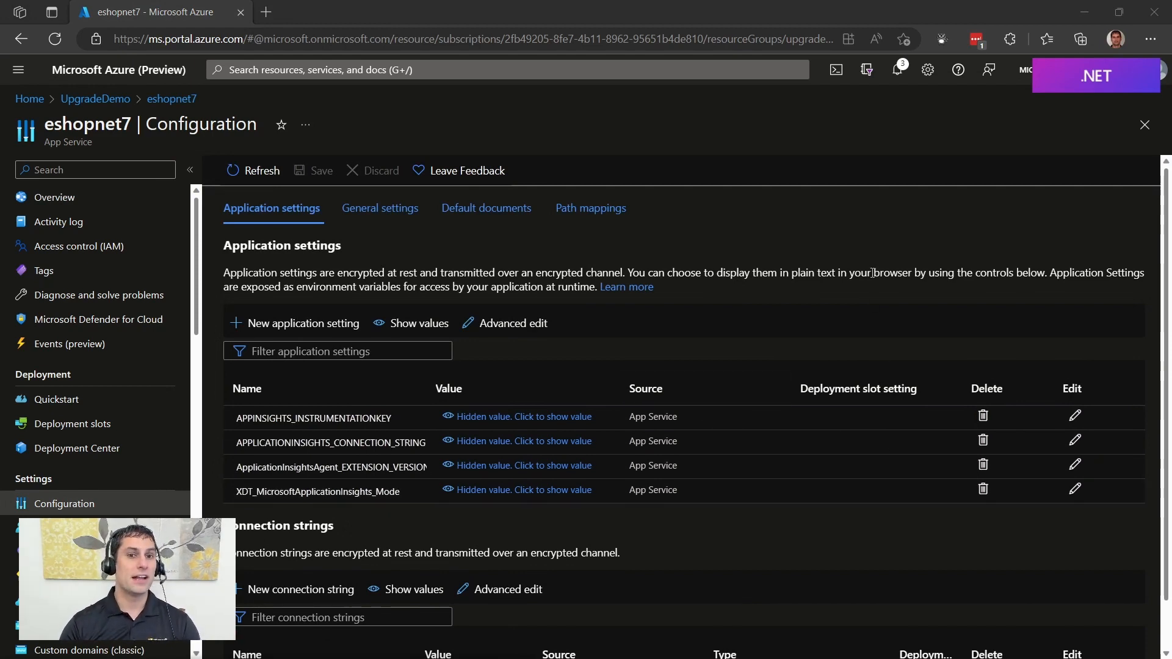
mouse_move(872, 440)
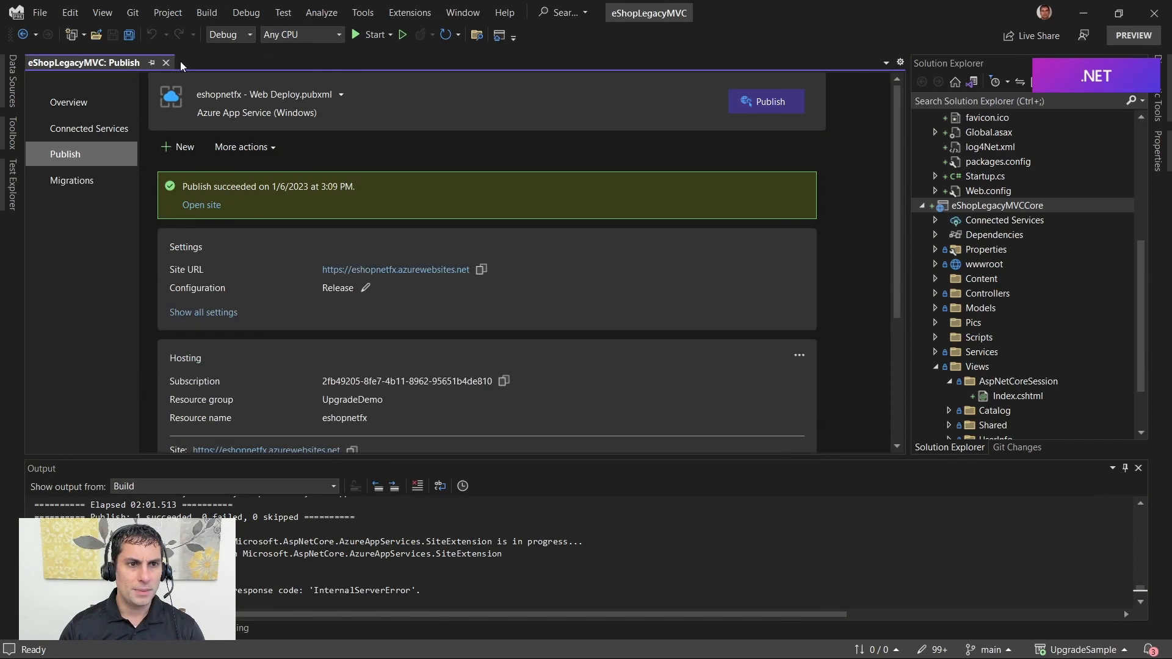
Close the publish summary and review the AddReverseProxy line in Program.cs
left_click(163, 63)
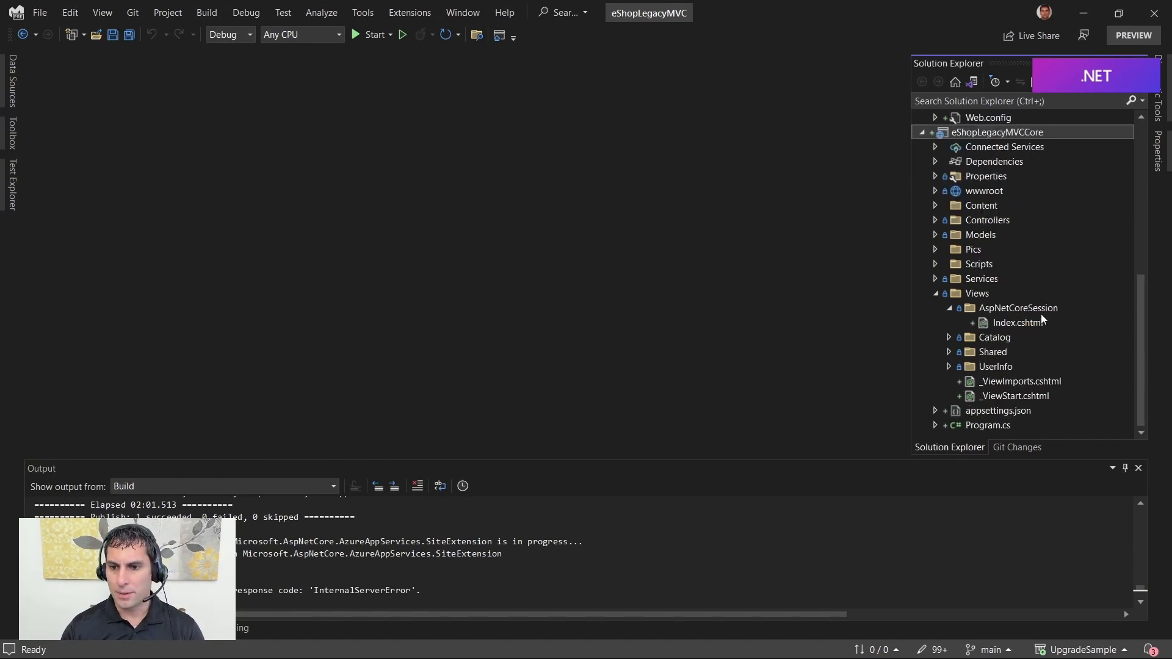
mouse_move(992, 432)
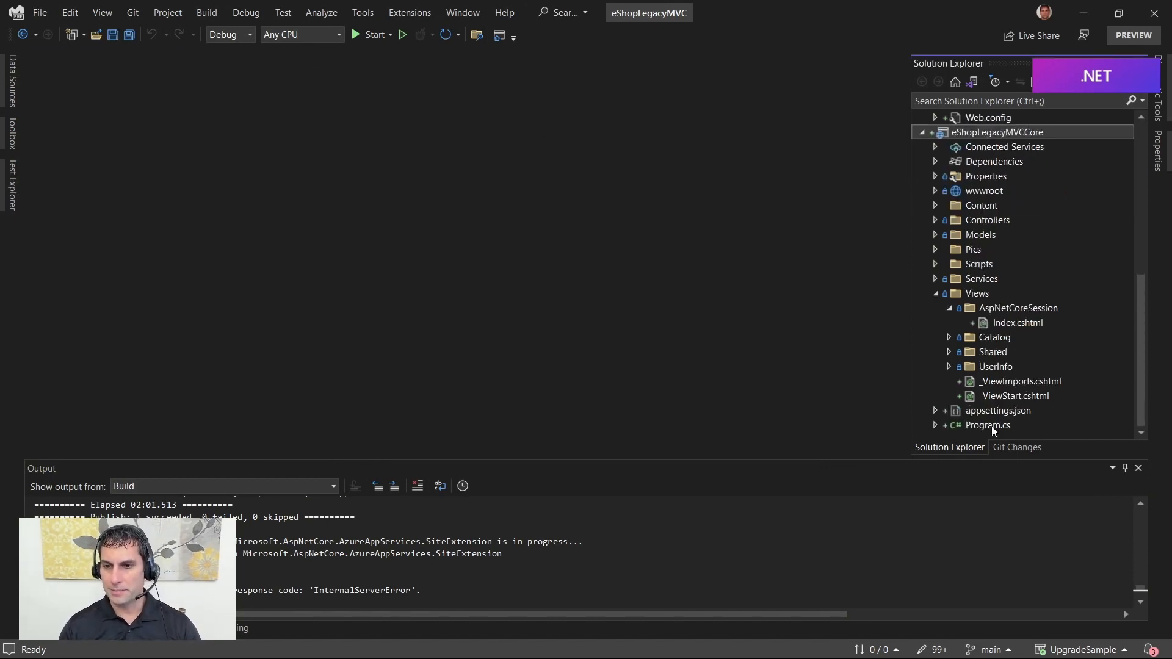
double_click(987, 425)
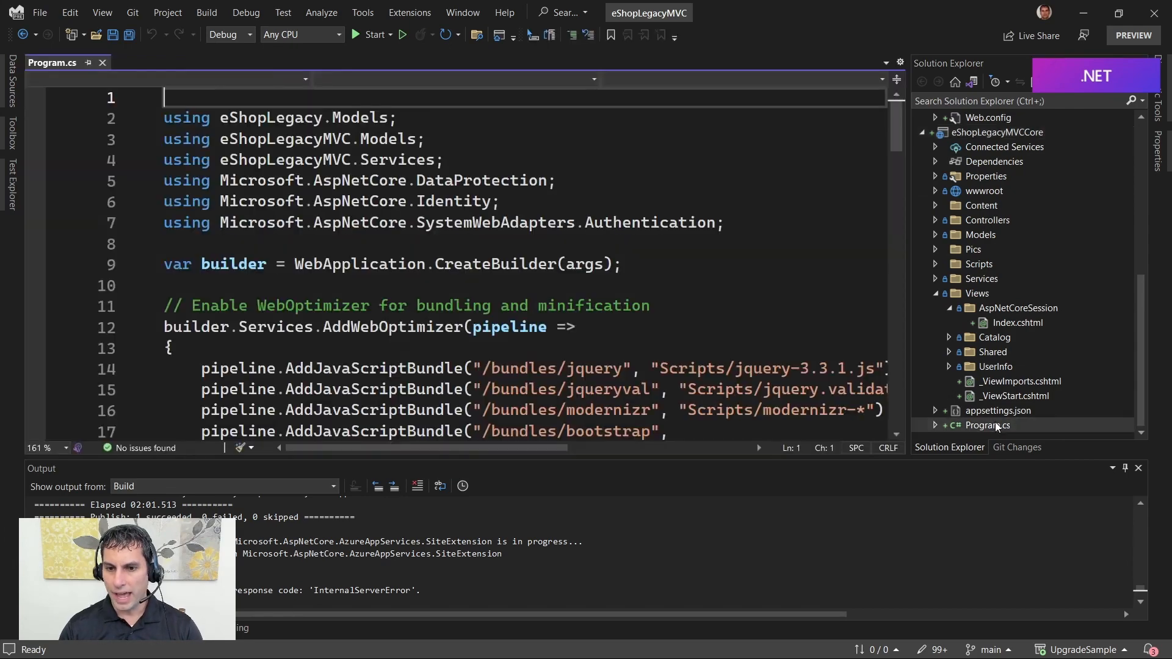
scroll("down", 3)
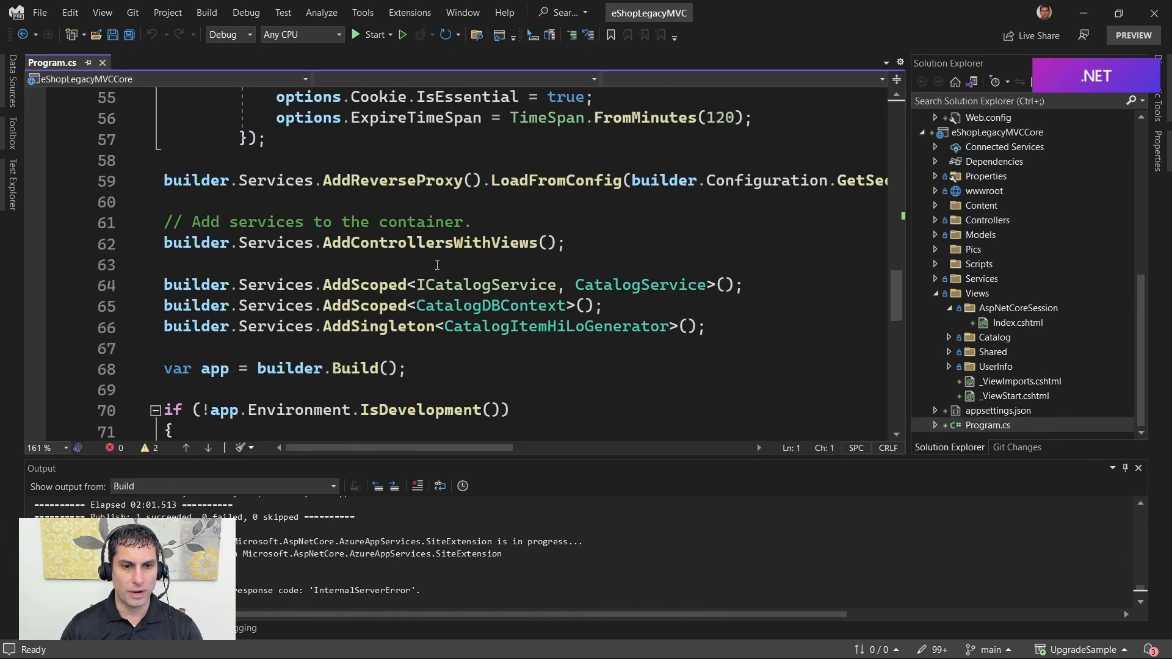
left_click_drag(322, 181, 622, 181)
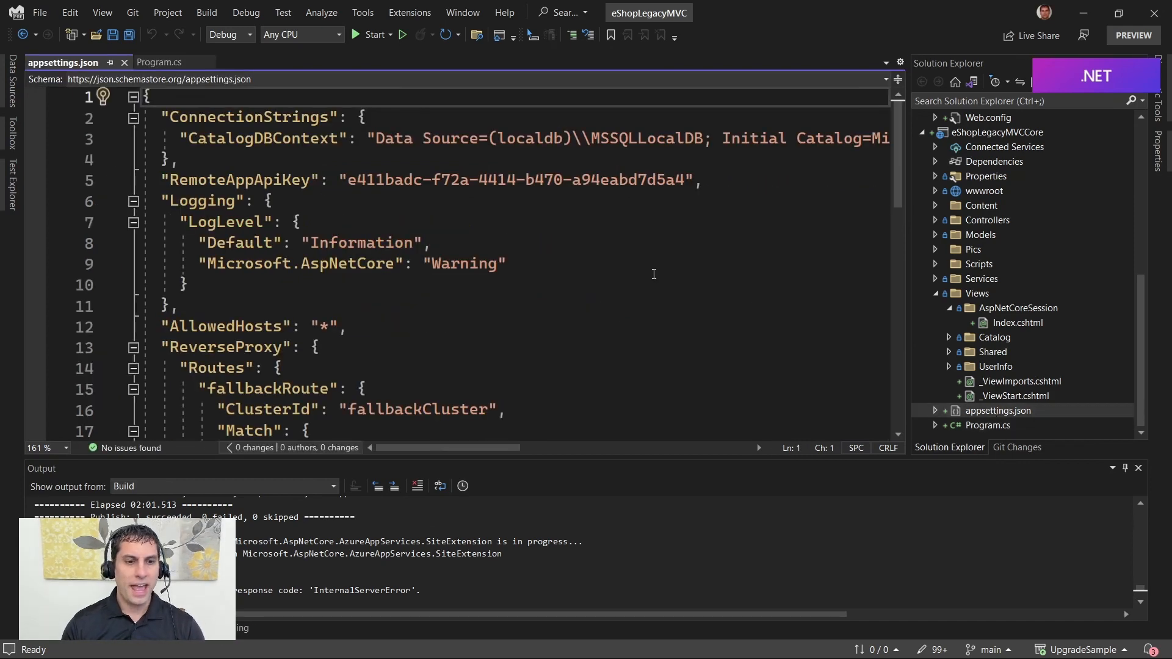
Locate the fallback cluster's empty Address entry under ReverseProxy Clusters in appsettings.json
scroll("down", 3)
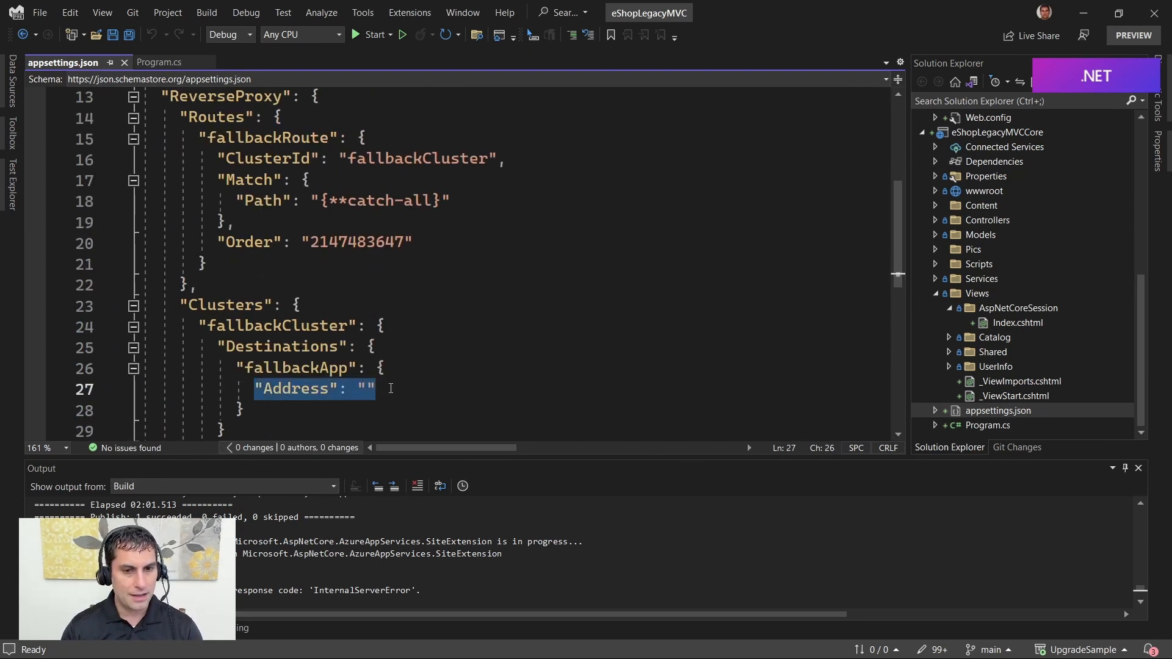
left_click(389, 388)
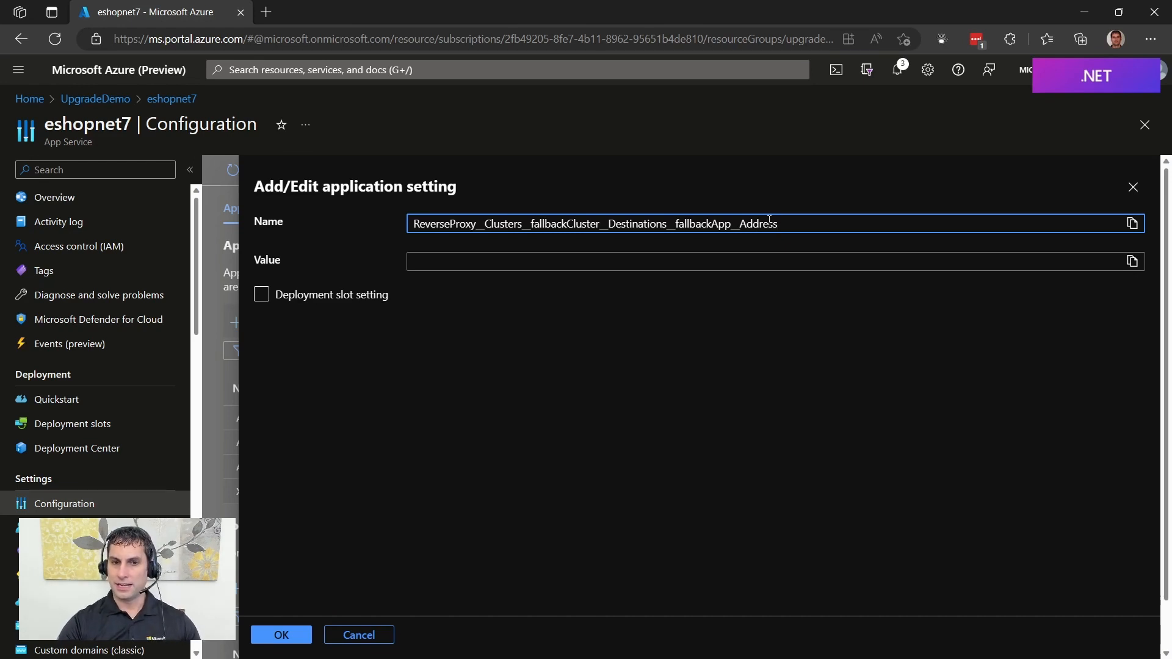
left_click(737, 265)
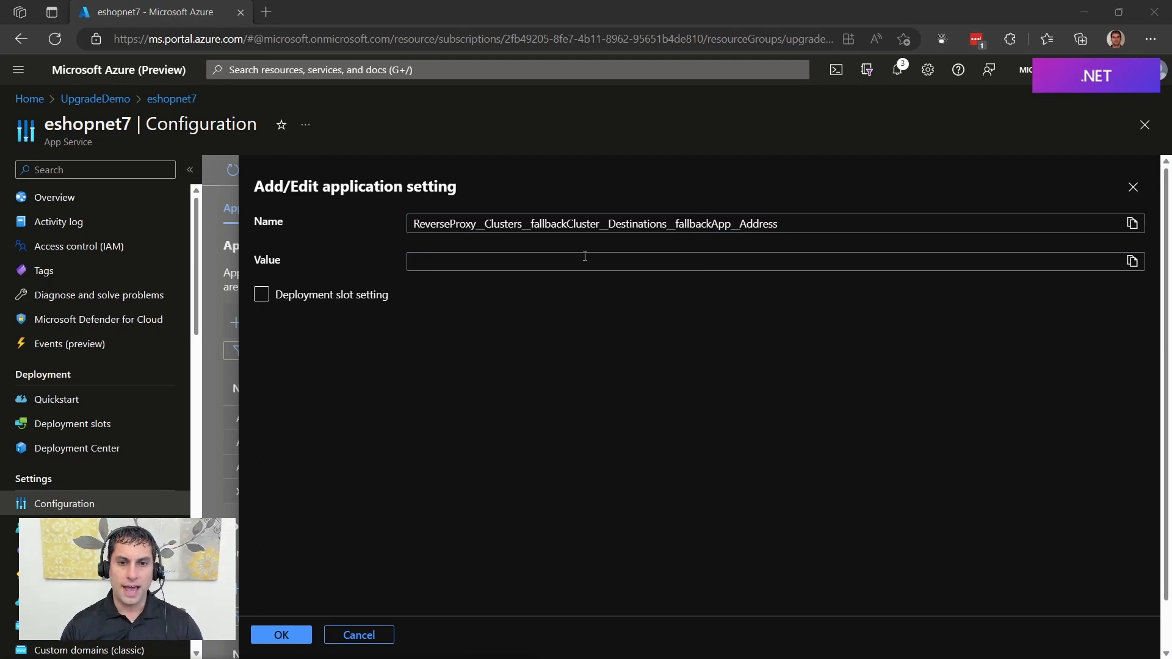
type("https://eshopnetfx.azurewebsites.net")
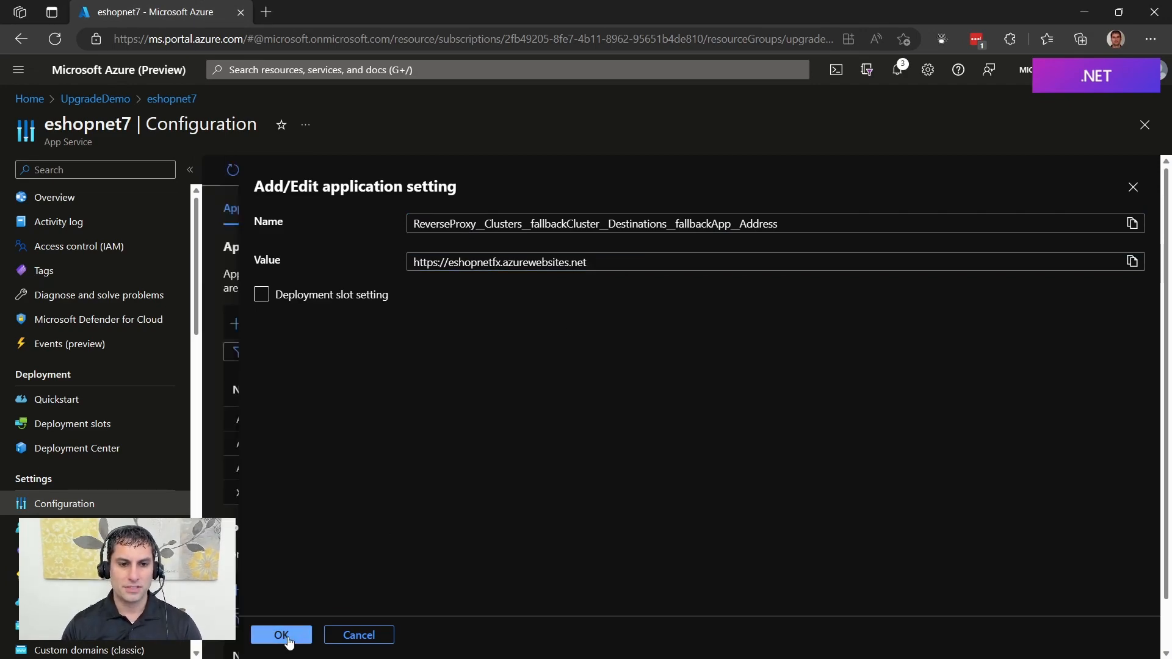
left_click(281, 635)
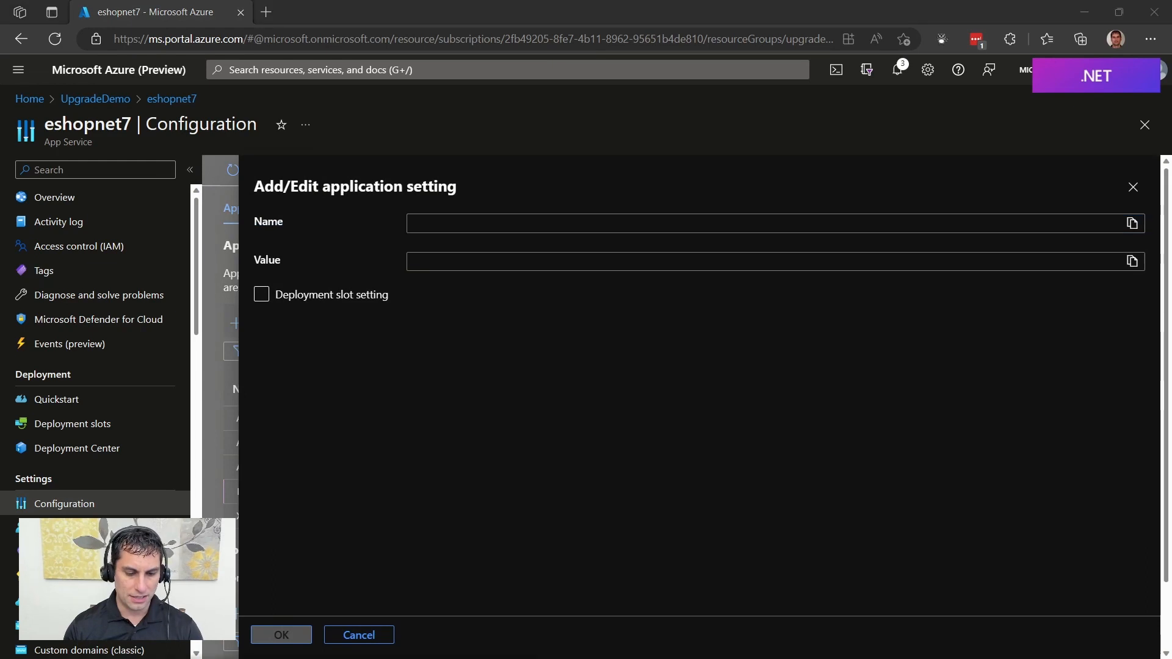
mouse_move(446, 600)
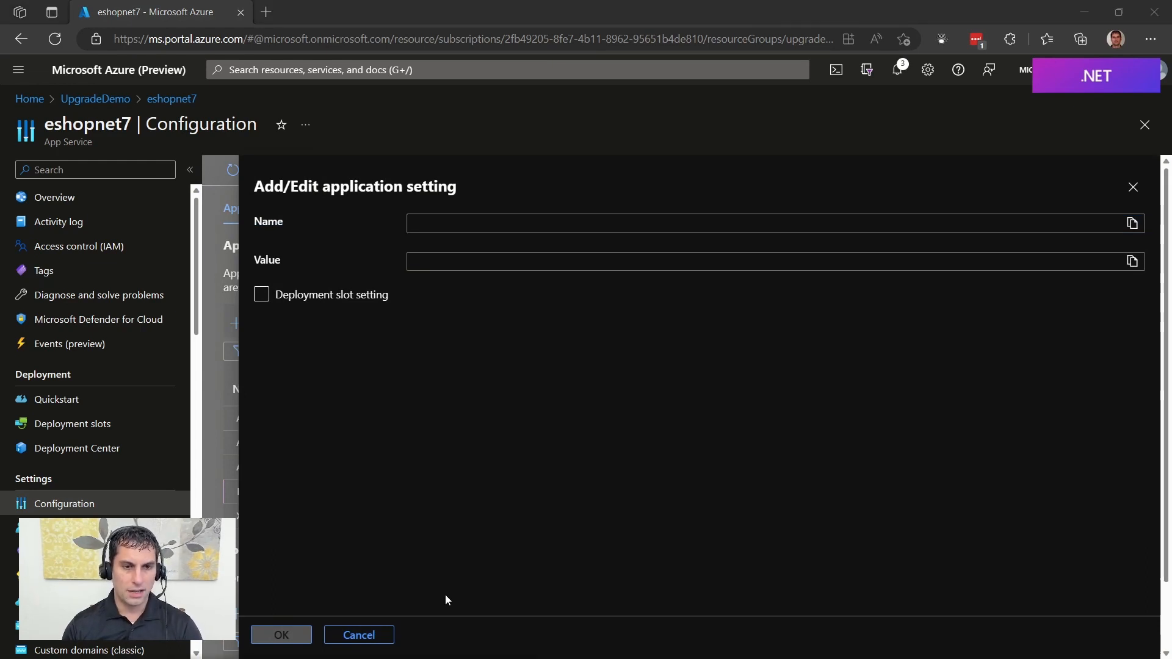
Name the new setting ConnectionStrings__CatalogDBContext with the eshopcatalog SQL connection string as its value
type("ConnectionStrings__CatalogDBContext")
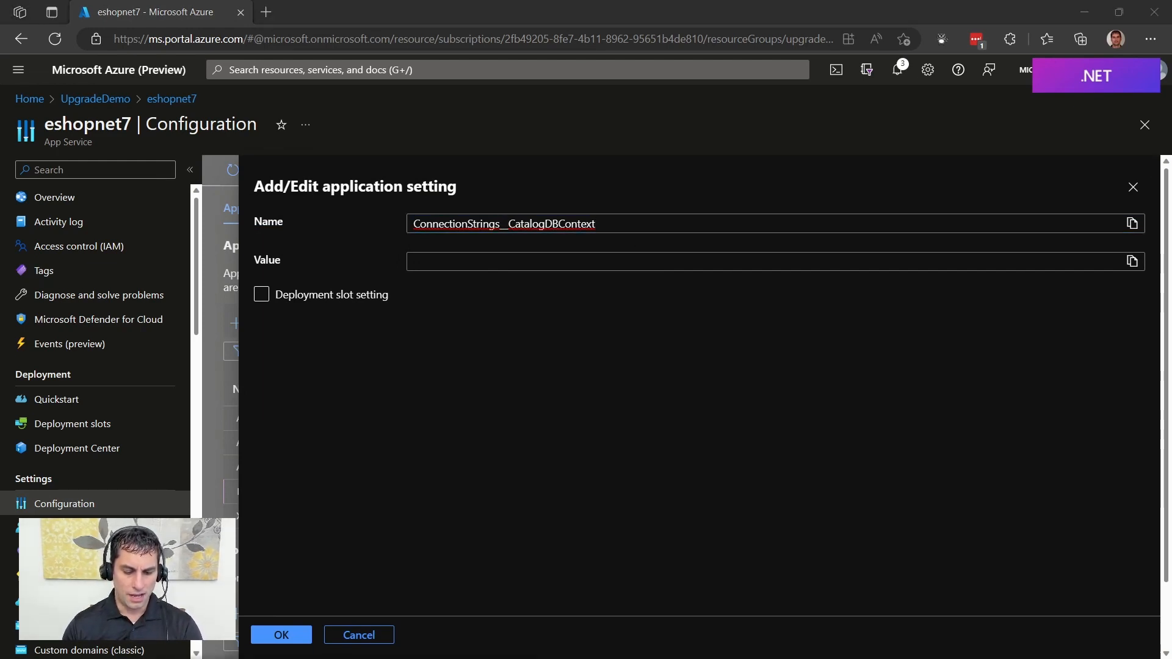
left_click(601, 260)
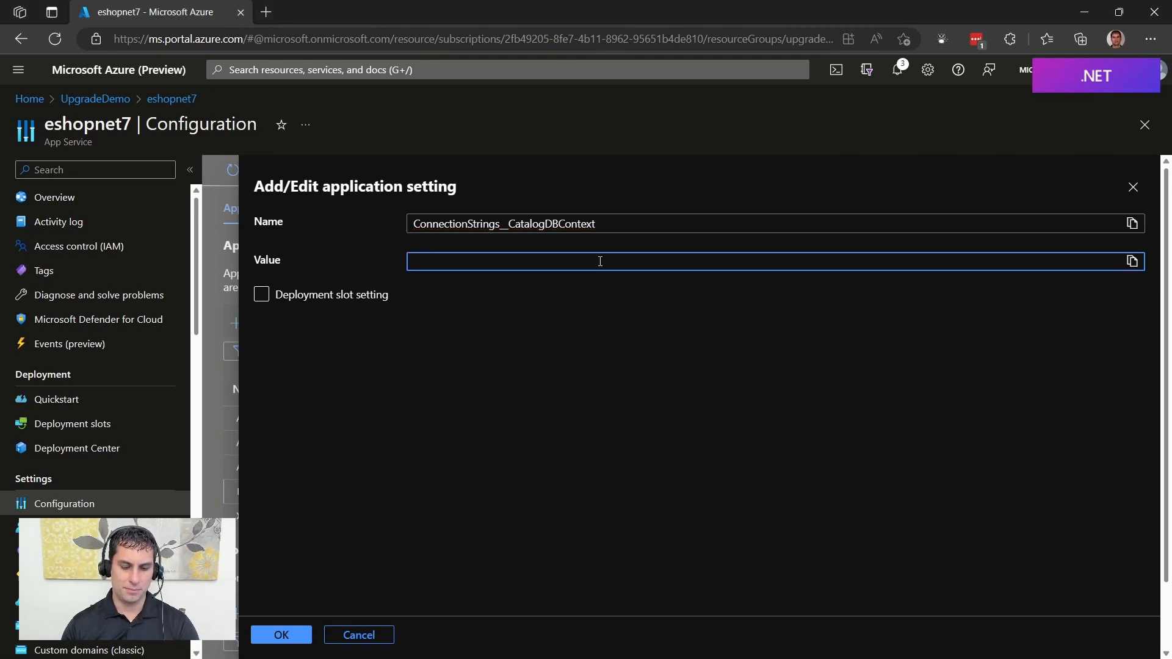
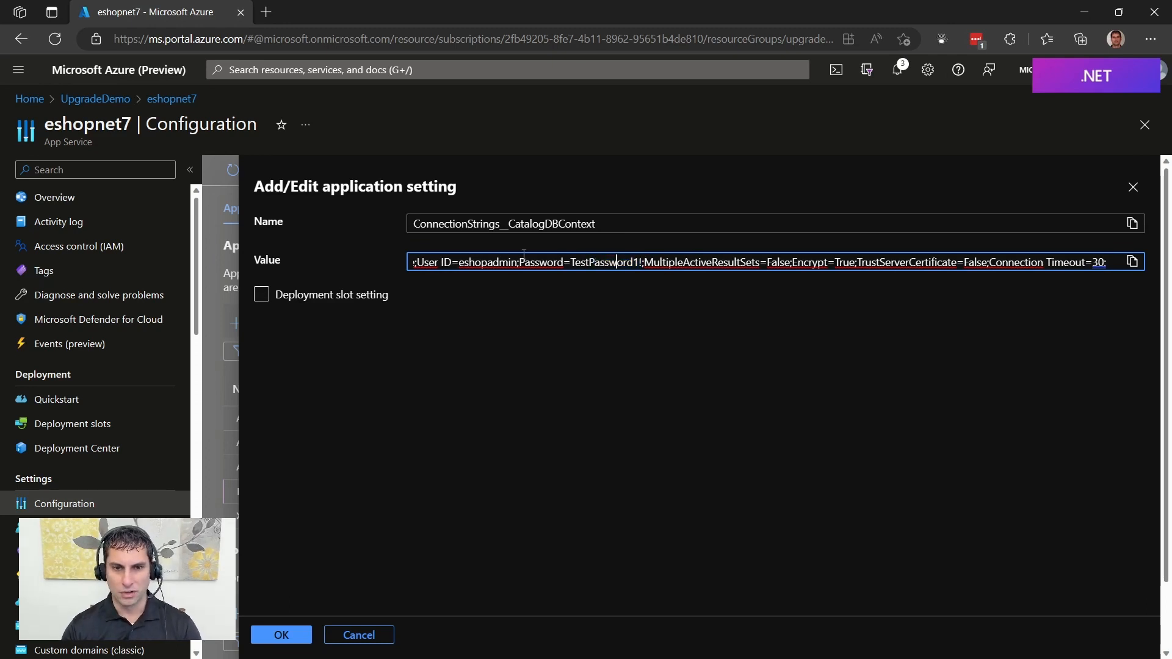
Leave Deployment slot setting unchecked and confirm the new connection string setting
left_click(261, 295)
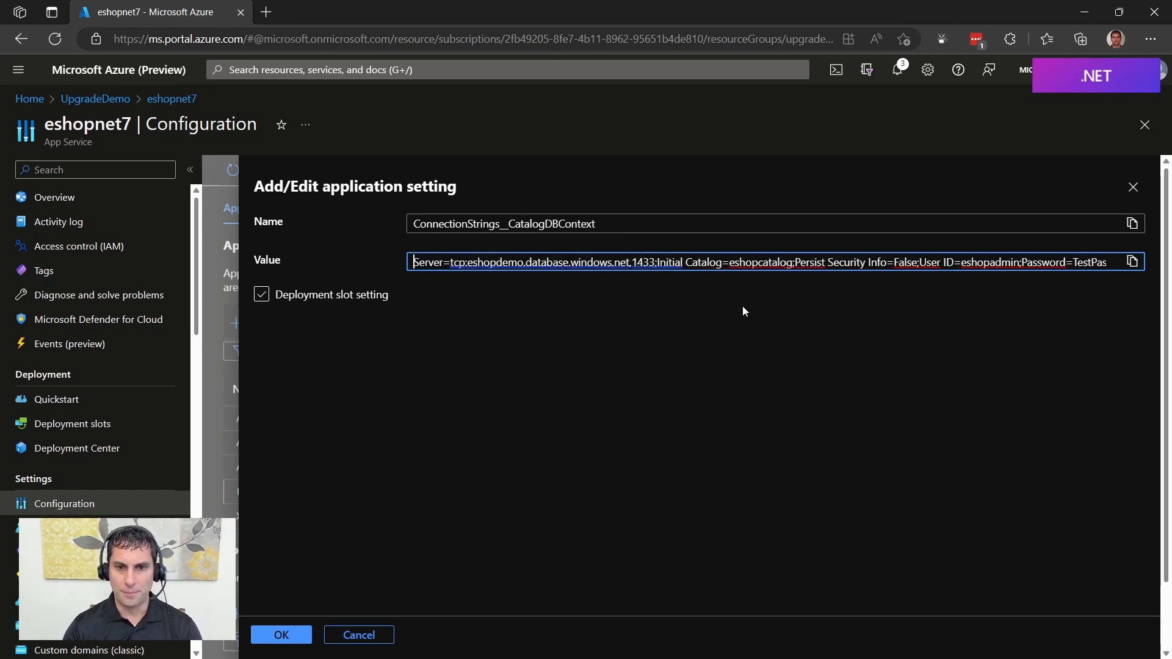
left_click(261, 294)
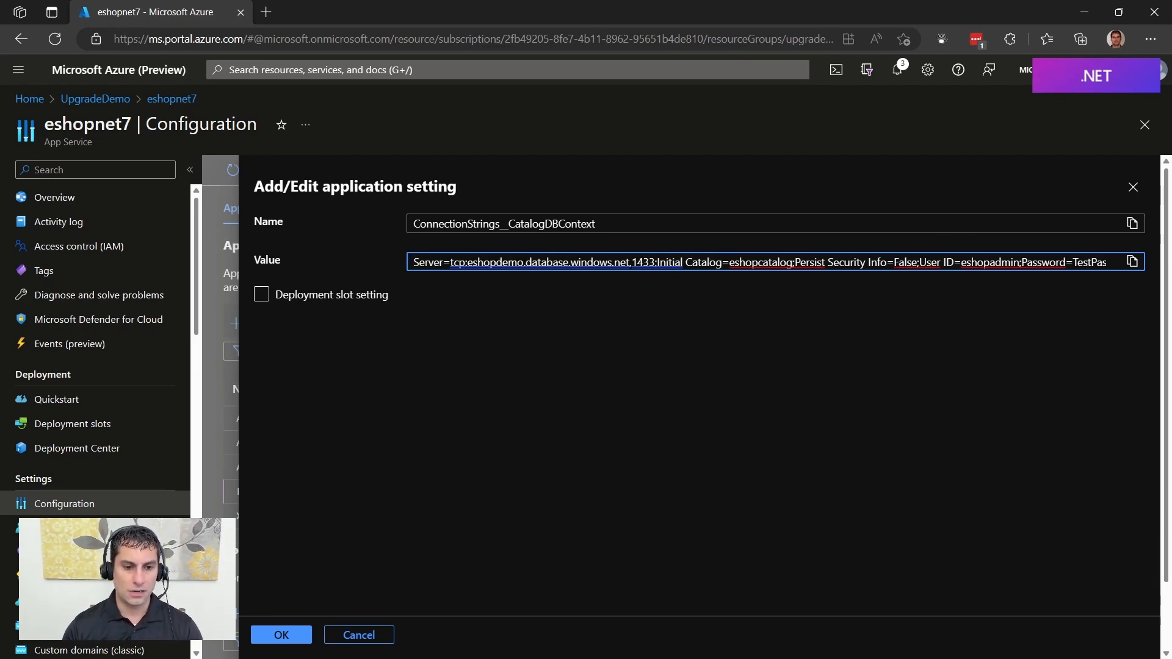
left_click(280, 634)
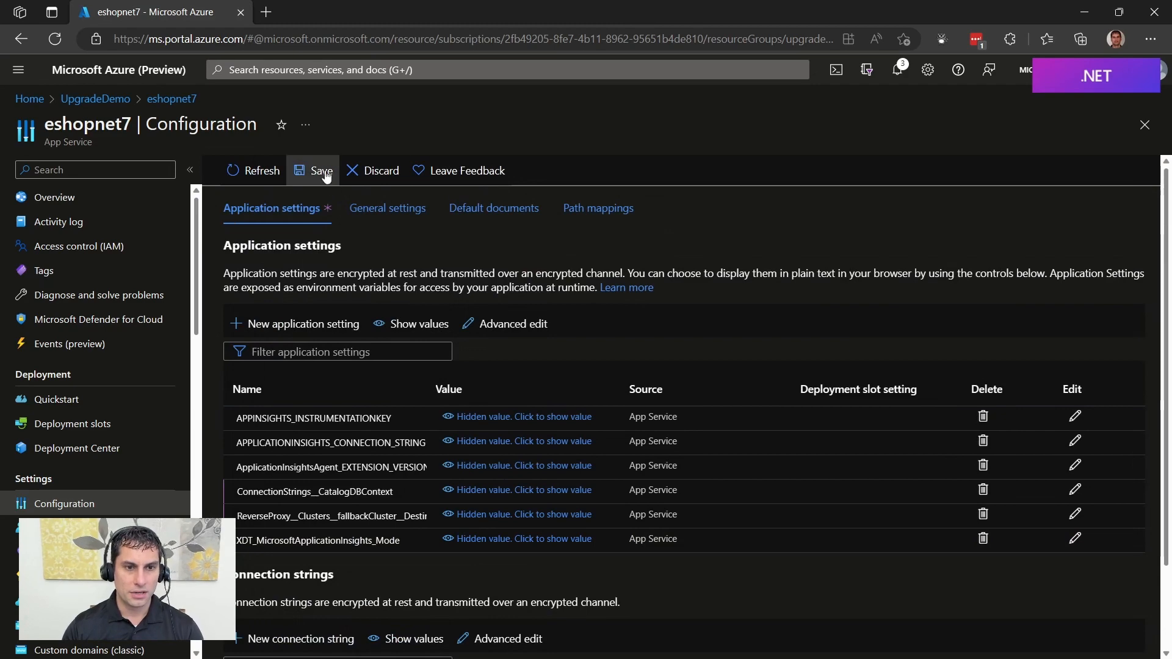
Save the eshopnet7 application settings and view its Overview showing the app Running
left_click(317, 170)
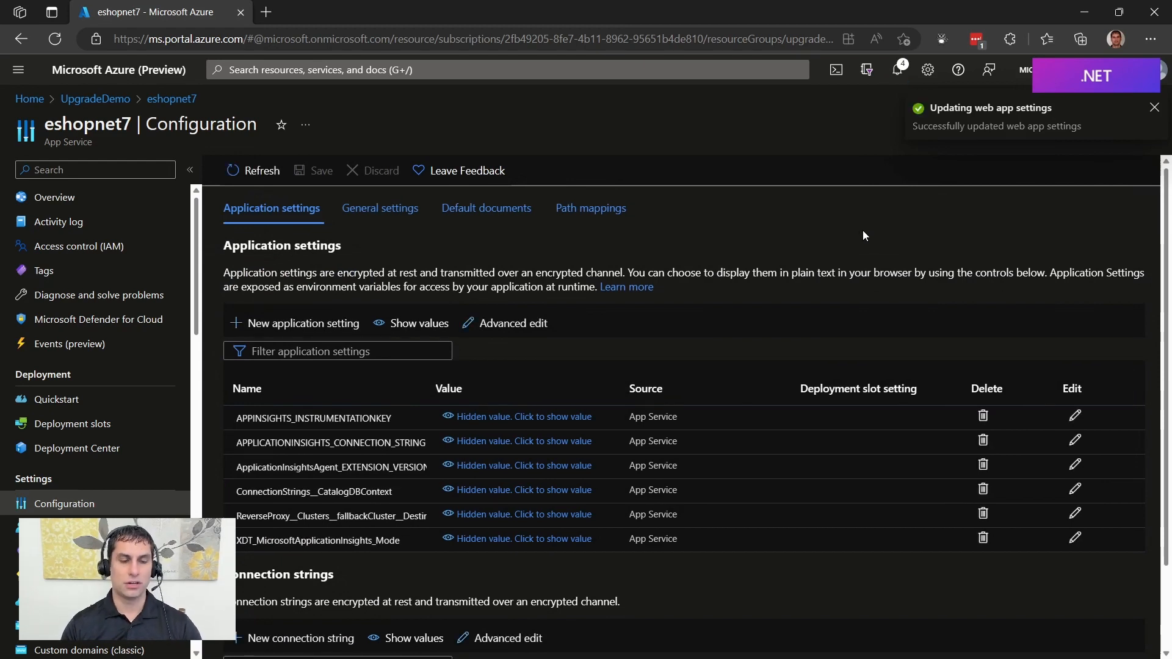
mouse_move(808, 237)
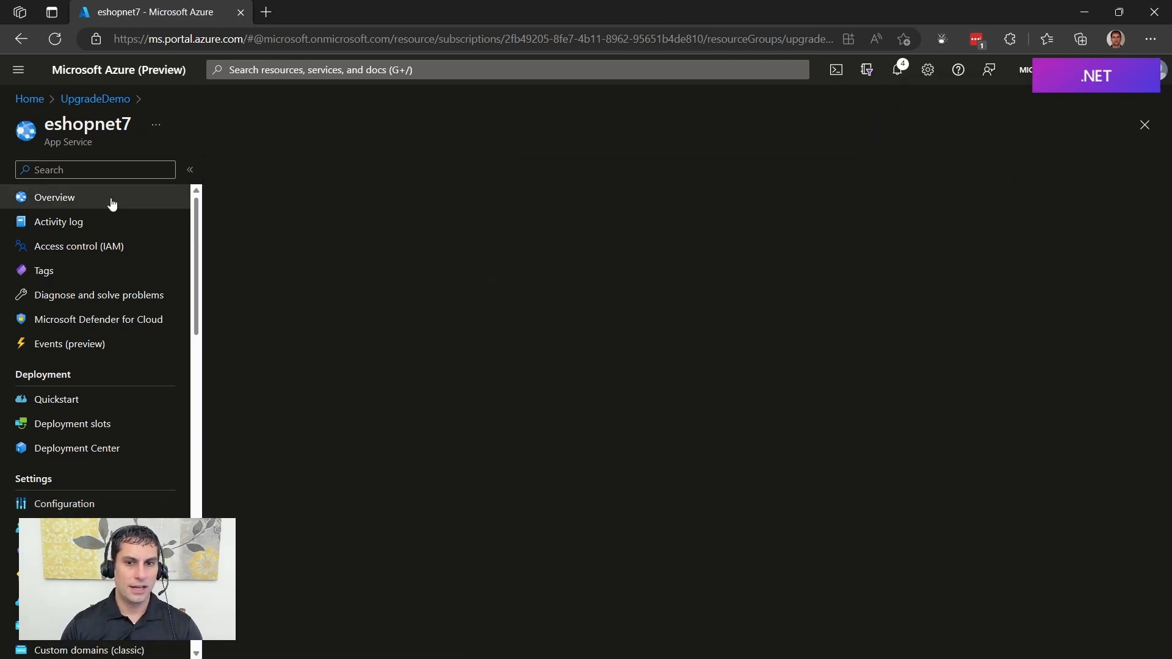
left_click(54, 197)
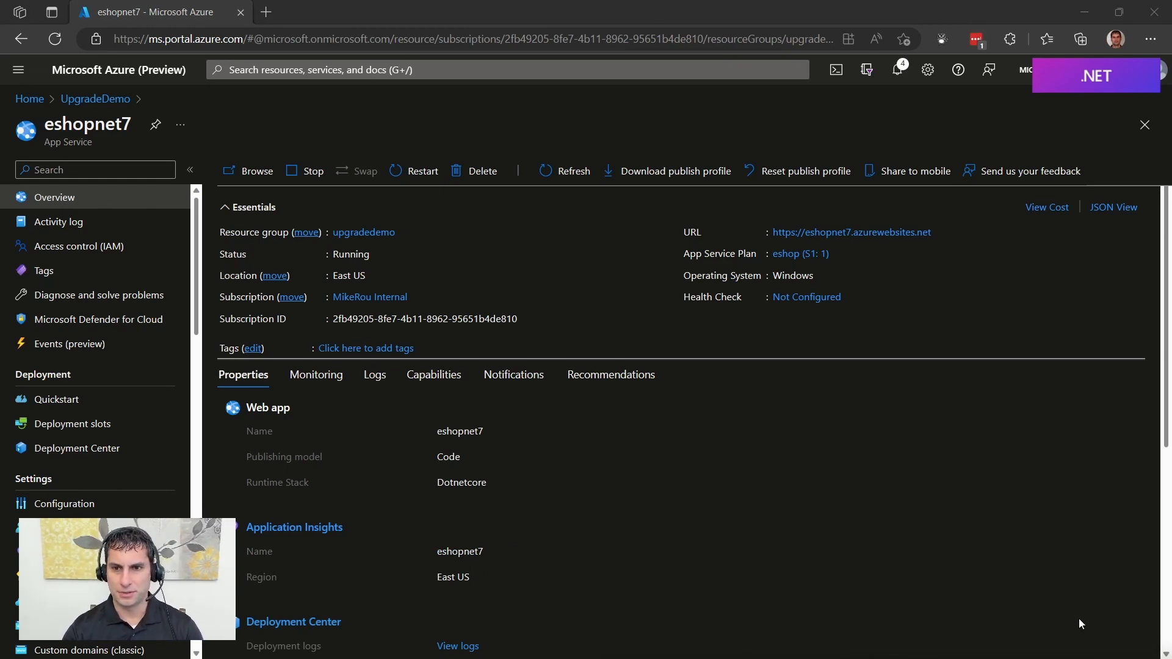
mouse_move(778, 266)
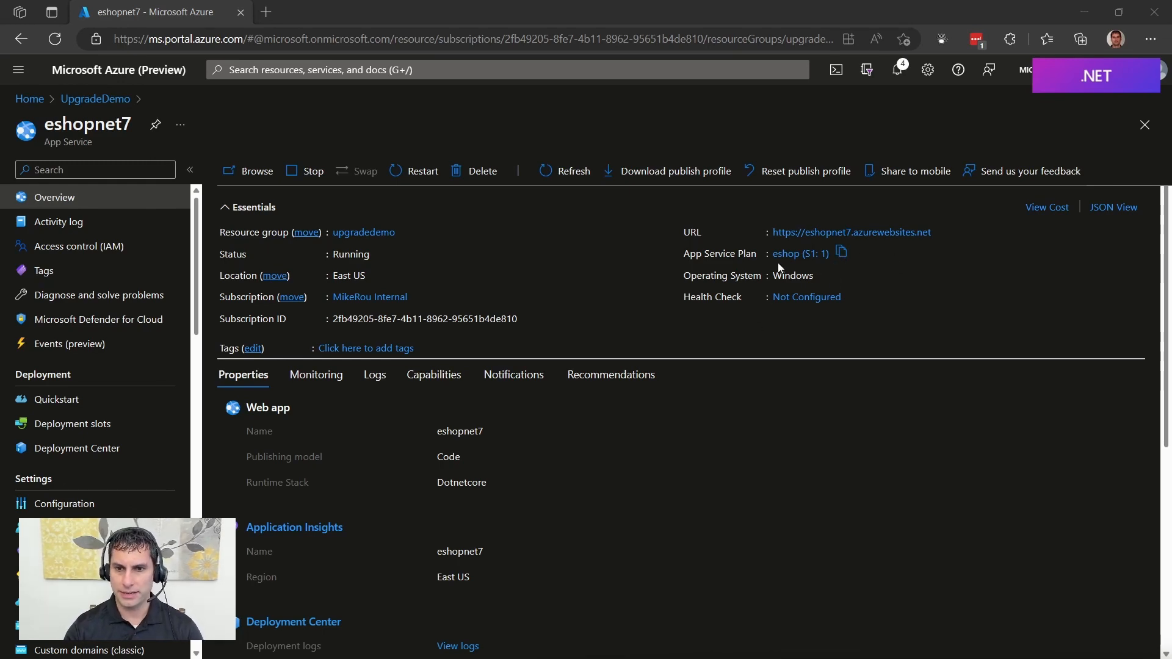
mouse_move(841, 234)
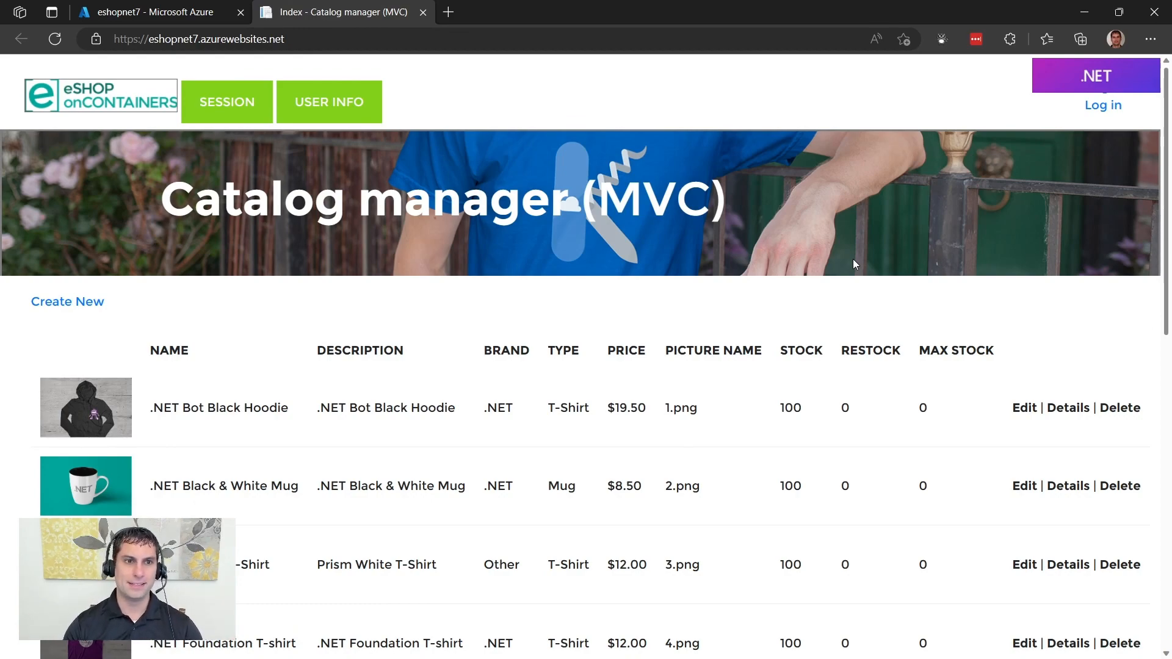
Scroll through the live eshopnet7 catalog's 12 products, then head to the SESSION demo
scroll("down", 3)
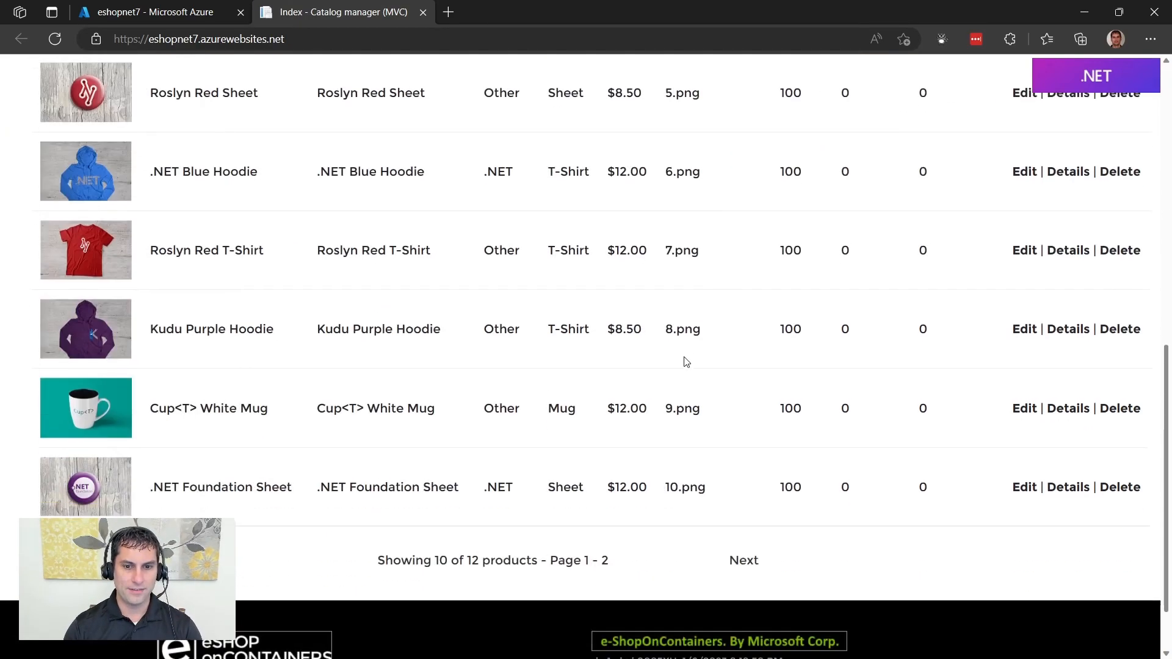
scroll("up", 3)
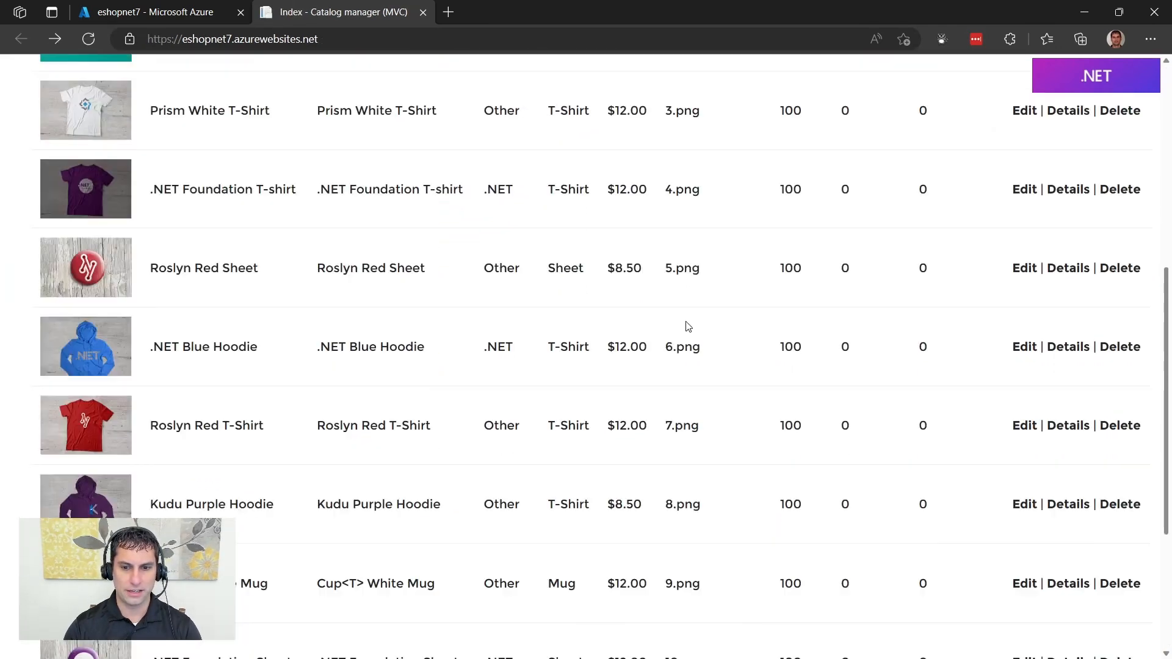
scroll("down", 3)
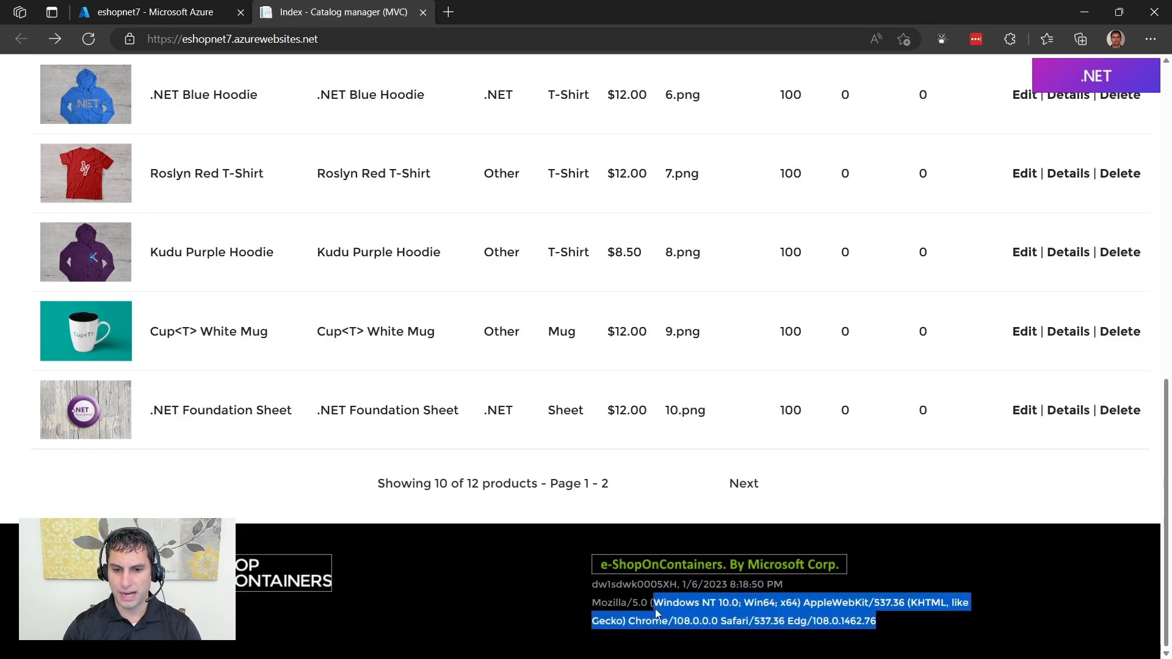
left_click(909, 576)
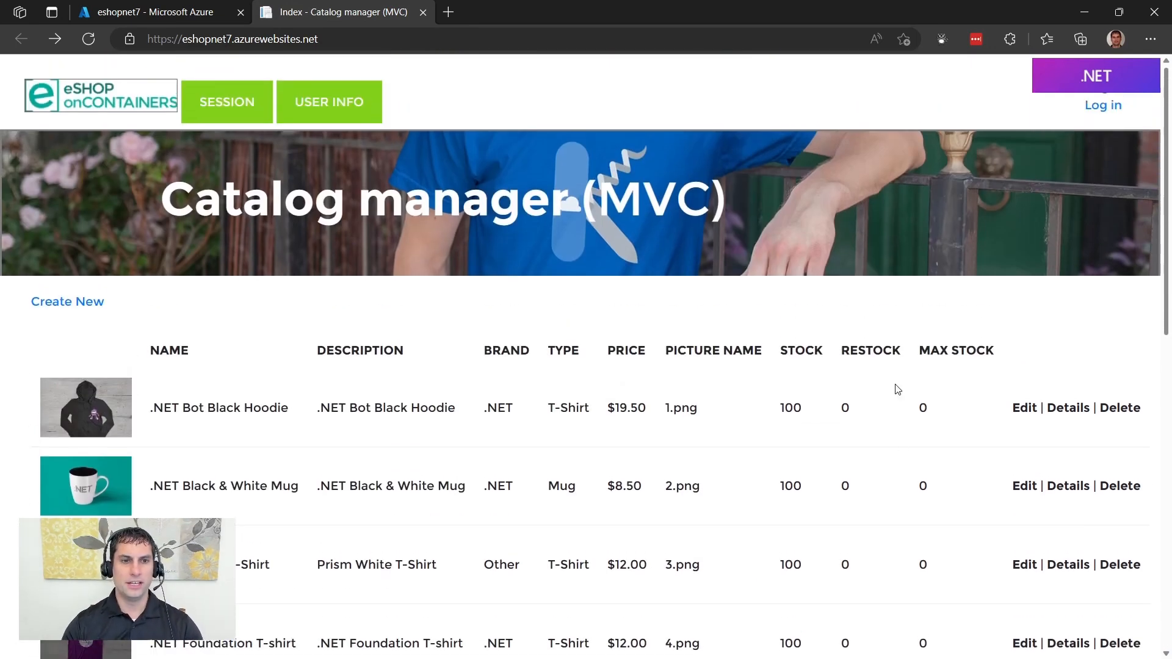
mouse_move(234, 113)
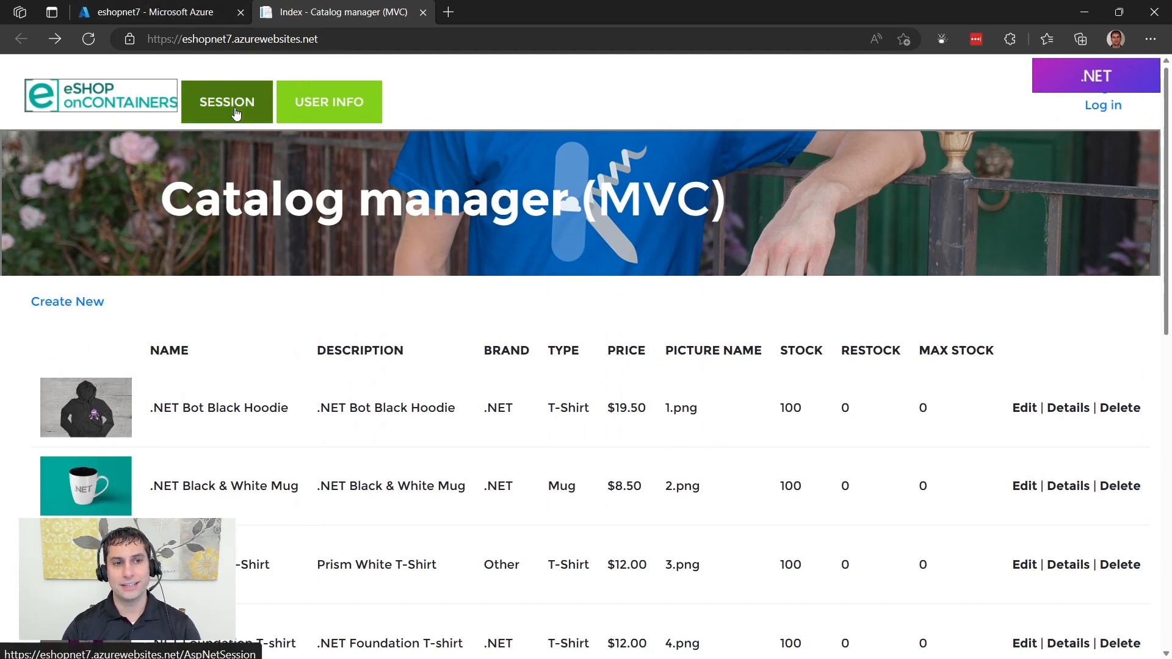
left_click(227, 102)
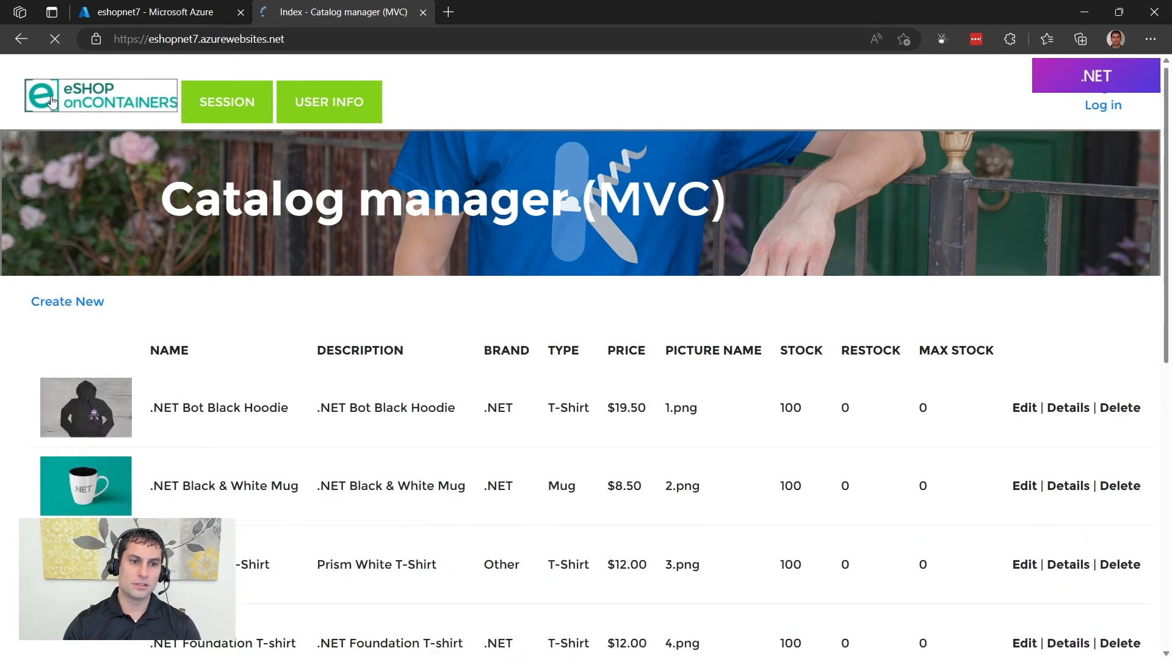
Enter integer 121 and string 'aea' as ASP.NET session items
left_click(225, 101)
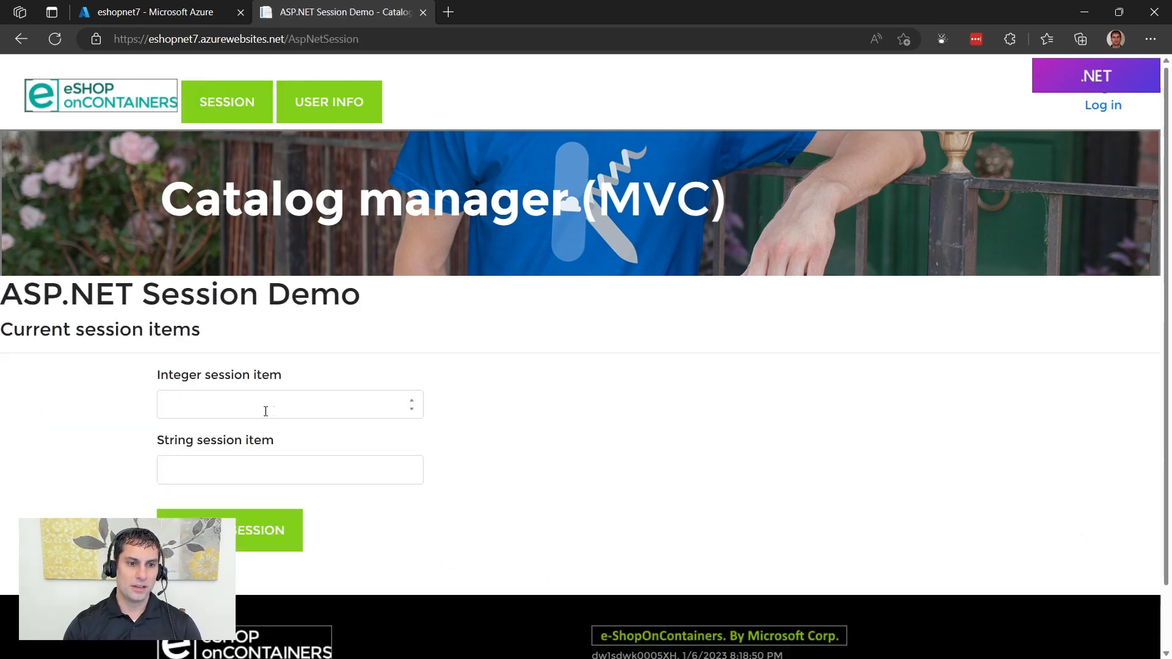
type("121")
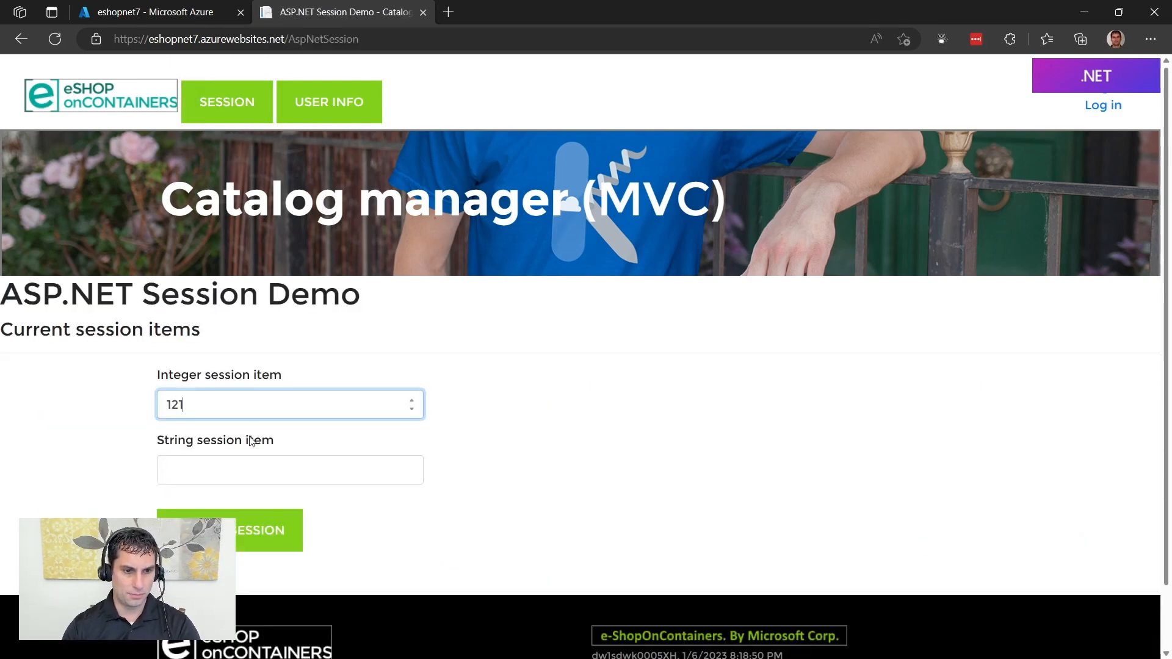
type("aeawda")
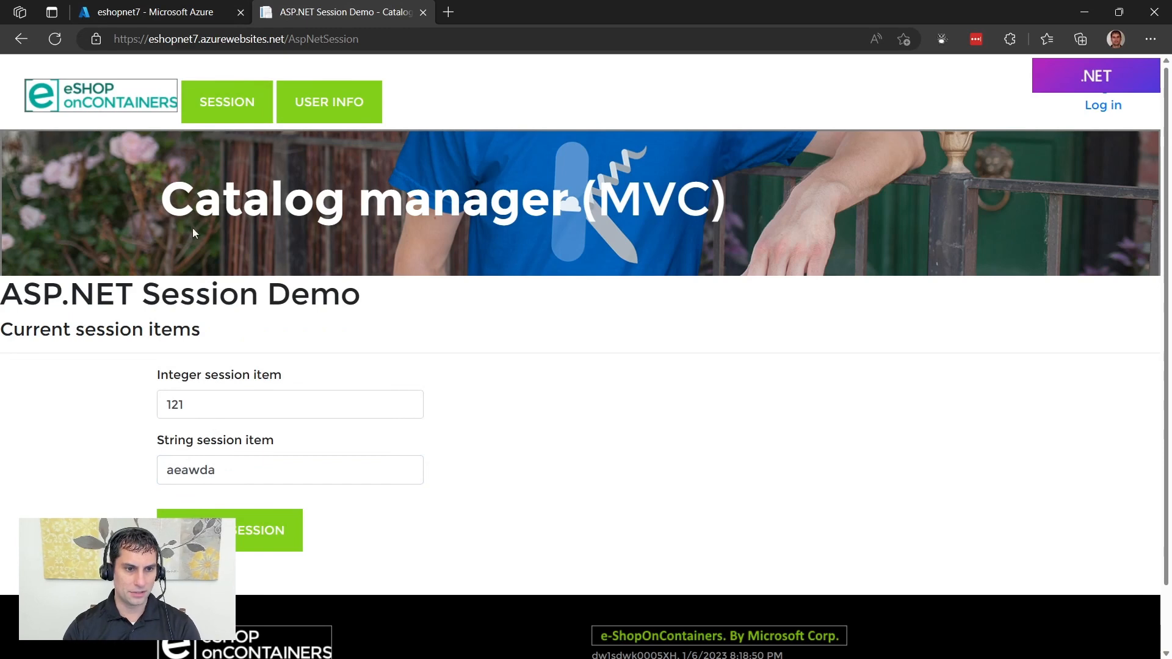
On /AspNetCoreSession extend the values to 12122 and 'aeawdabb', then confirm them on the ASP.NET session page
left_click(331, 40)
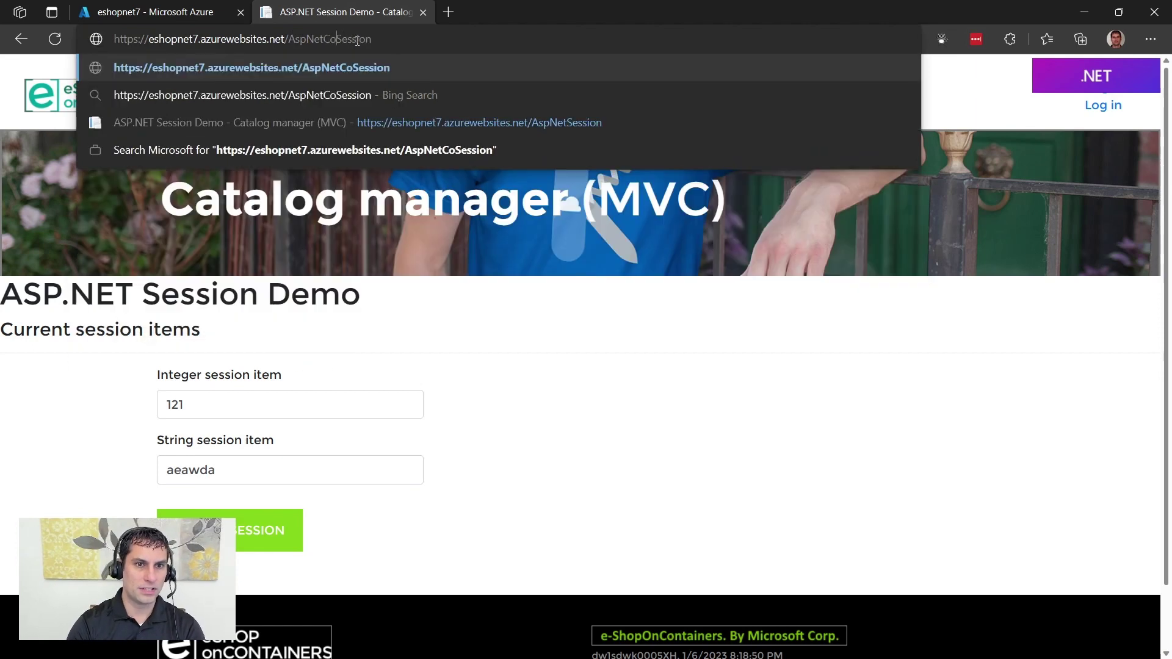
key("Enter")
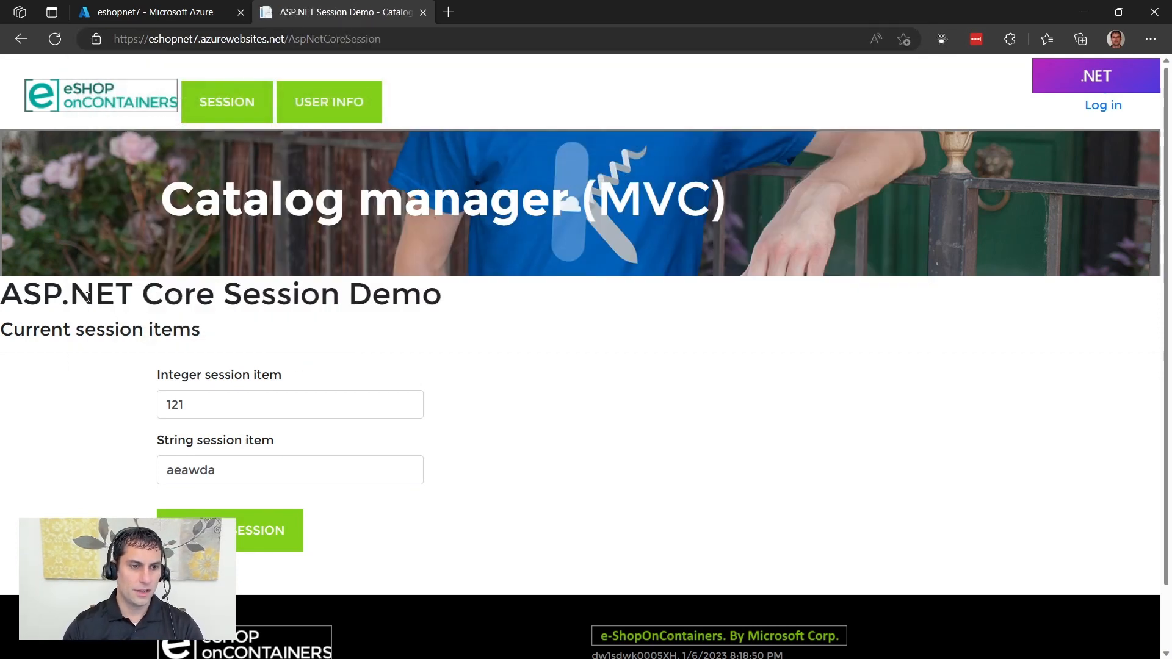
mouse_move(300, 312)
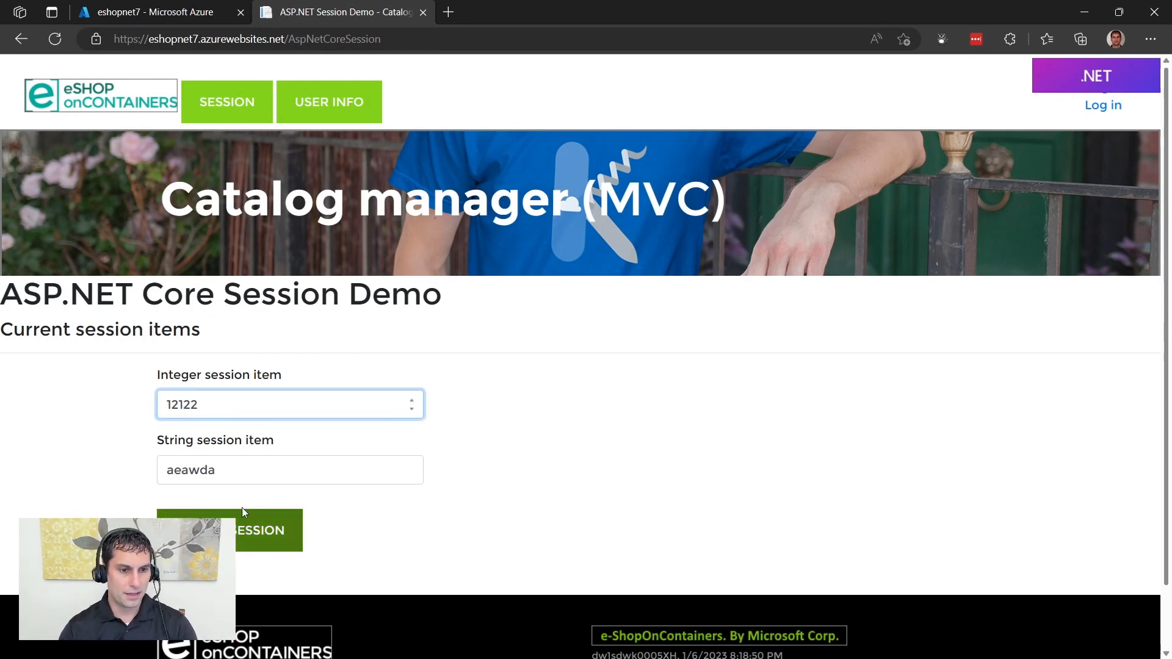
type("bb")
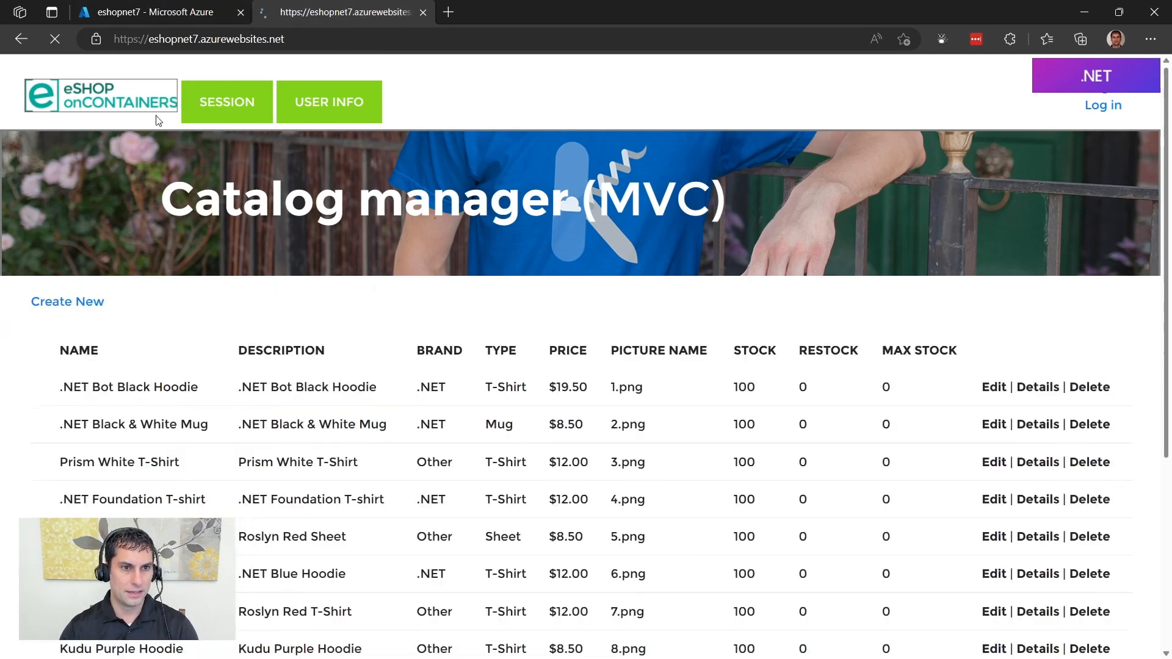
left_click(226, 101)
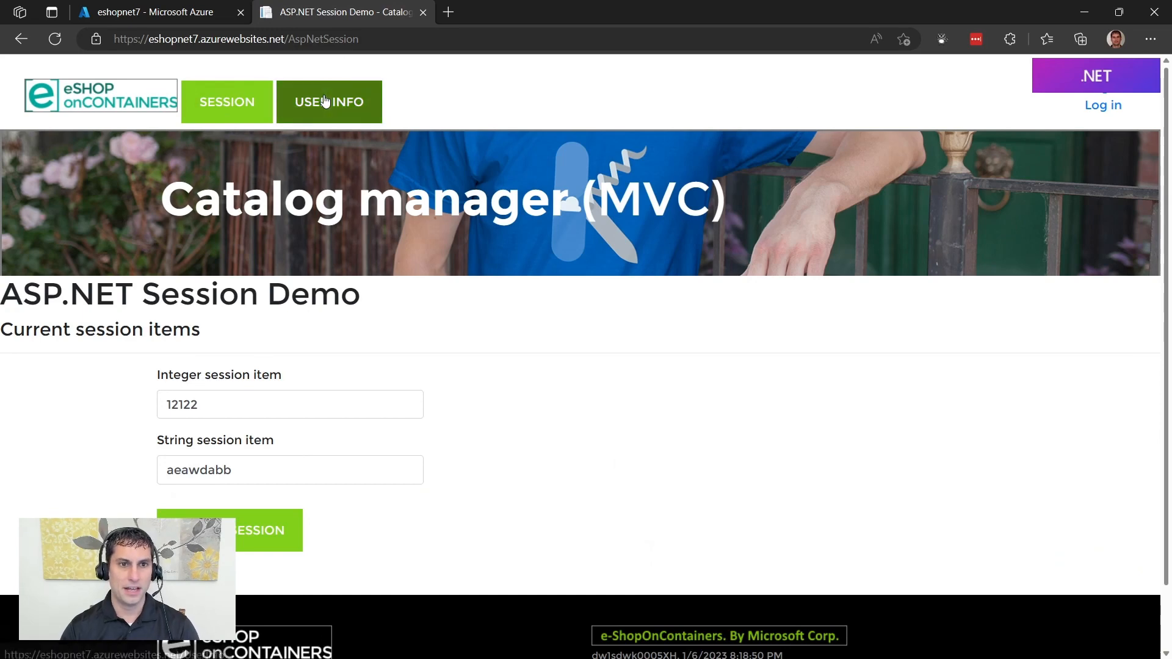
left_click(328, 102)
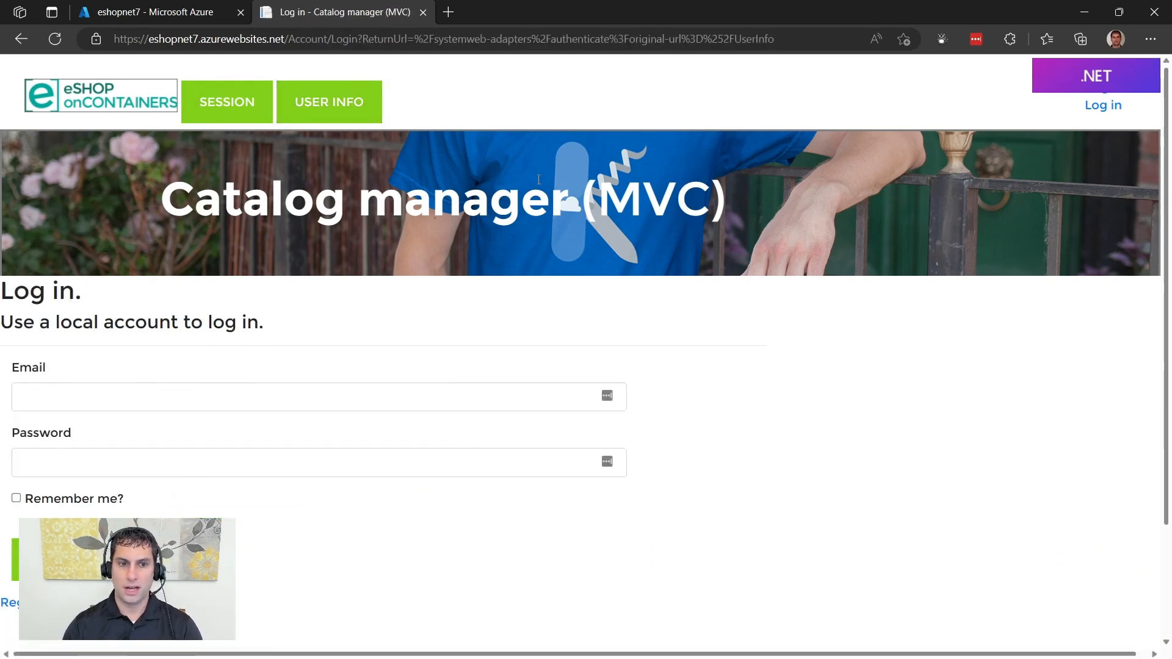
type("a@a.com")
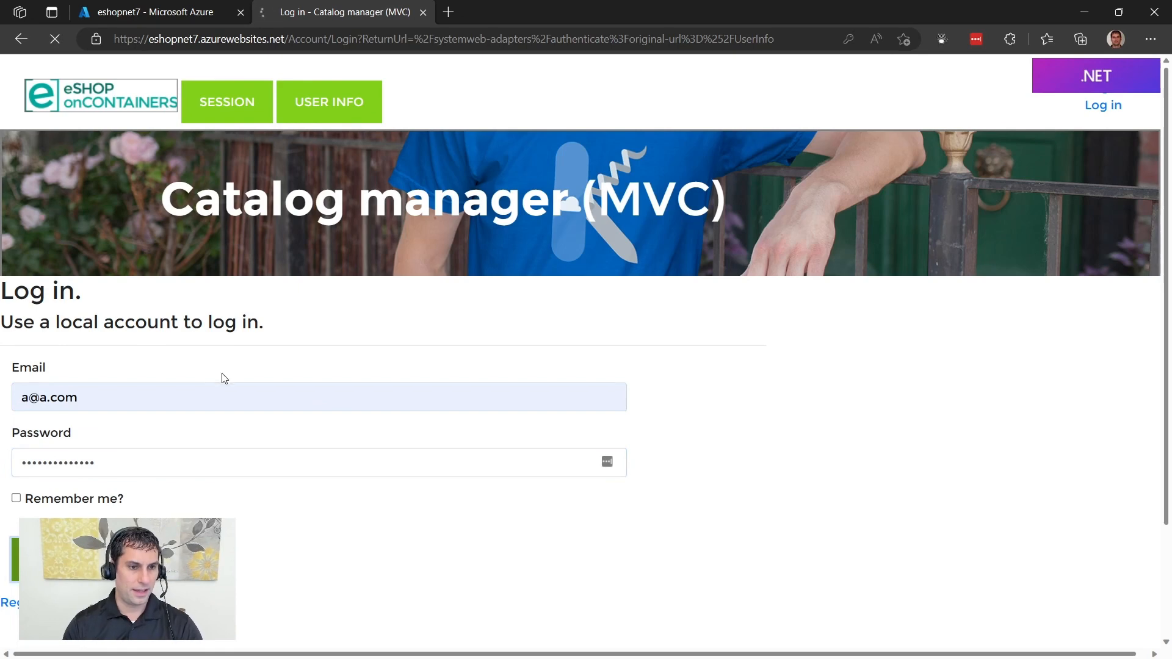
mouse_move(310, 341)
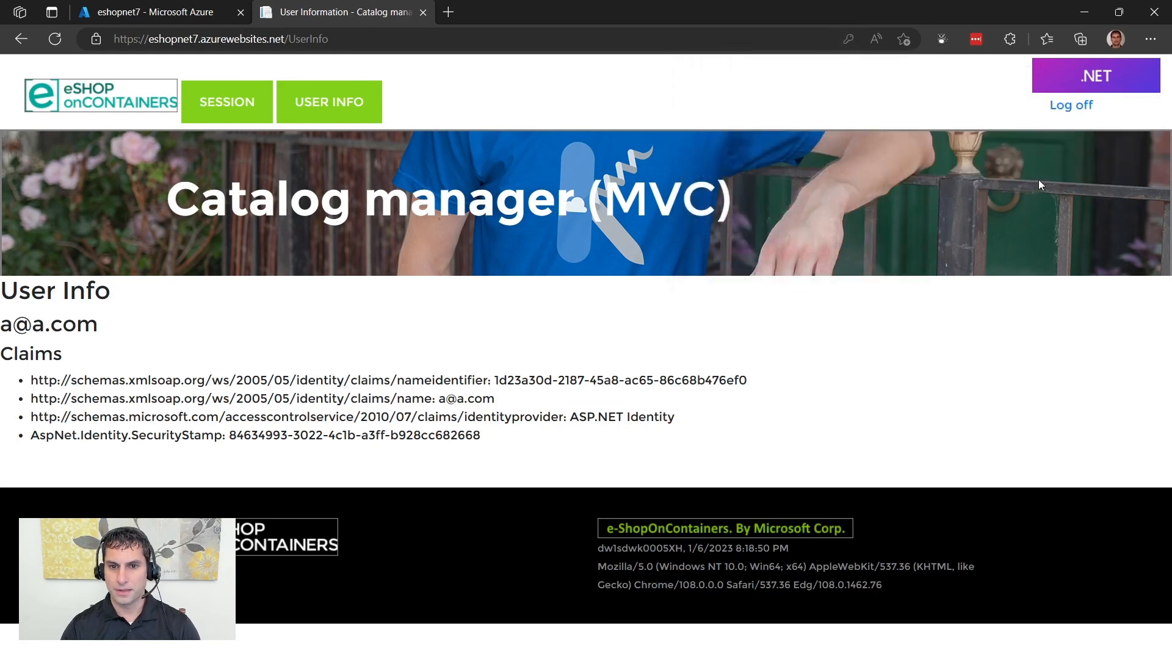
left_click_drag(119, 379, 490, 416)
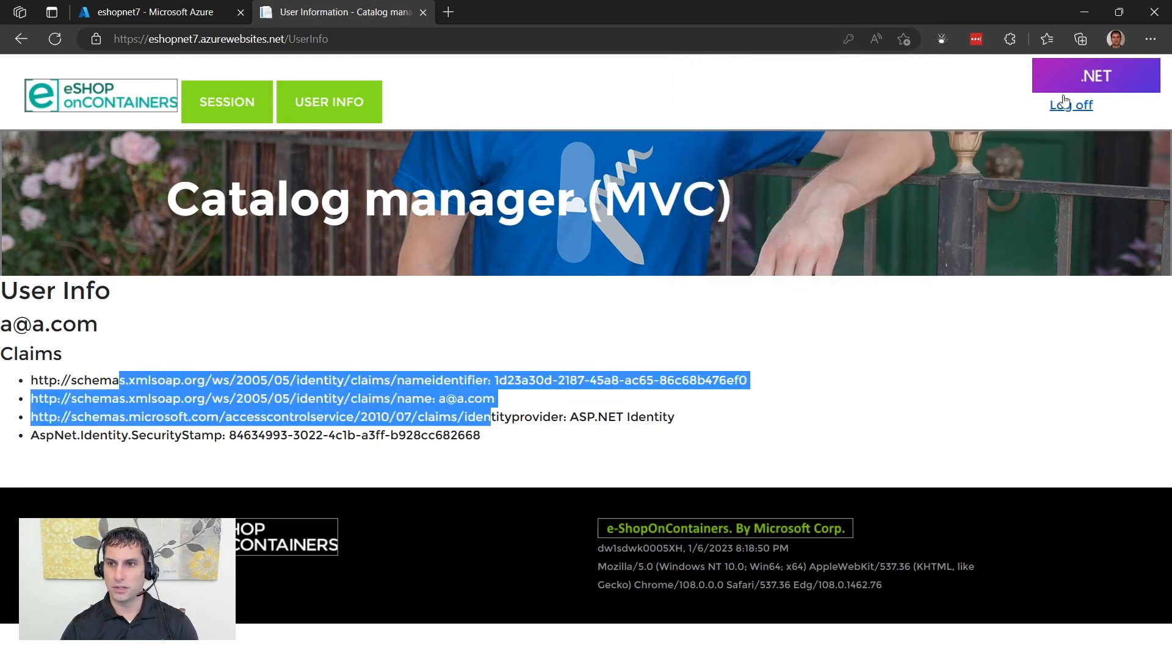
left_click(227, 102)
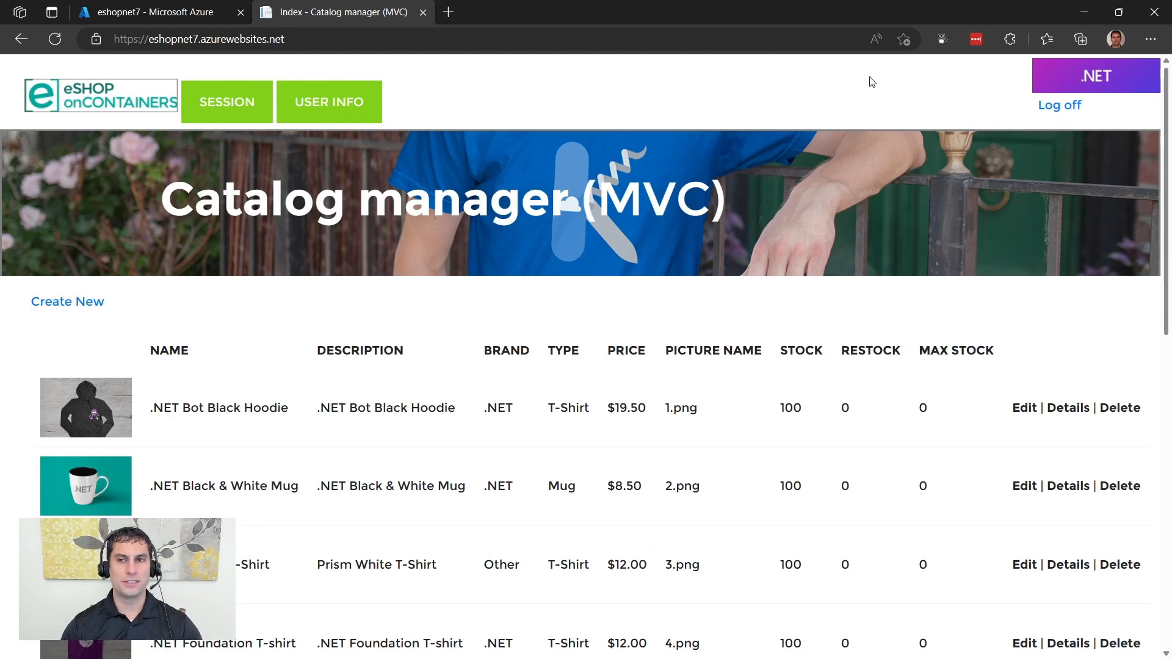
Log off the local account and scroll the catalog as a signed-out visitor
left_click(1059, 105)
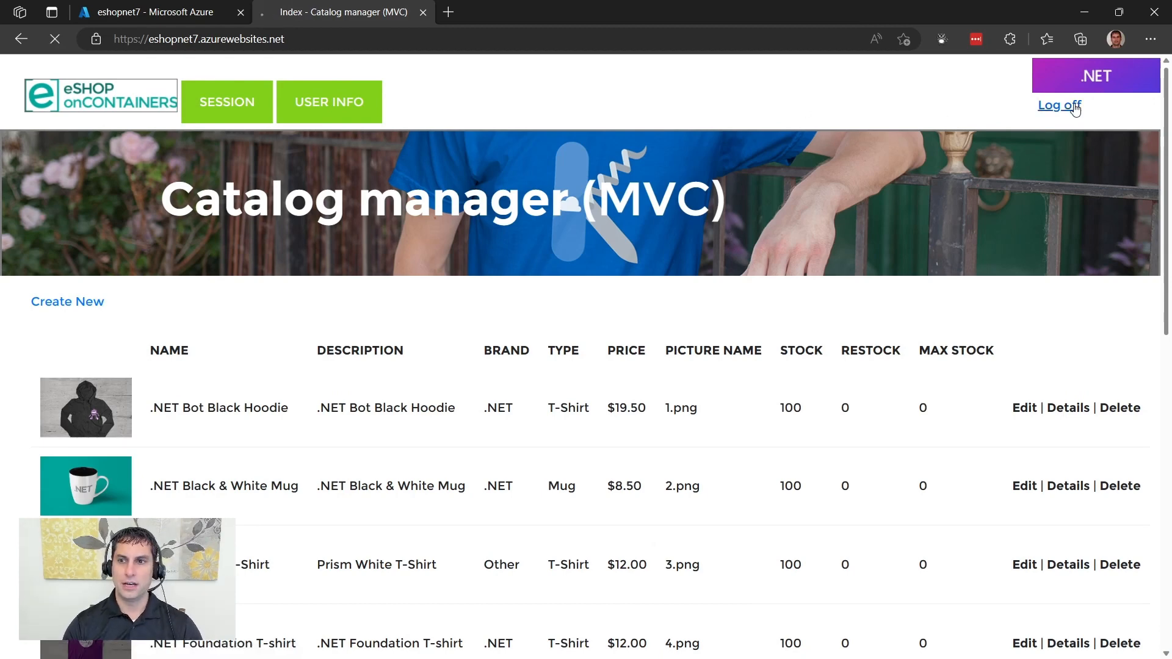
left_click(1059, 105)
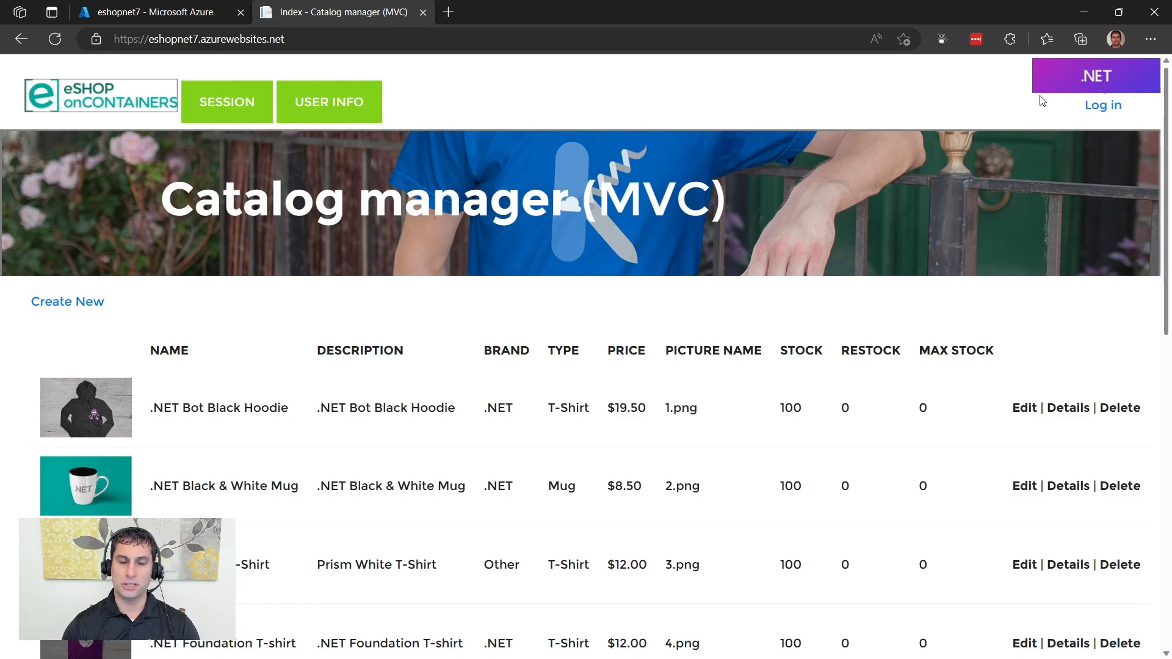
scroll("down", 3)
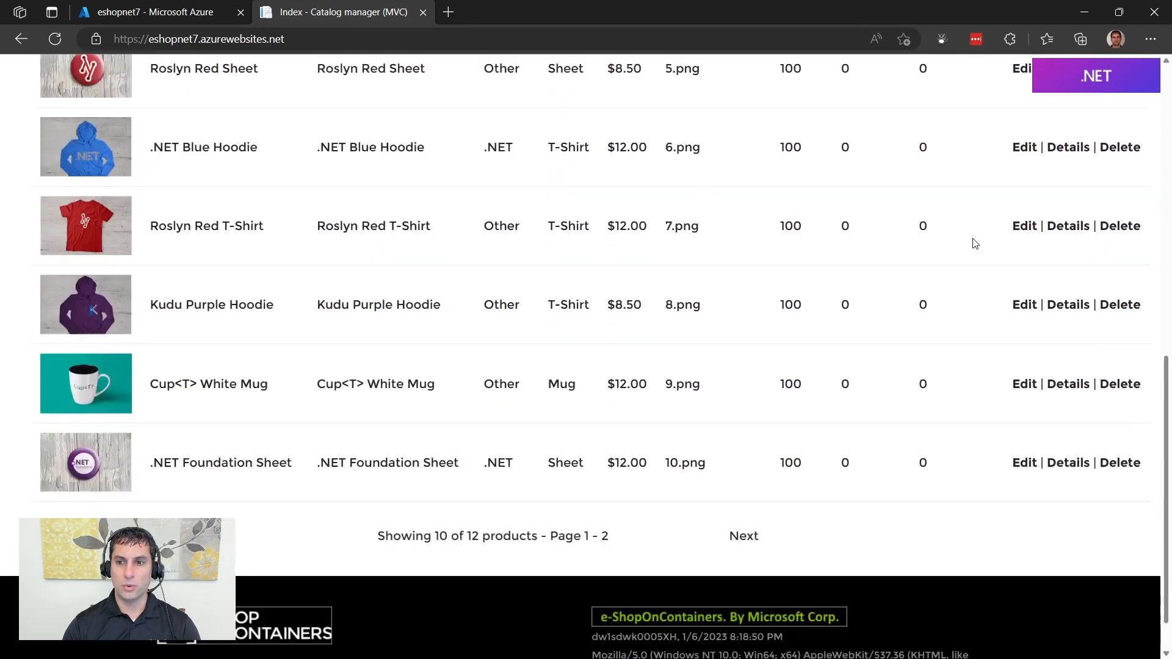